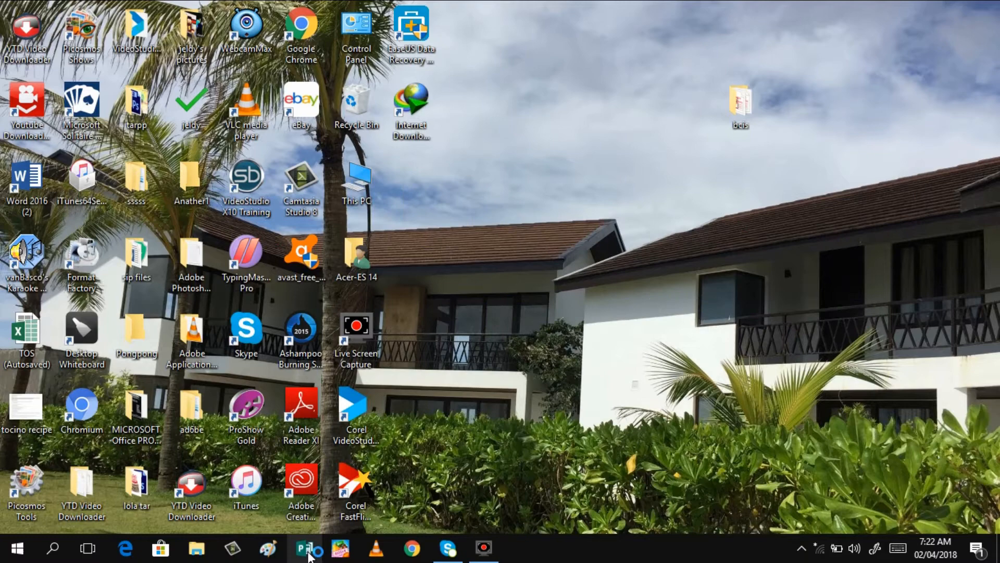
Launch Publisher 2016 from the taskbar icon.
left_click(306, 548)
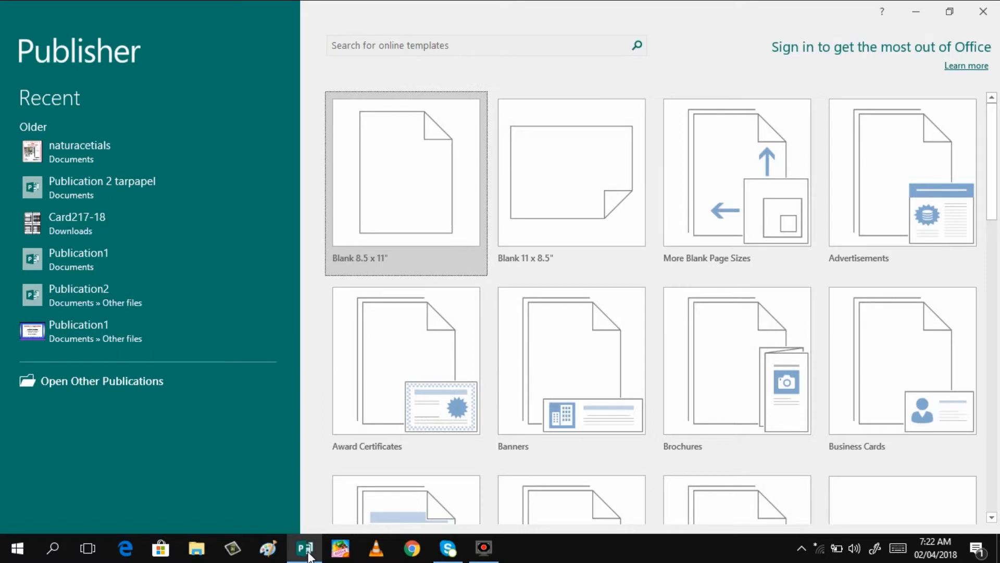
mouse_move(467, 148)
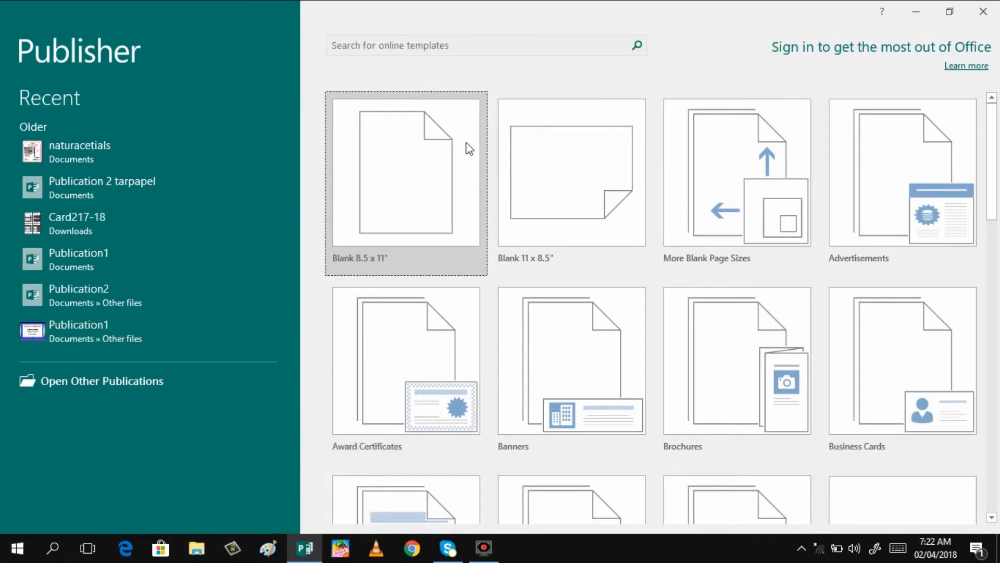
mouse_move(773, 373)
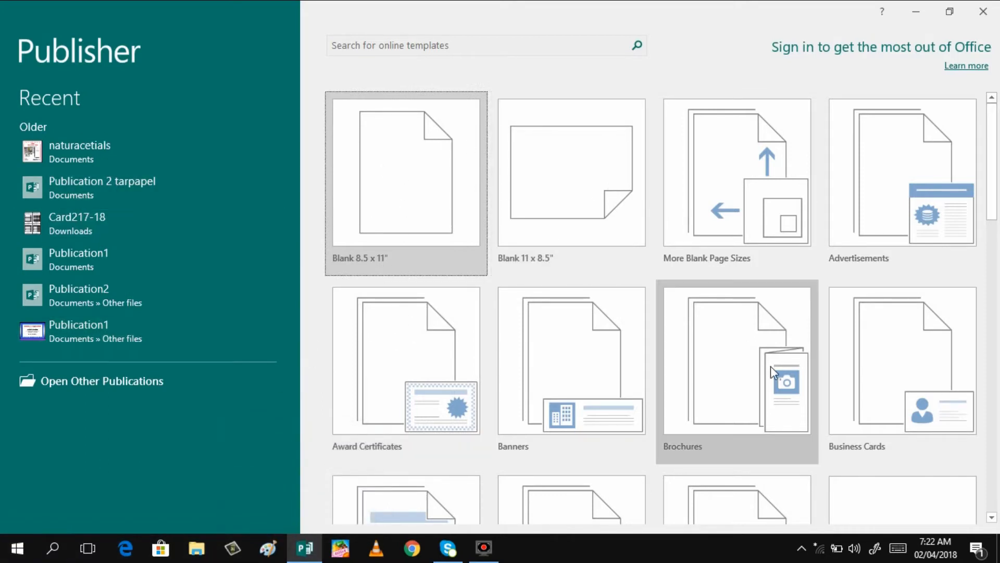
Browse the installed Business Cards designs and create a card from Batik.
left_click(901, 360)
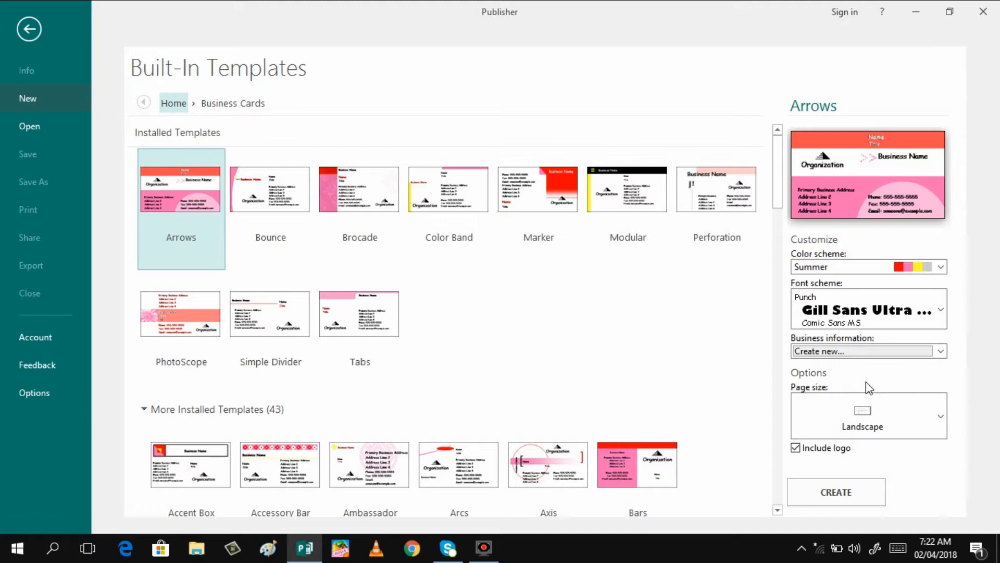
mouse_move(822, 275)
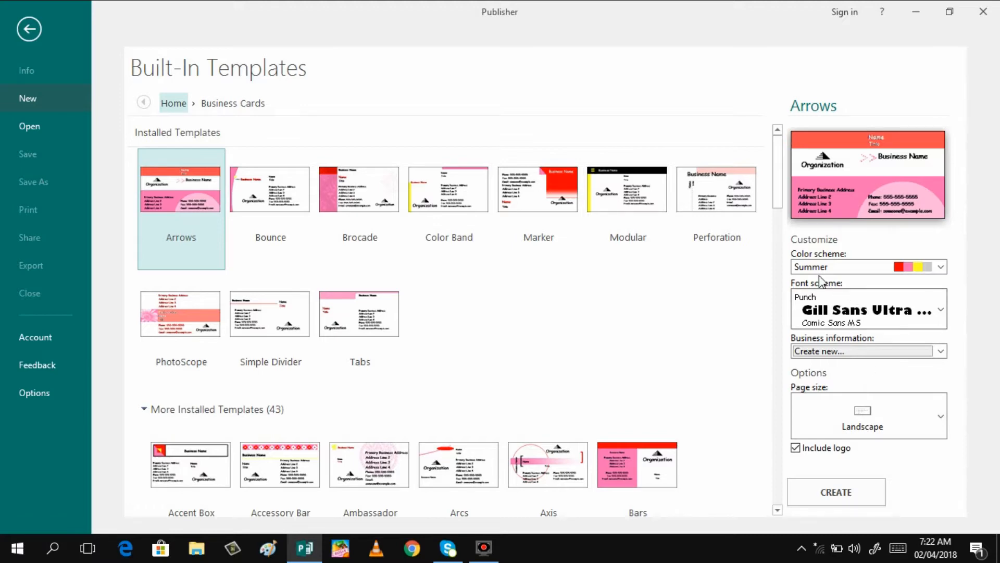
scroll("down", 3)
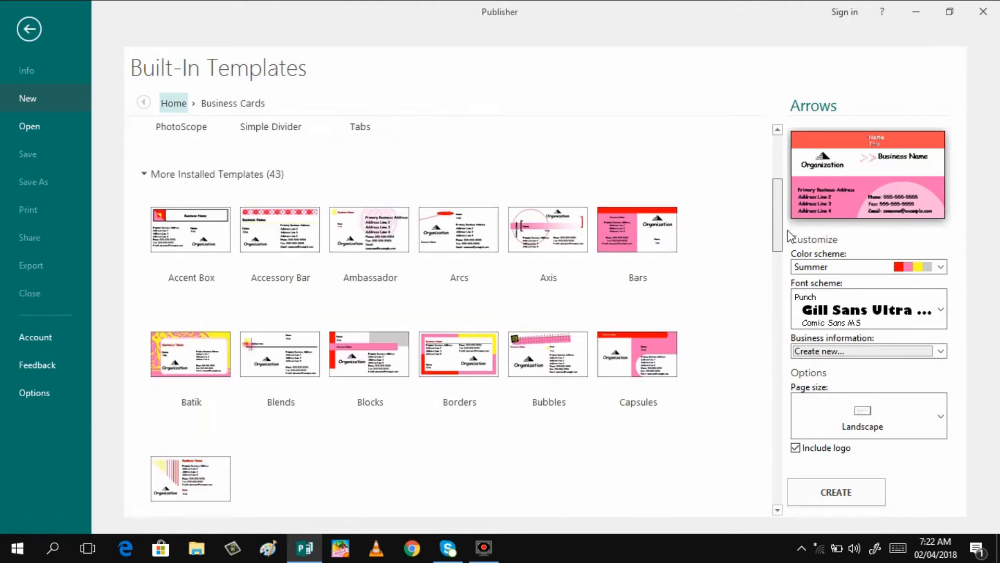
scroll("down", 3)
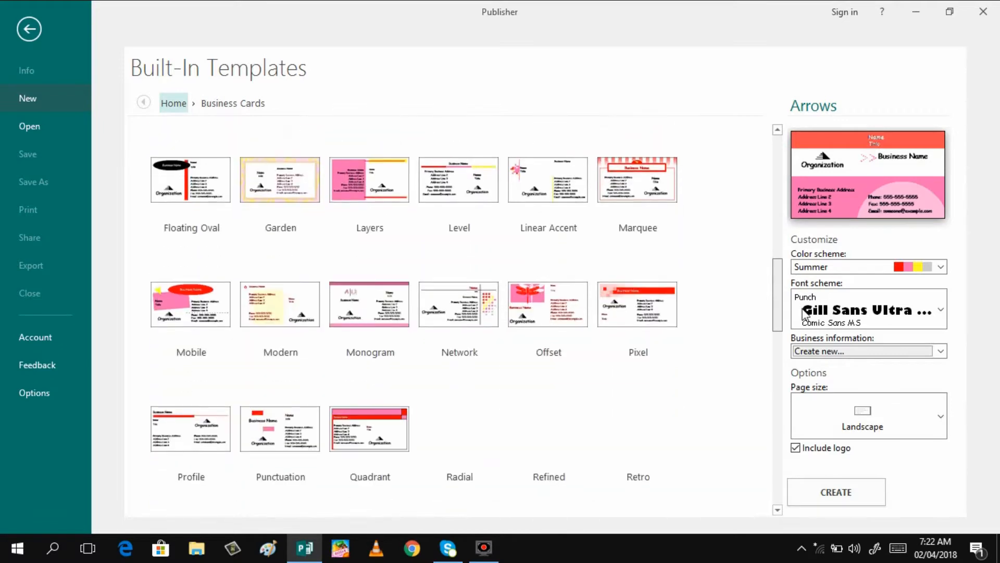
scroll("down", 3)
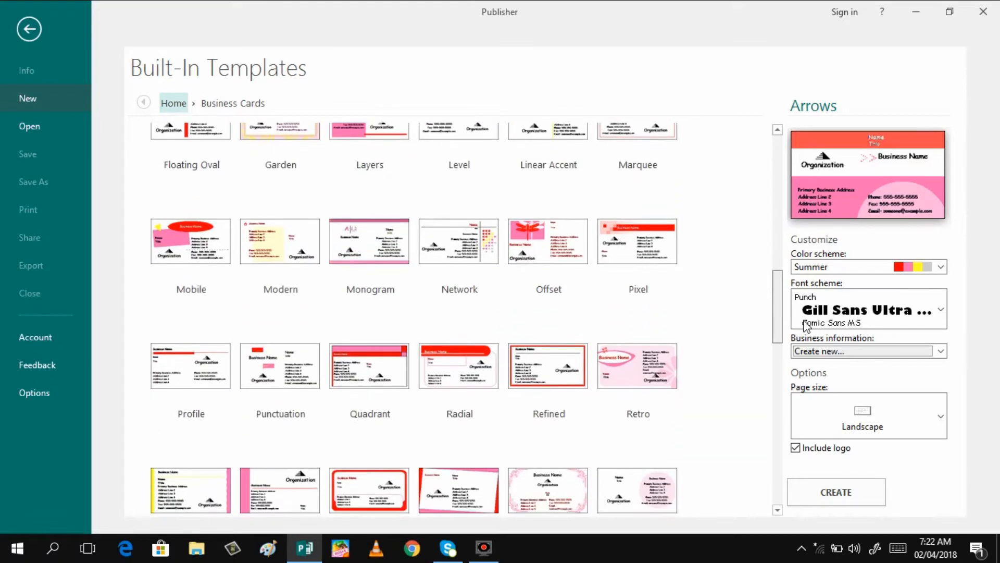
scroll("down", 3)
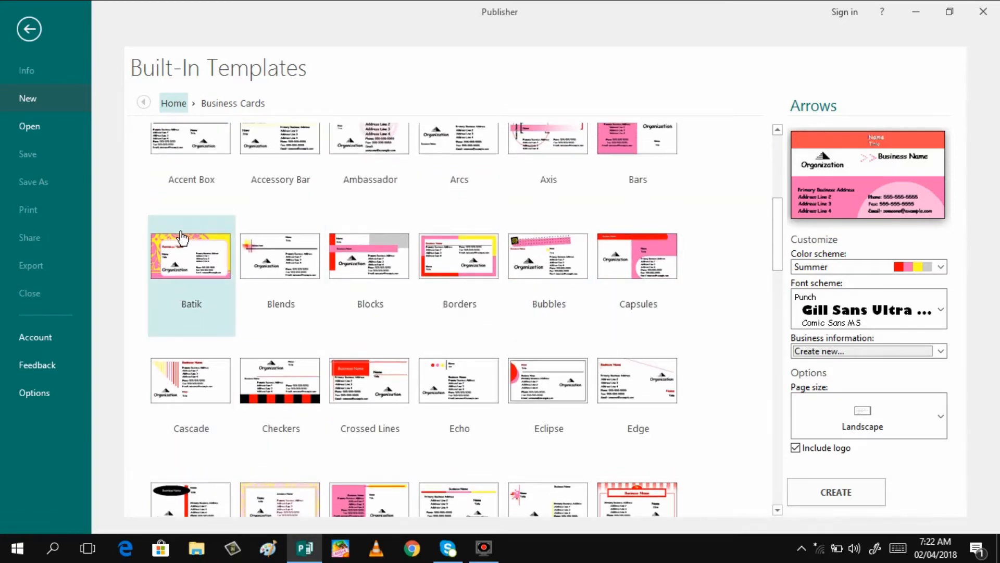
left_click(190, 255)
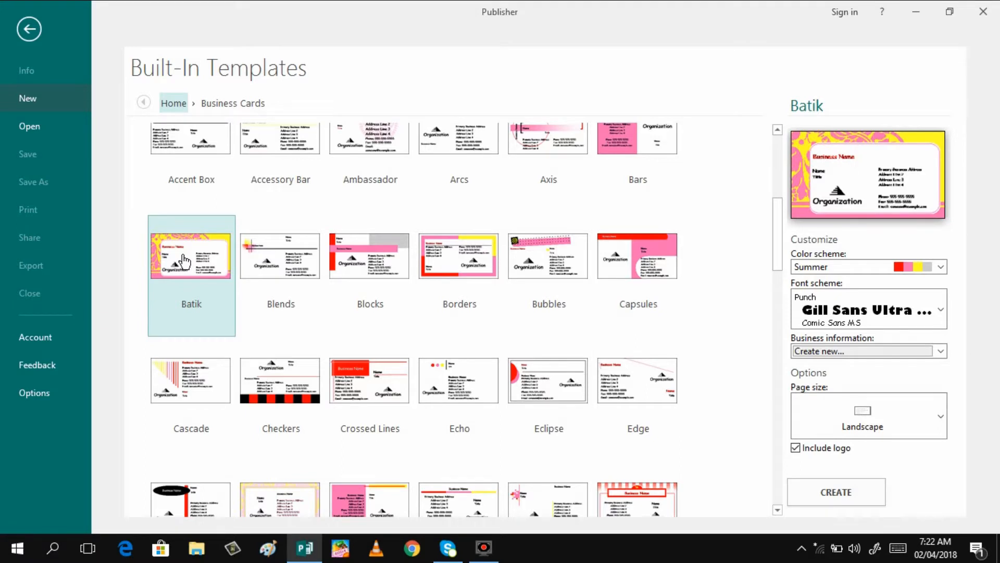
mouse_move(852, 552)
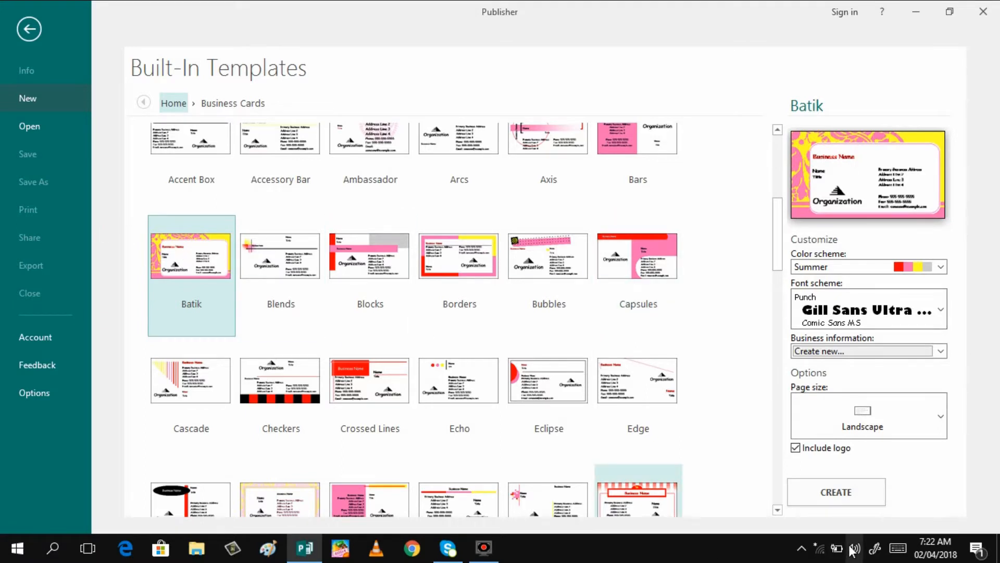
left_click(836, 492)
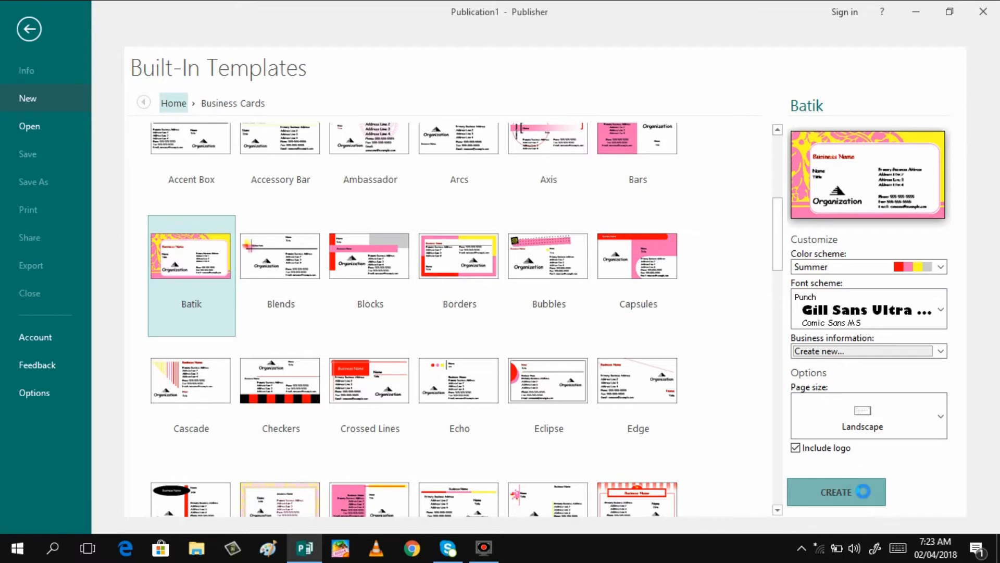
Try the Redwood, Shamrock and Sunrise colour schemes, then settle on Summer.
left_click(836, 492)
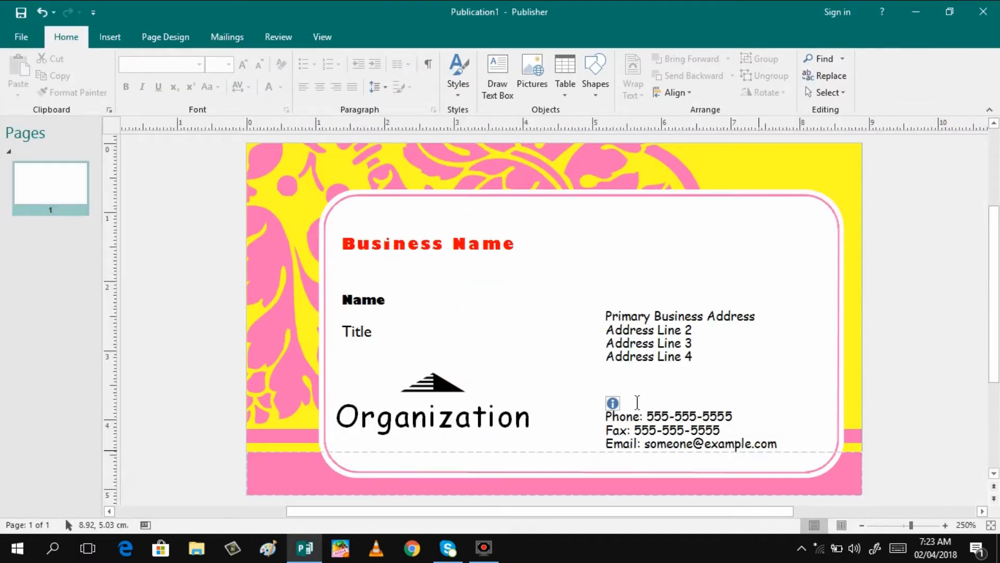
left_click(165, 36)
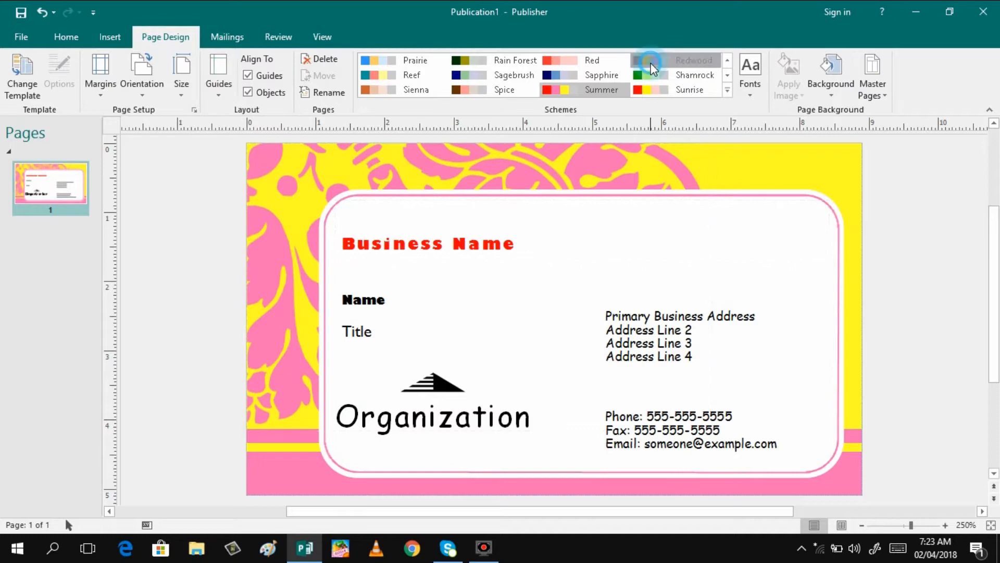
left_click(694, 60)
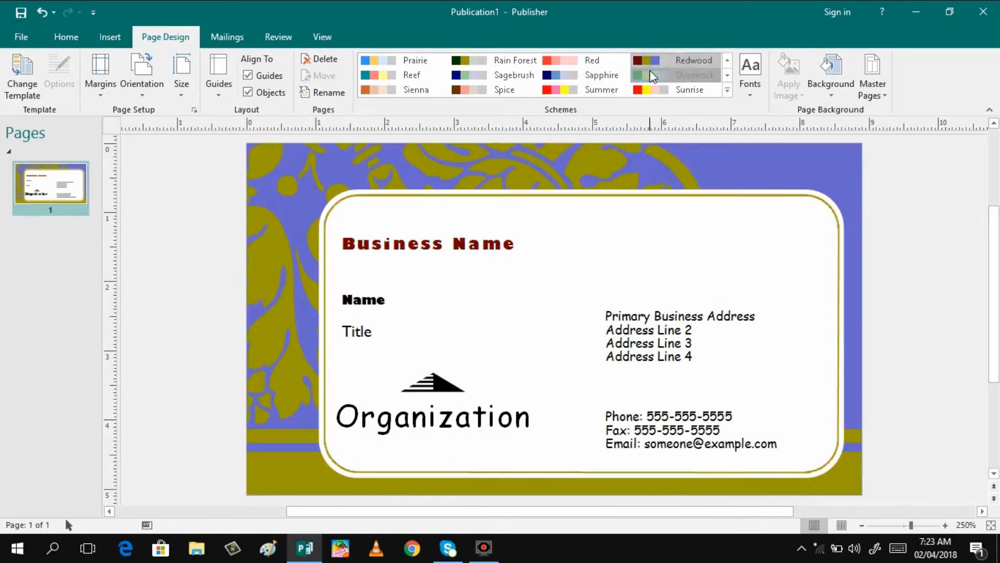
left_click(694, 74)
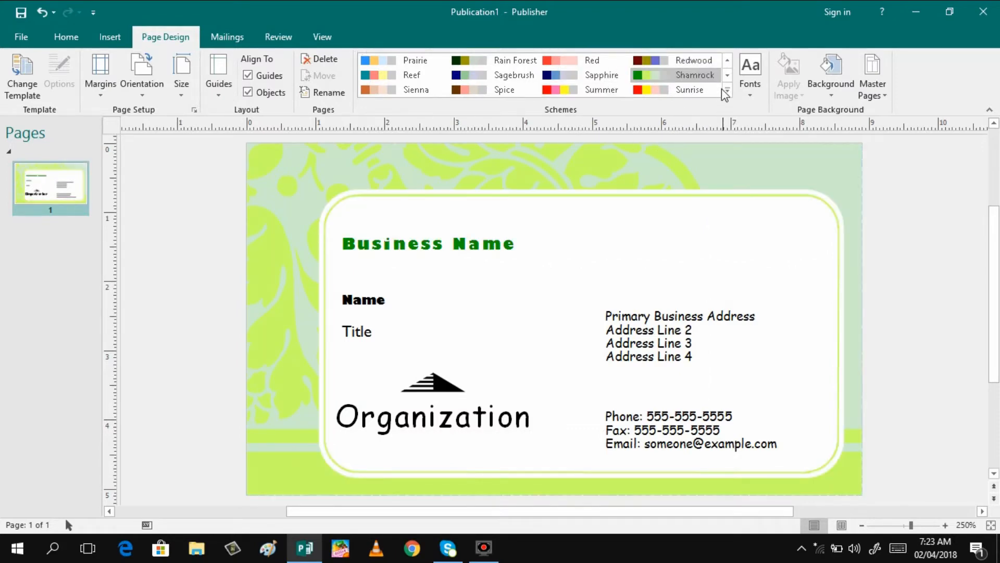
left_click(726, 93)
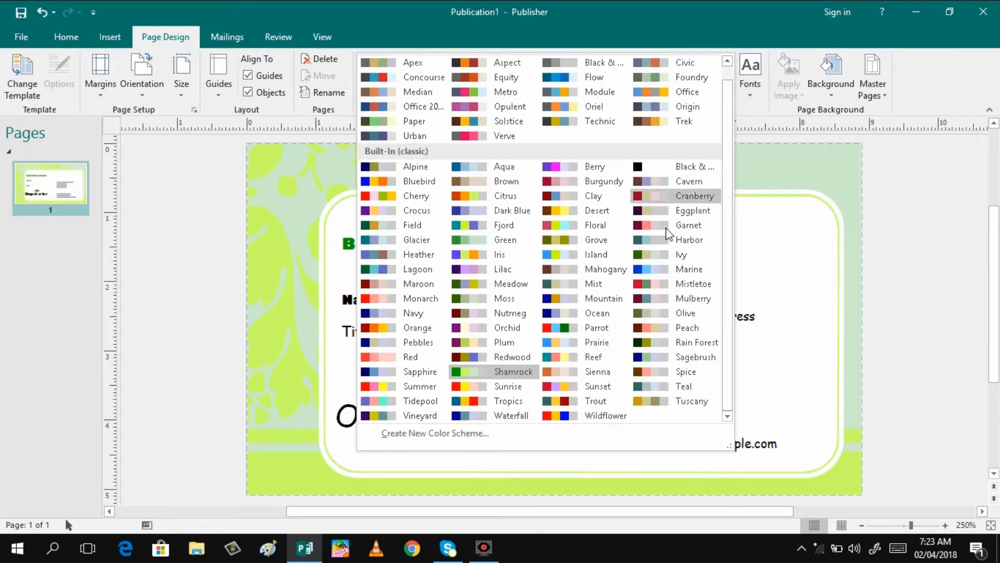
mouse_move(507, 386)
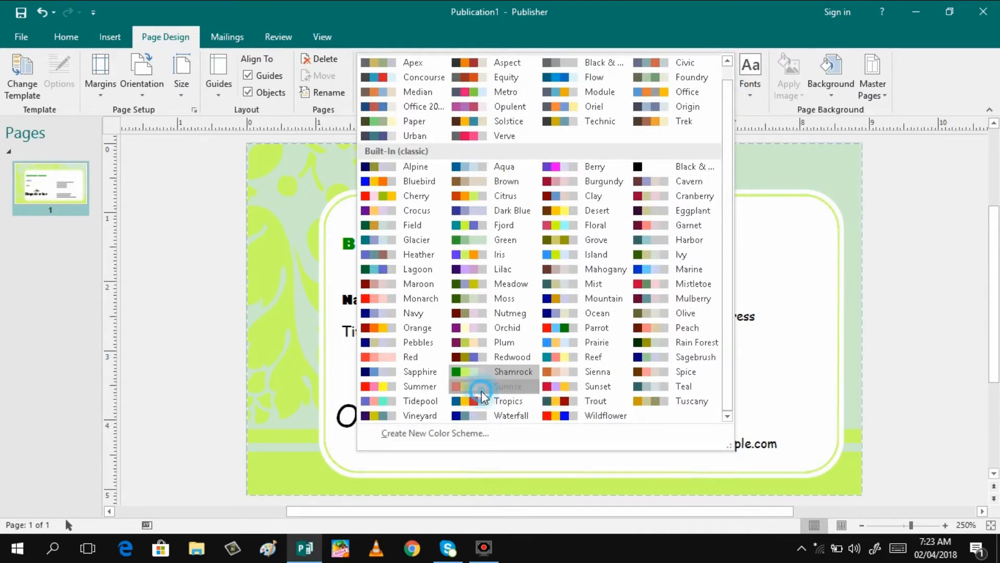
left_click(507, 386)
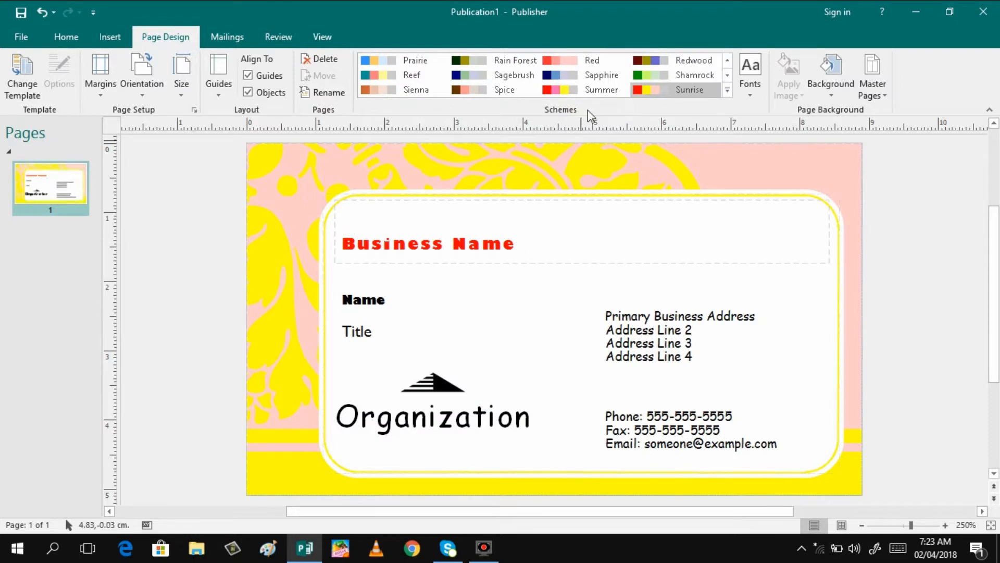
left_click(601, 89)
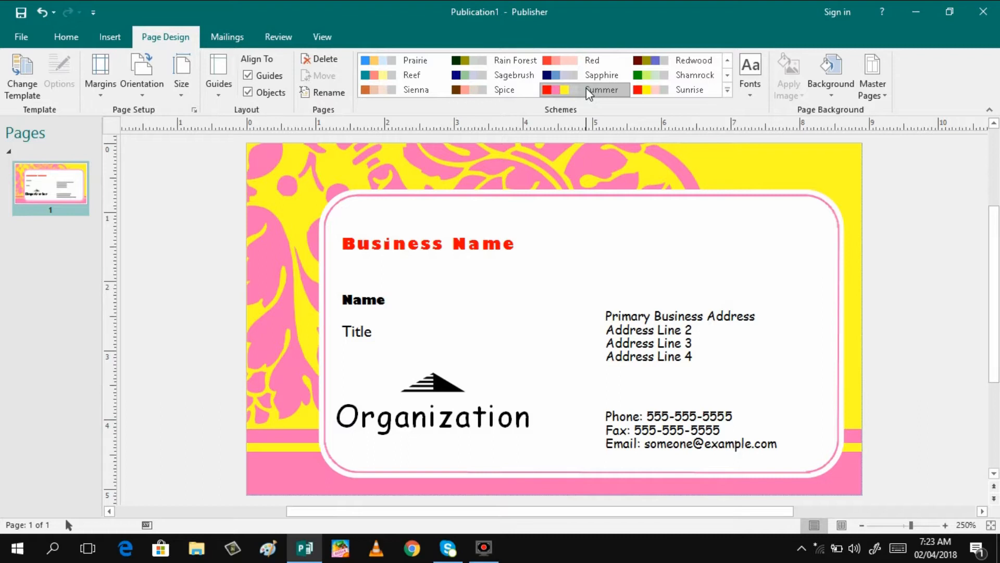
mouse_move(619, 63)
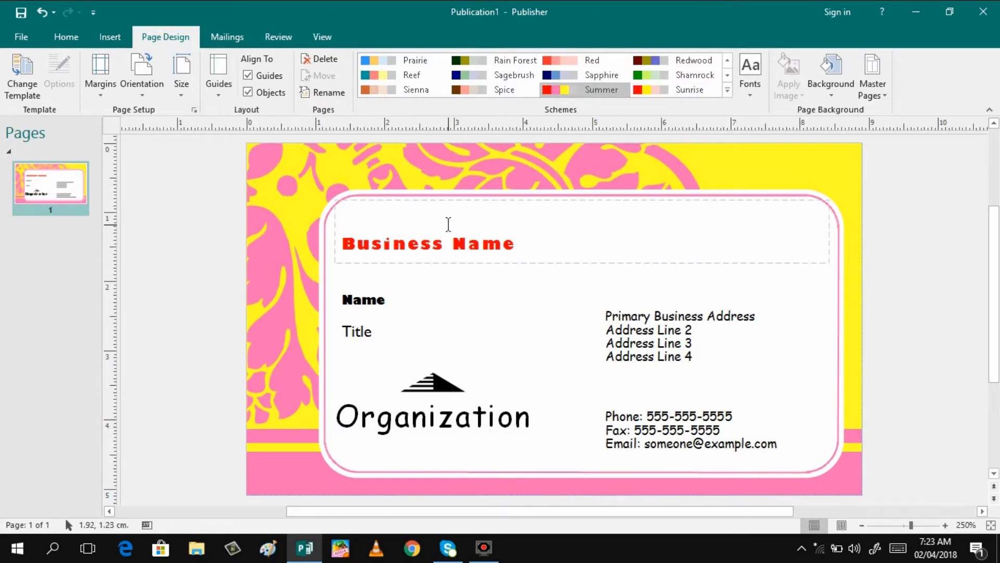
Click through the Business Name, Title, address and phone/email text boxes.
left_click(363, 299)
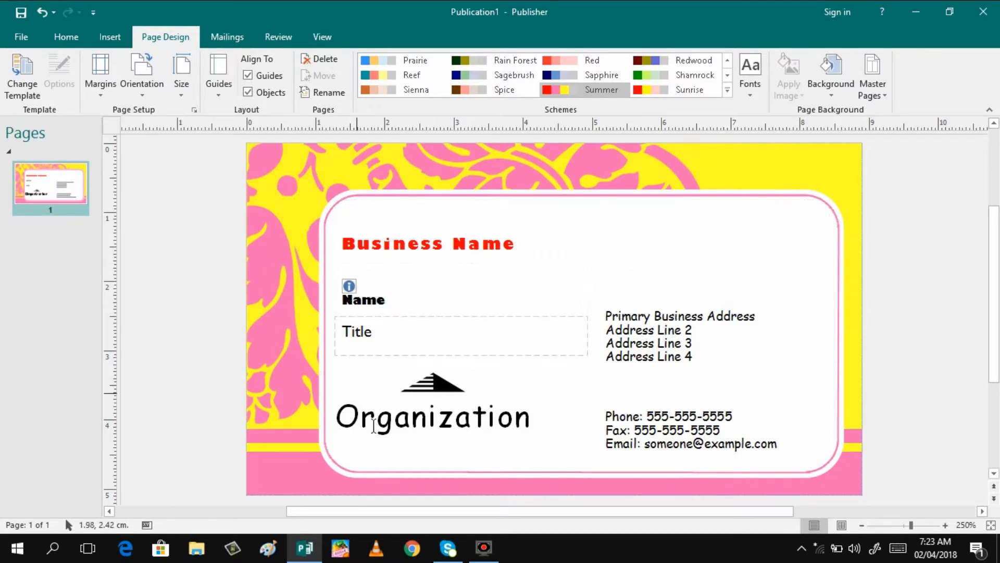
left_click(679, 316)
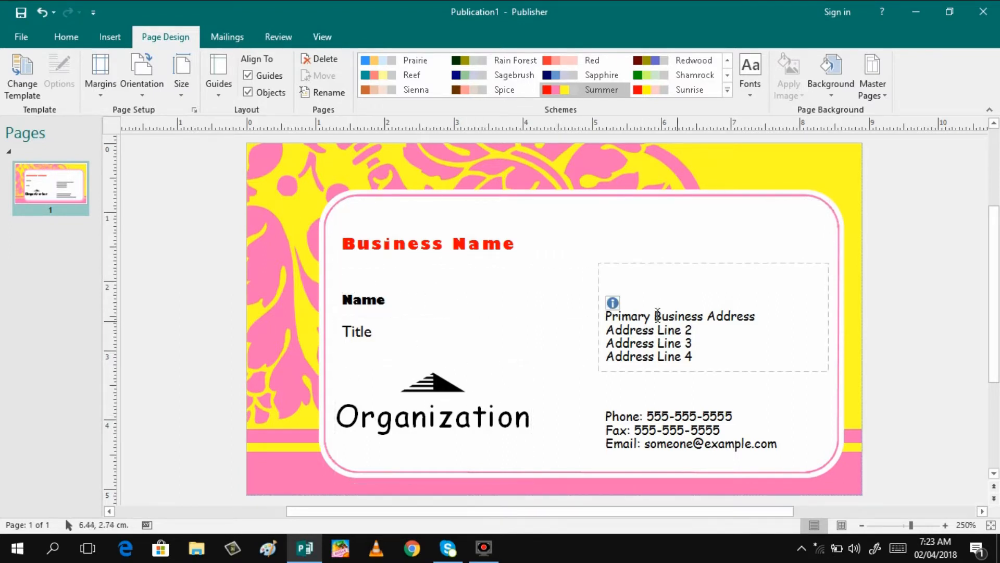
left_click(663, 430)
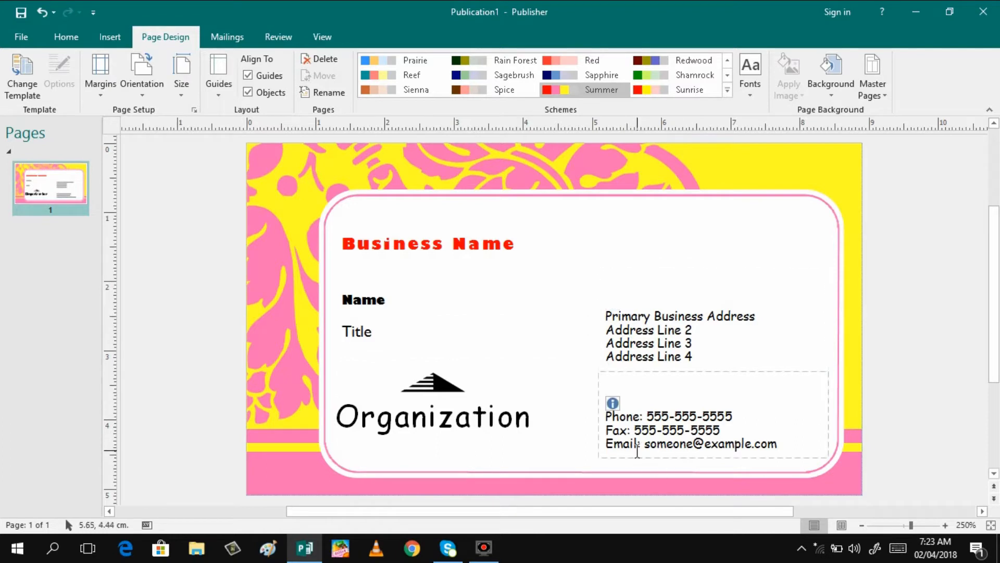
left_click(429, 244)
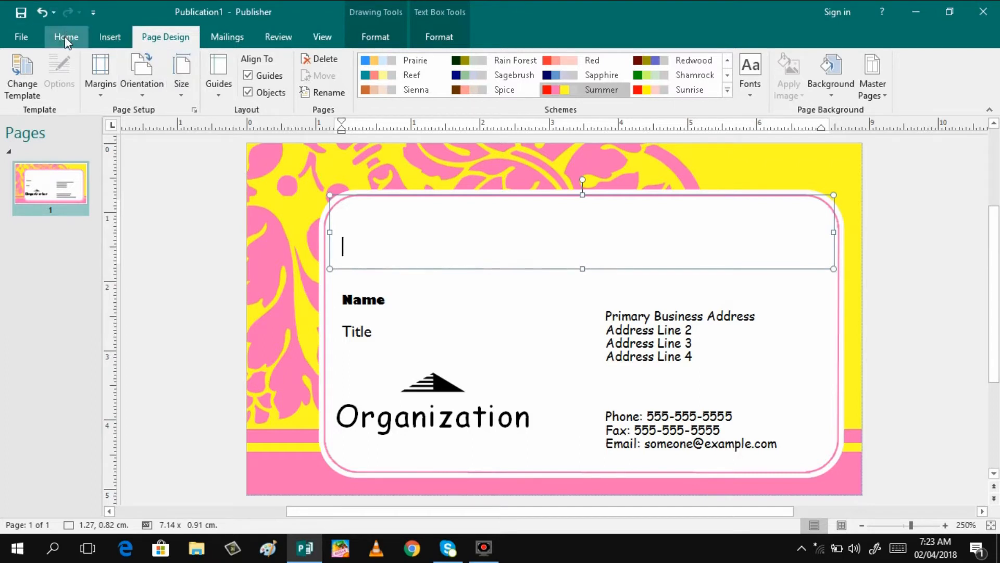
Set the heading box font to Franklin Gothic Heavy and enlarge it to 8 pt.
left_click(66, 36)
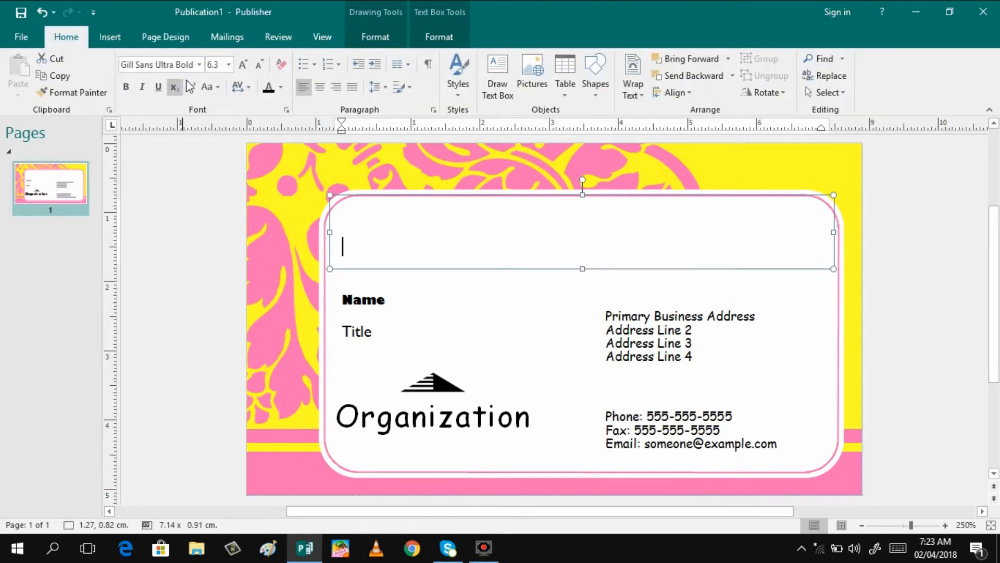
left_click(199, 65)
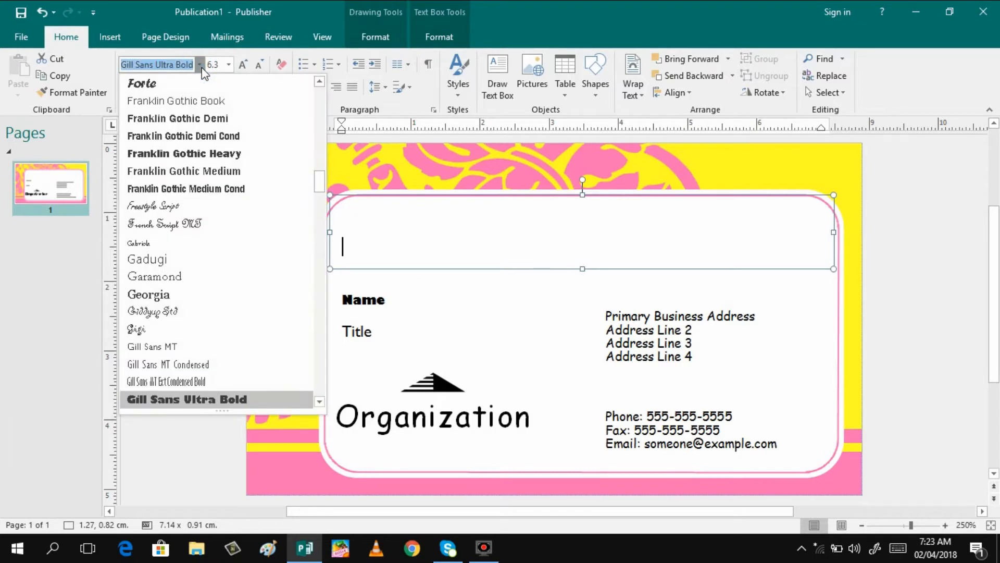
left_click(207, 153)
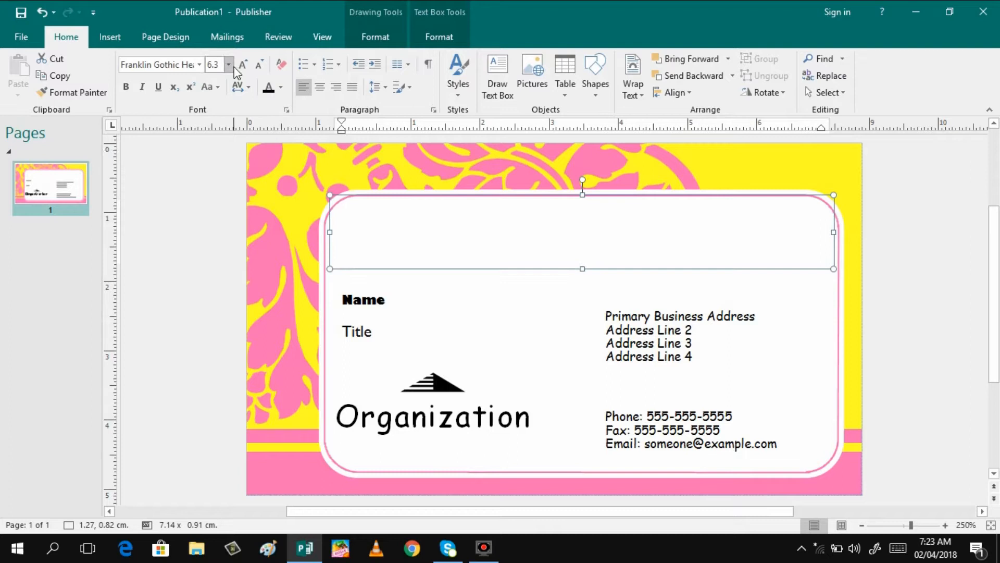
left_click(242, 64)
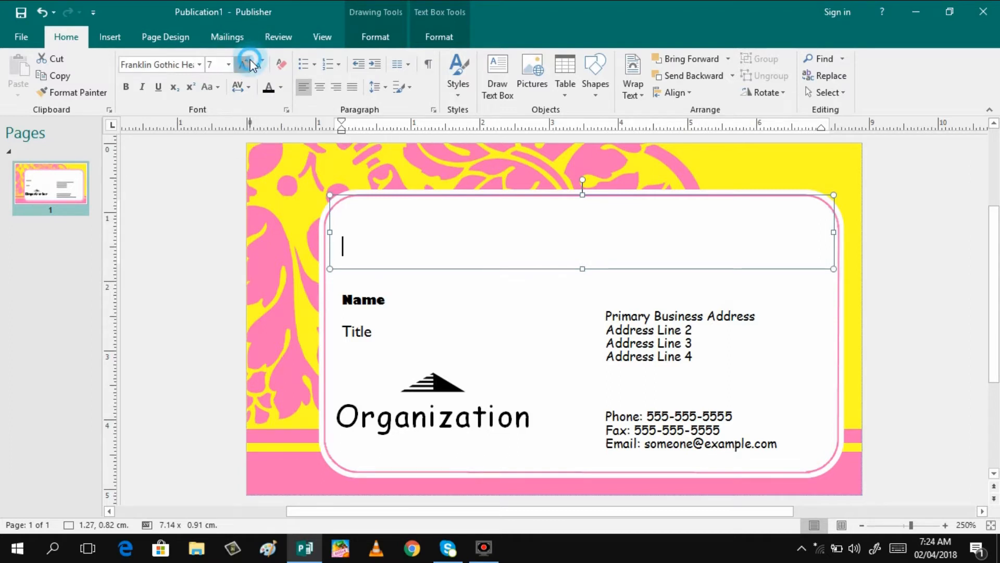
left_click(249, 64)
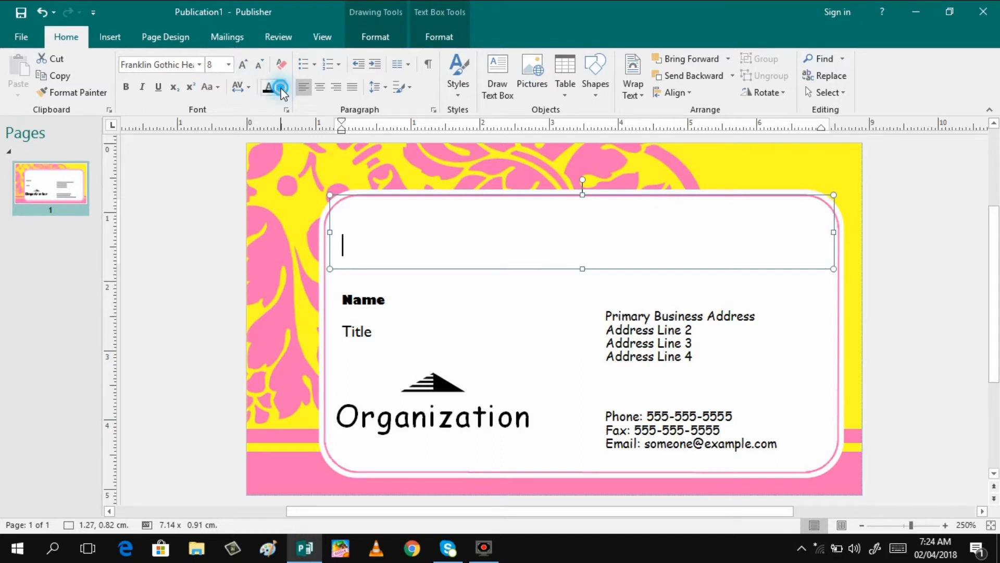
Give the heading box a blue font colour from More Colors.
left_click(280, 87)
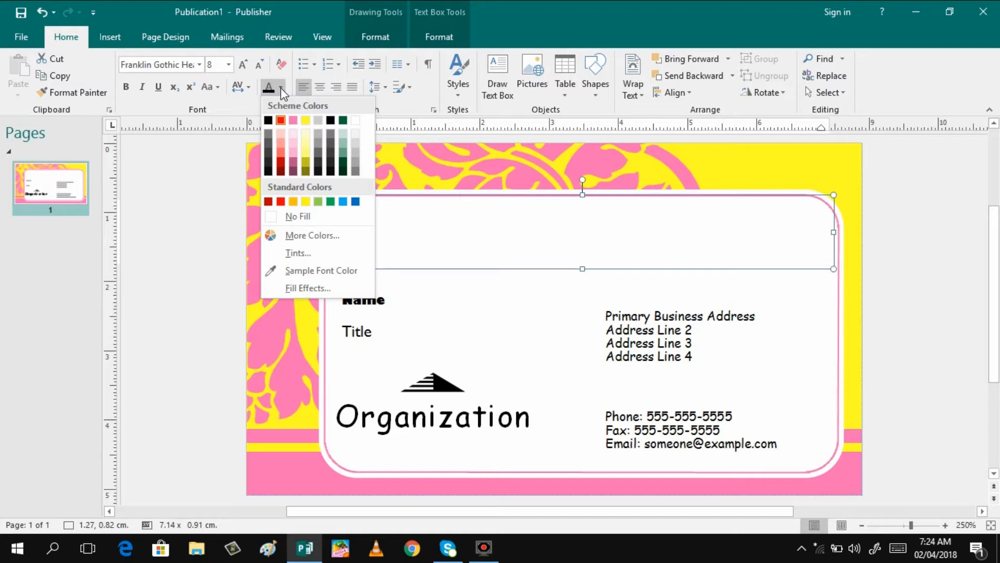
mouse_move(317, 162)
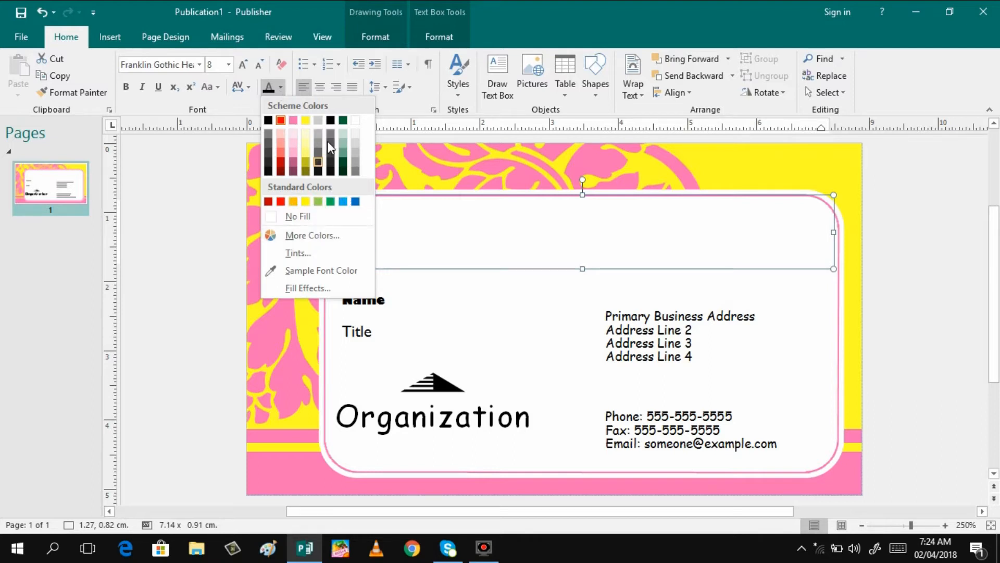
left_click(312, 234)
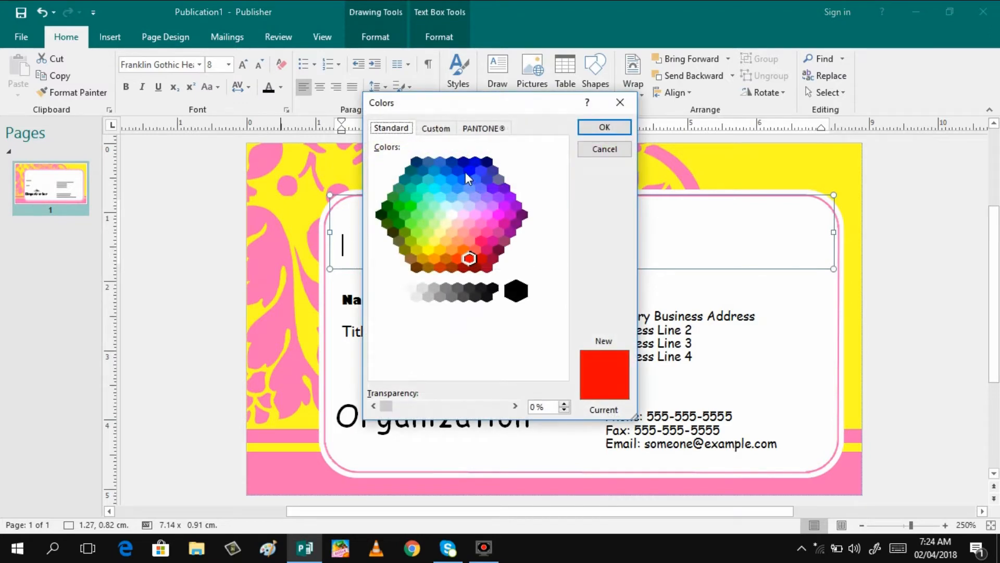
left_click(469, 171)
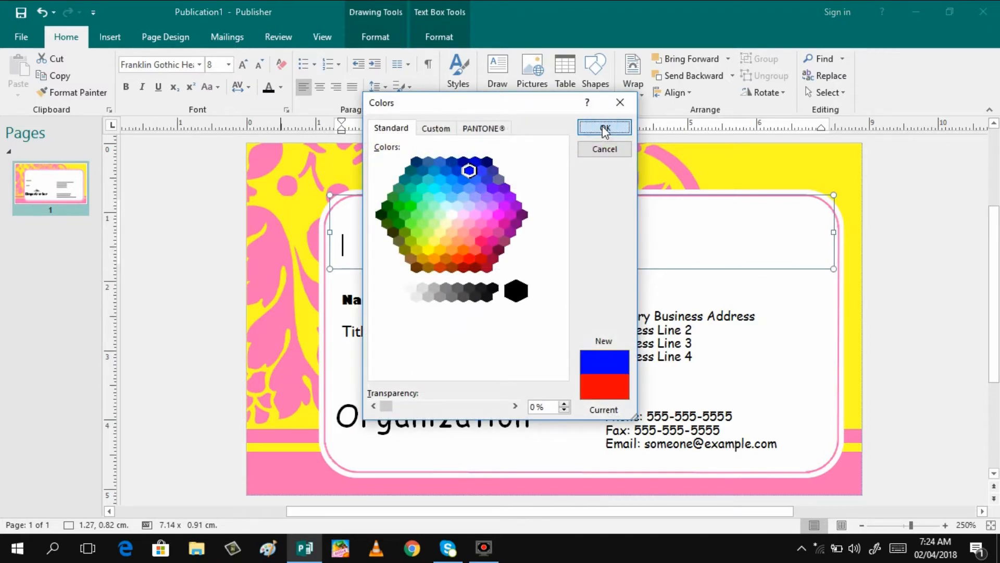
left_click(602, 127)
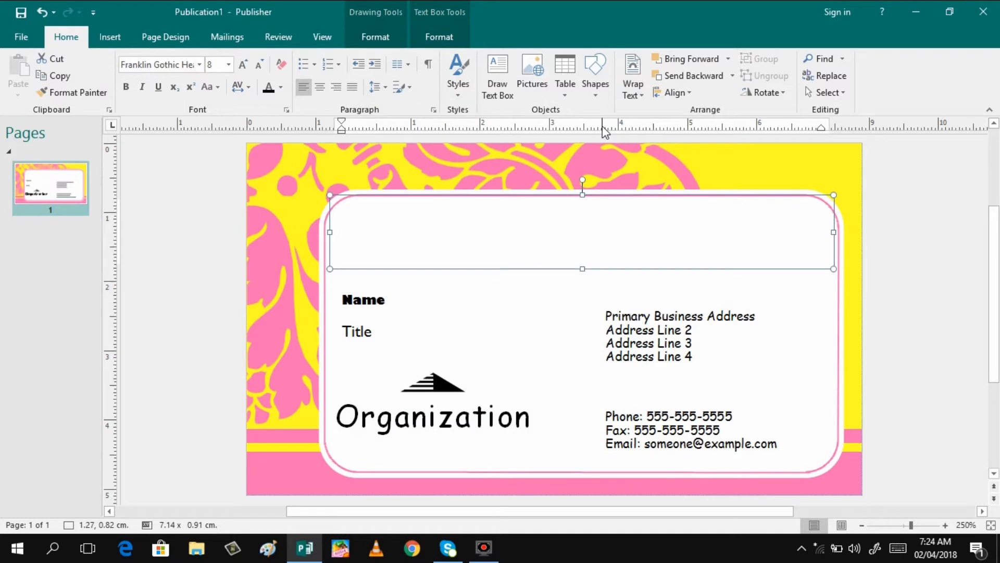
Type 'HEALTH AND WELLNESS' in capitals into the top text box.
type("AI")
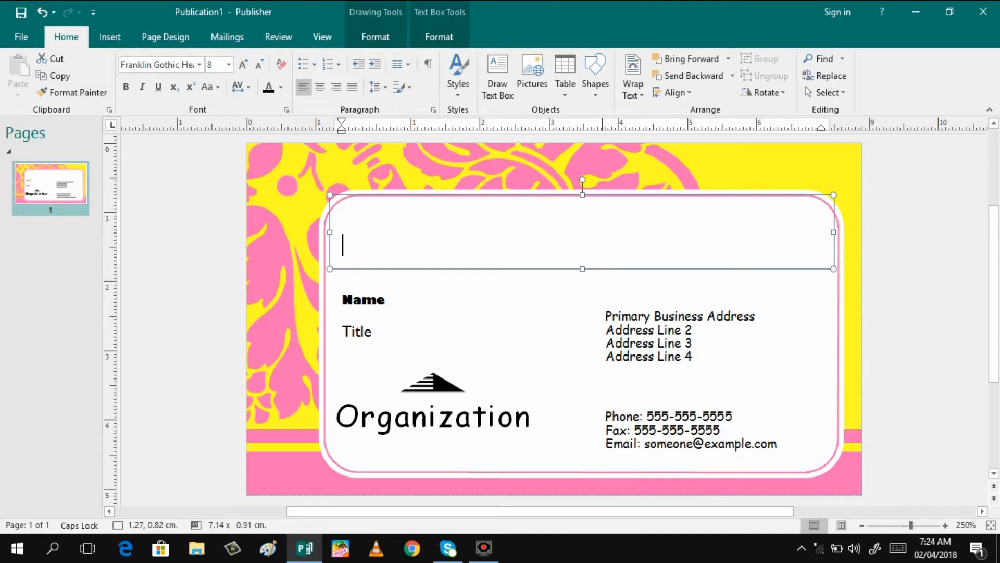
type("HEALTH")
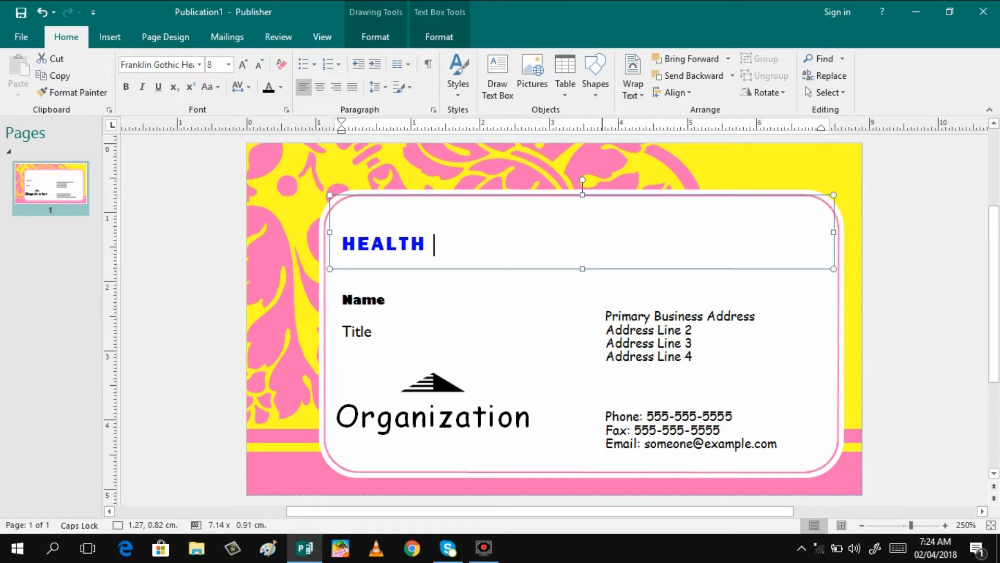
type("AND WE")
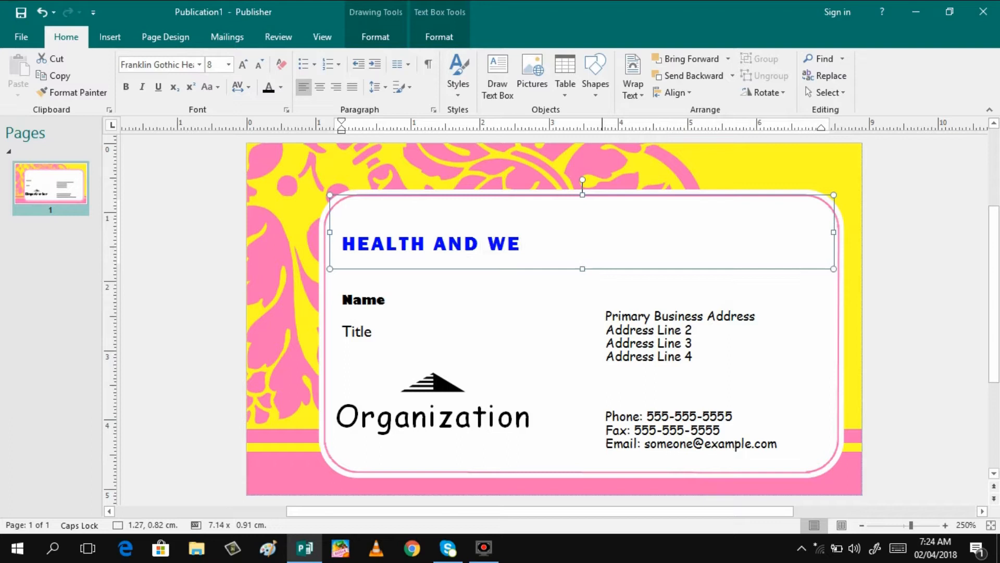
type("LLNESS")
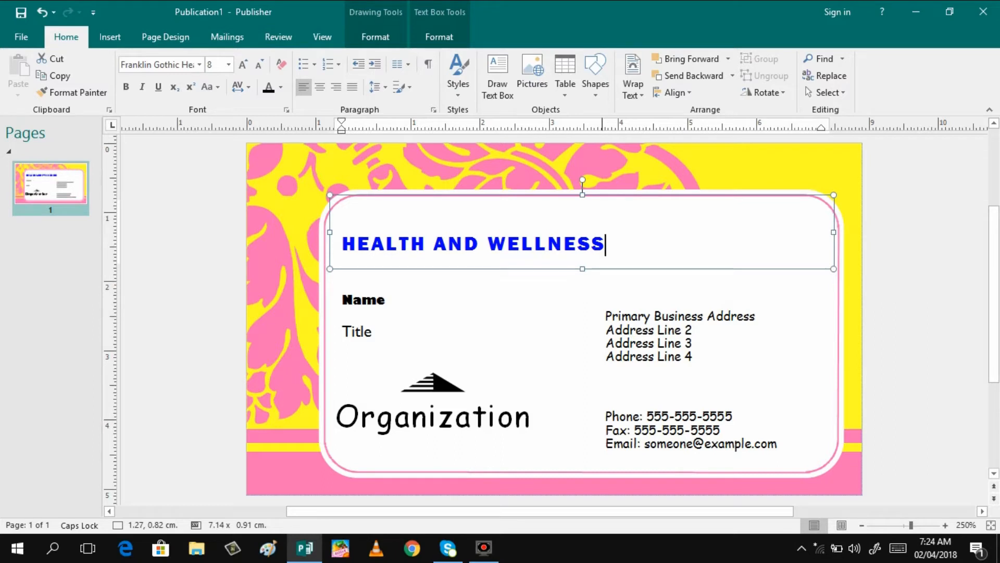
Select the HEALTH AND WELLNESS heading and increase its font size twice to 14 pt.
double_click(560, 243)
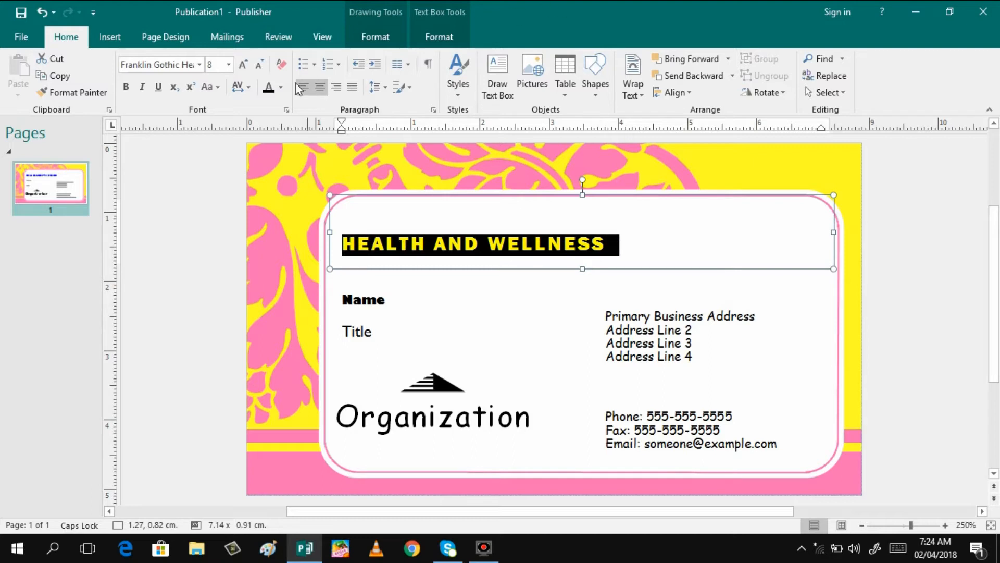
left_click(244, 65)
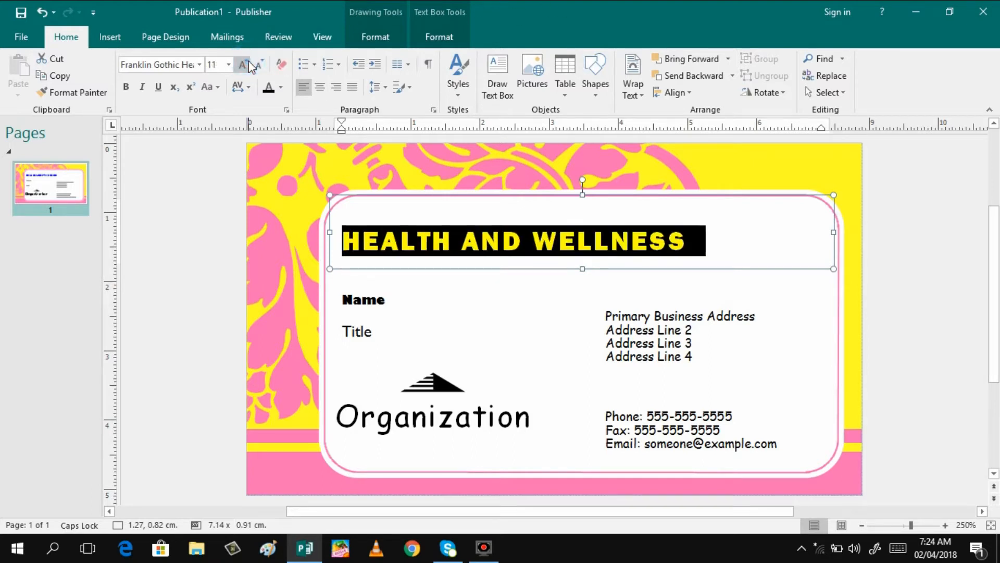
left_click(243, 64)
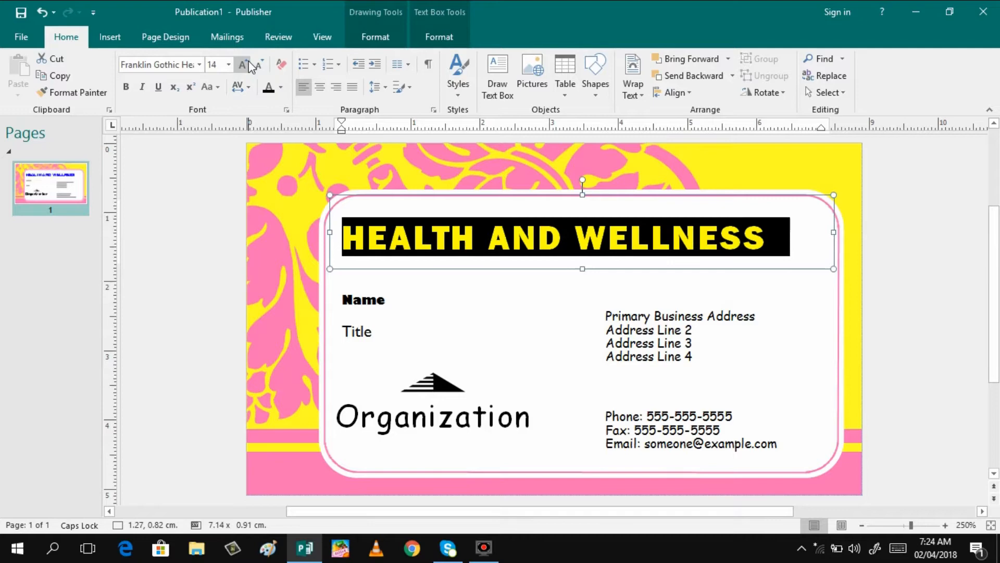
mouse_move(582, 199)
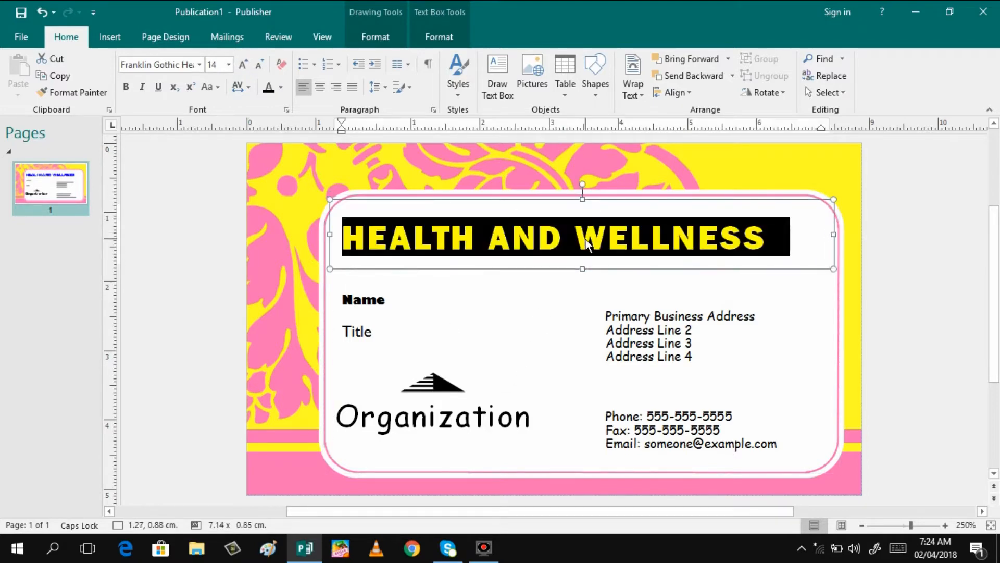
mouse_move(508, 141)
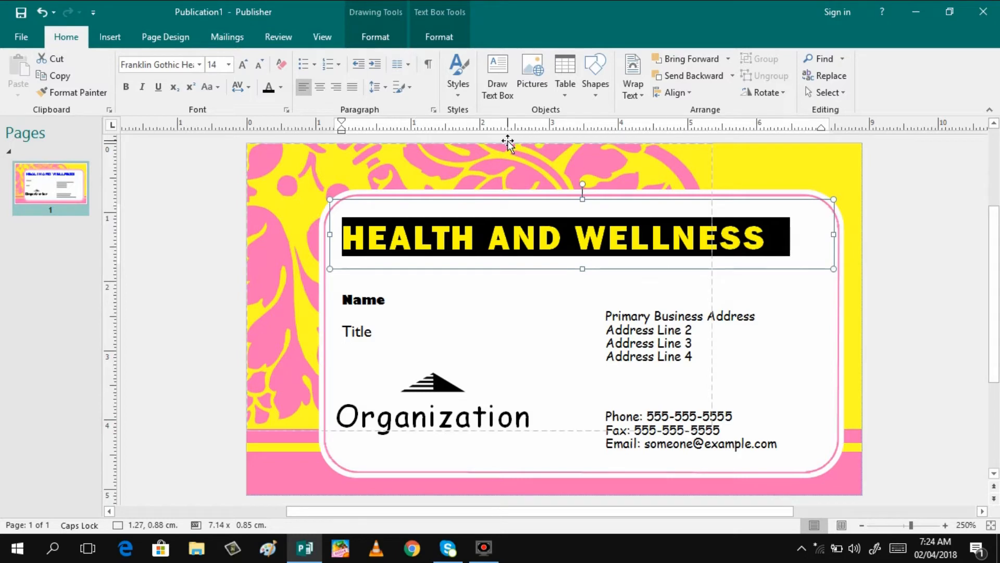
mouse_move(110, 36)
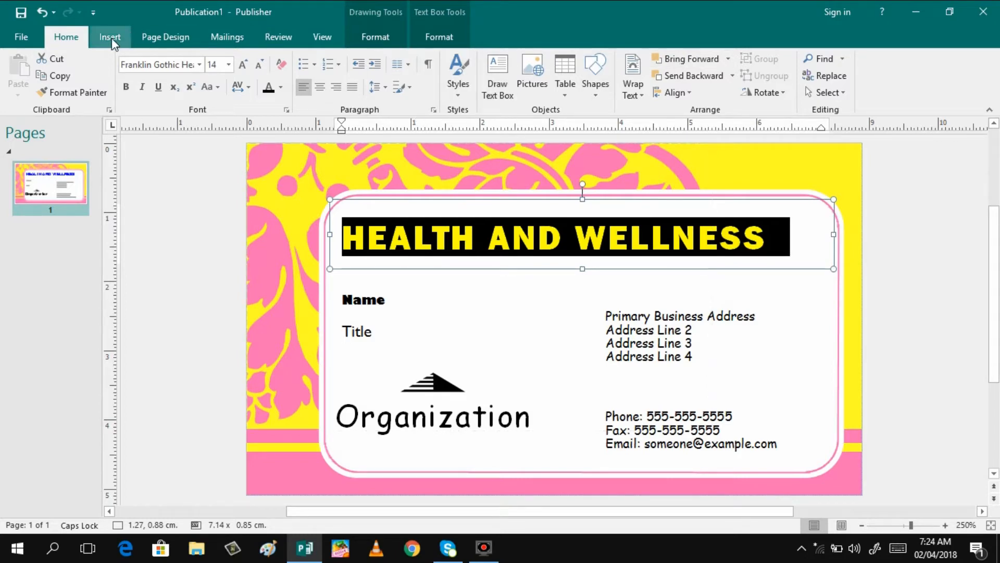
Switch to the Insert tab to reach the WordArt gallery.
left_click(110, 37)
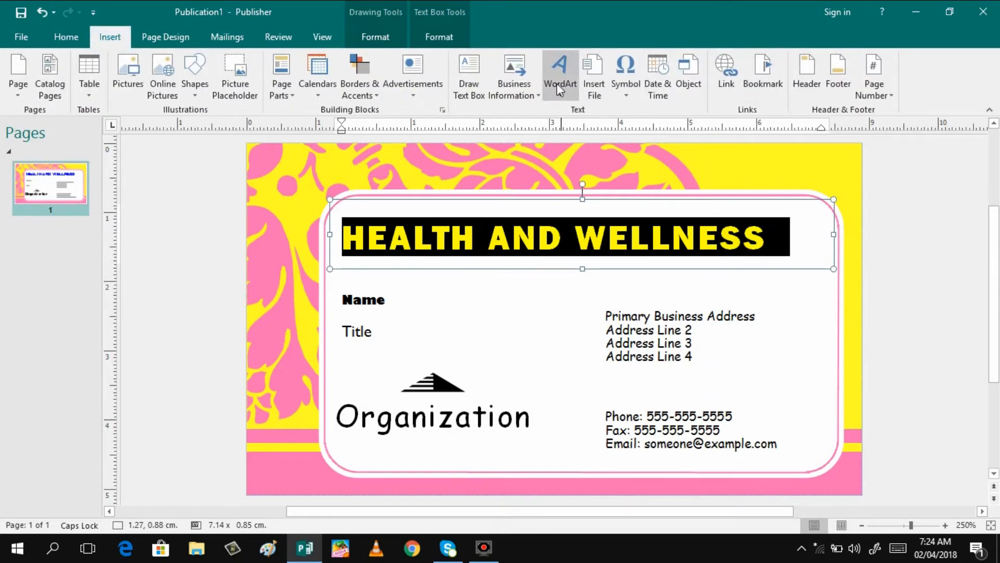
mouse_move(627, 257)
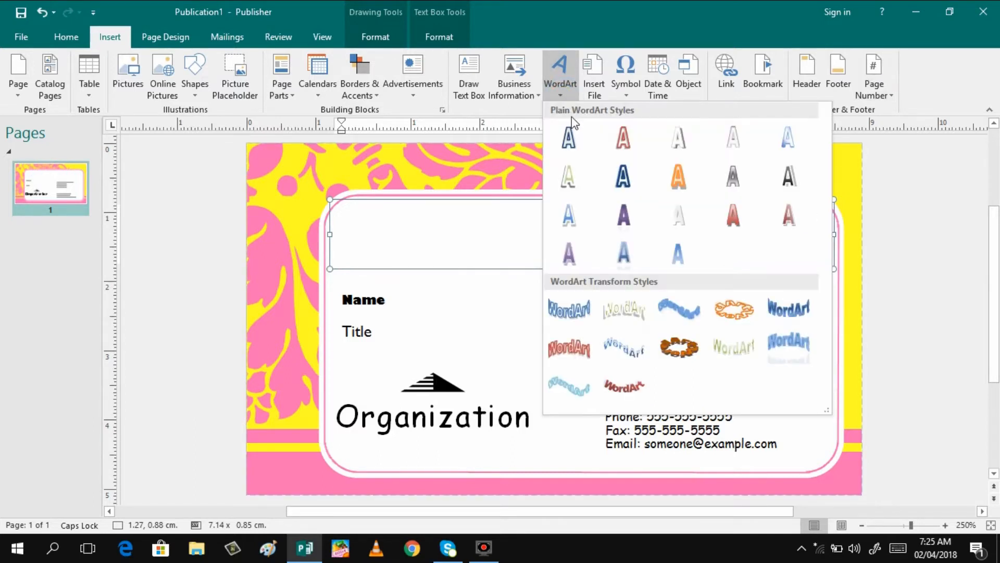
mouse_move(624, 176)
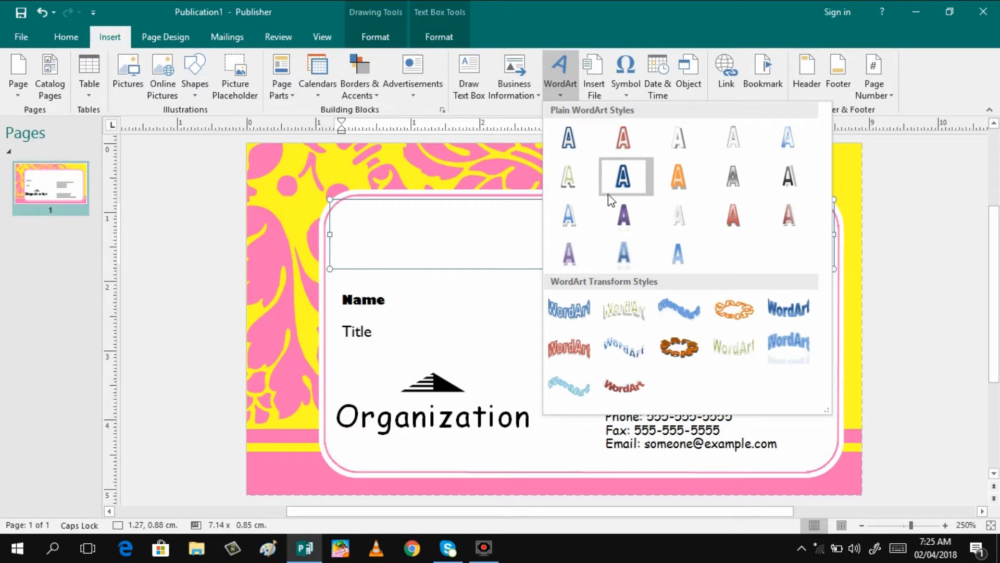
mouse_move(733, 216)
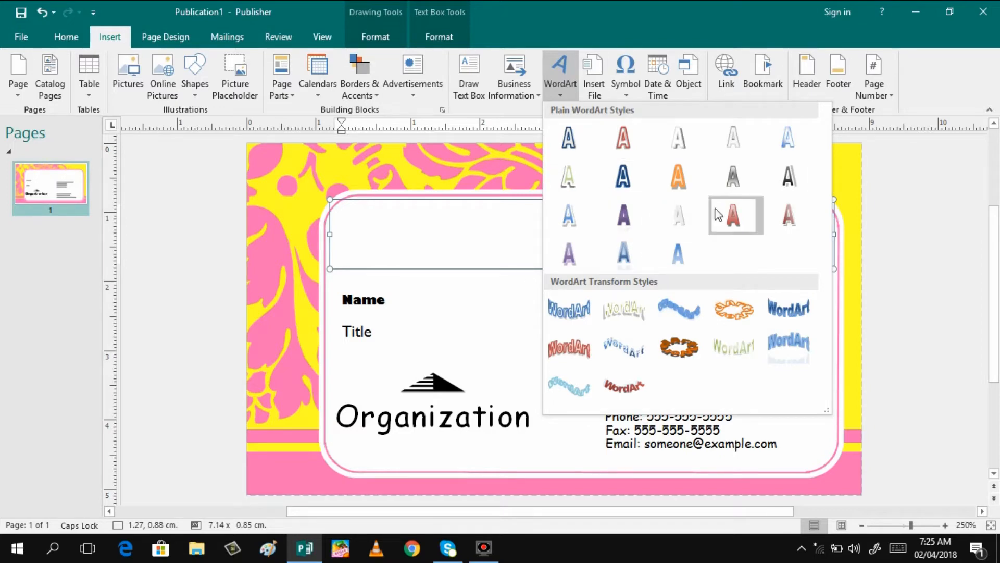
mouse_move(680, 254)
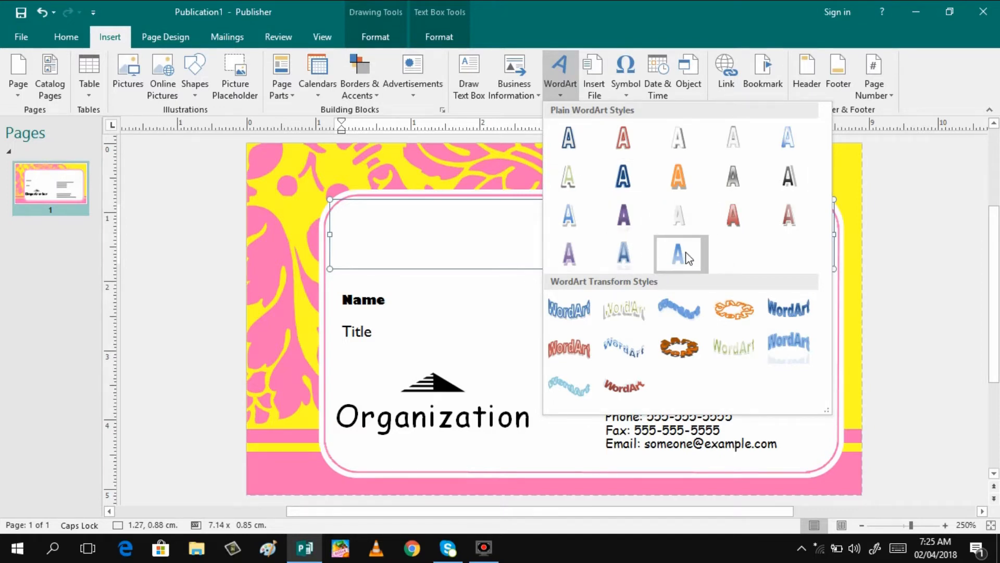
Insert light blue Plain-style WordArt reading 'HEALTH AND WELLNESS'.
left_click(679, 253)
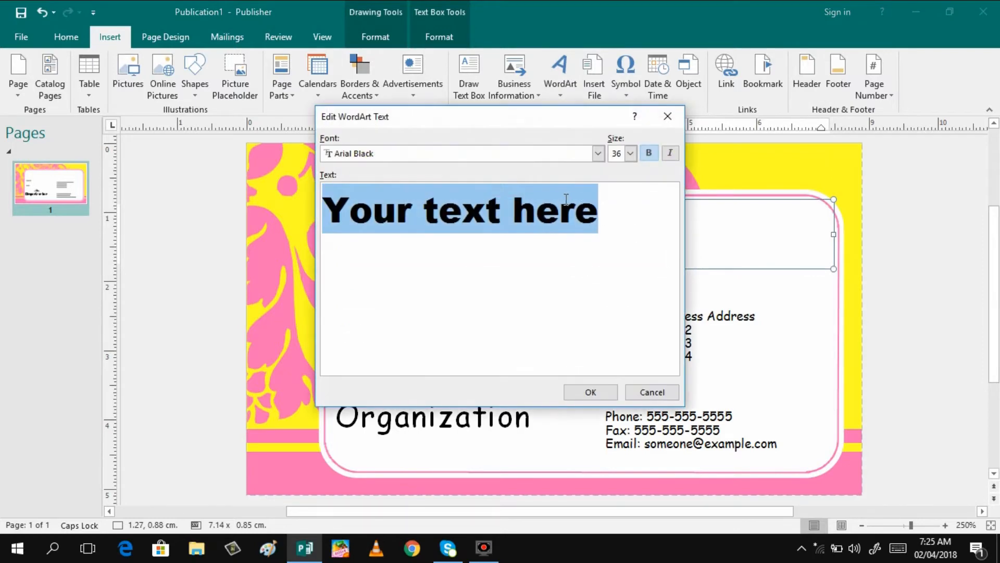
key("Delete")
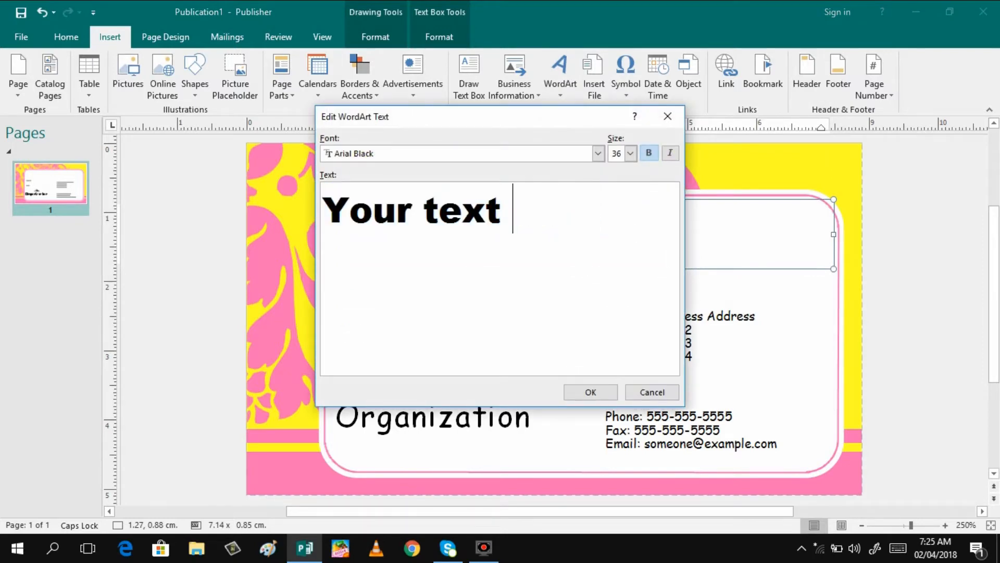
key("Backspace")
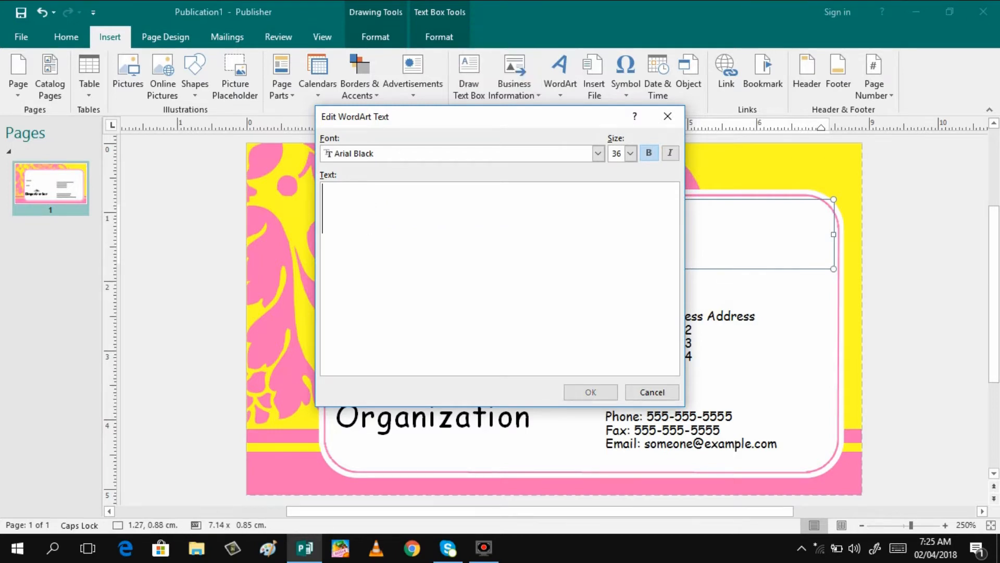
type("HEALTH AN")
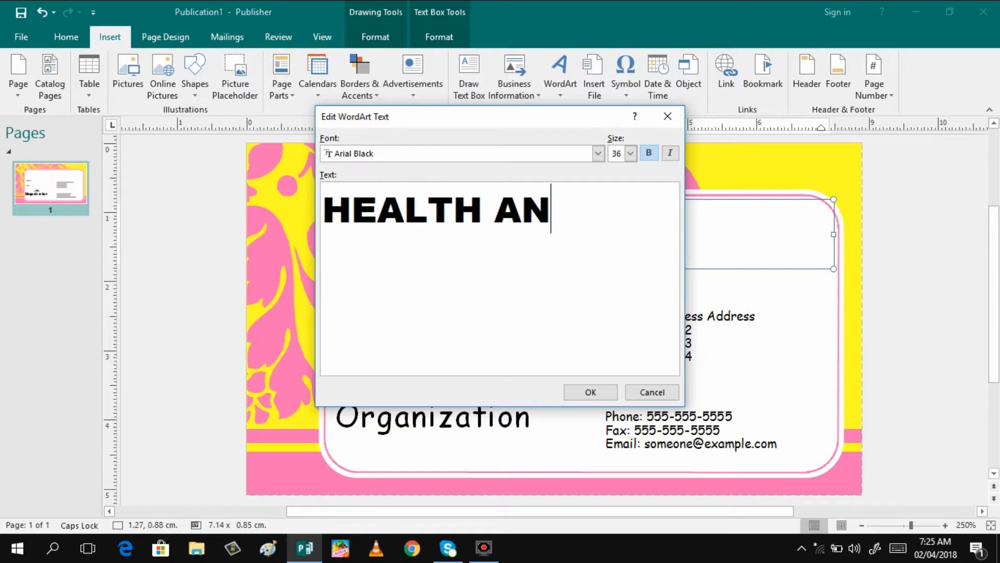
type("D WELLNESS")
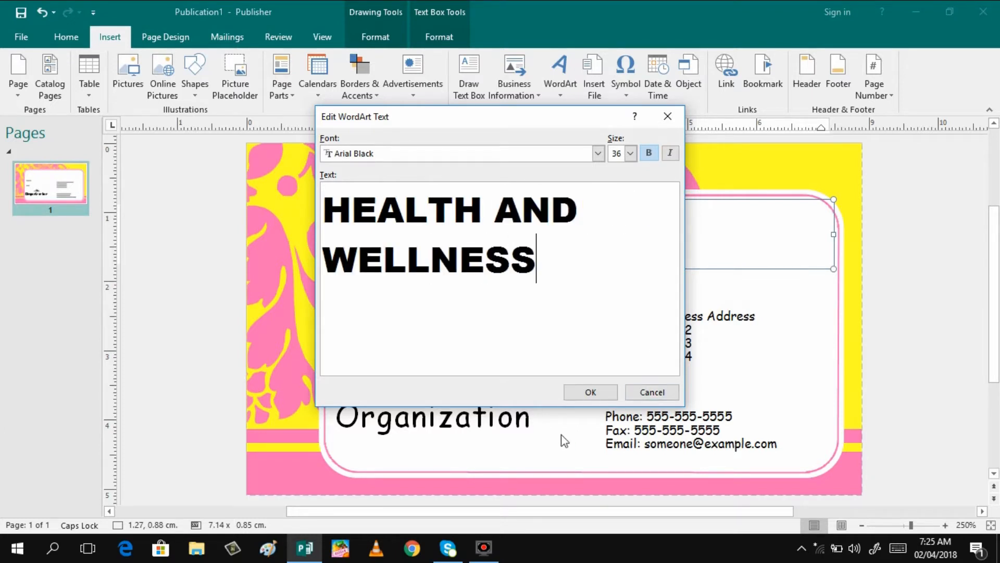
left_click(589, 392)
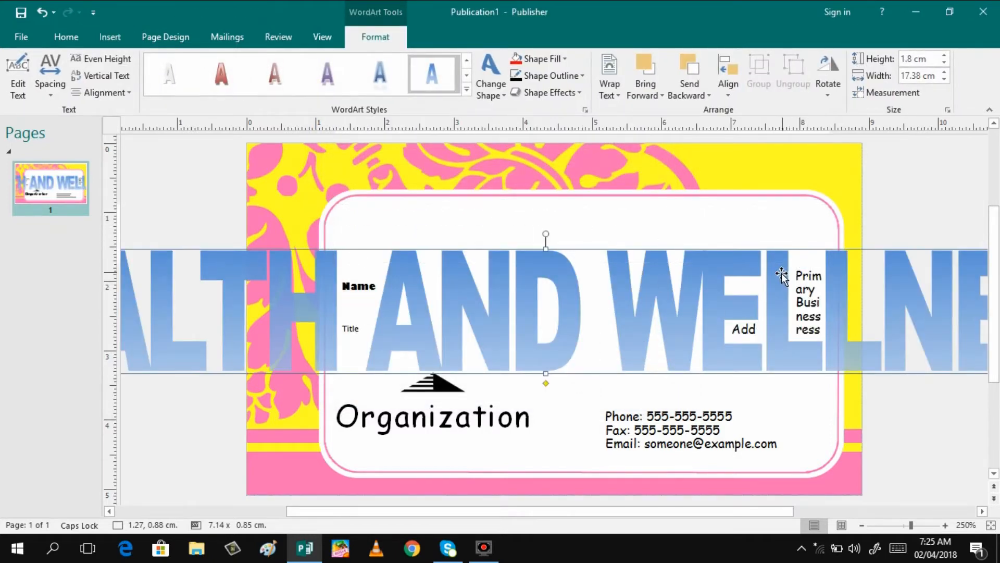
mouse_move(807, 284)
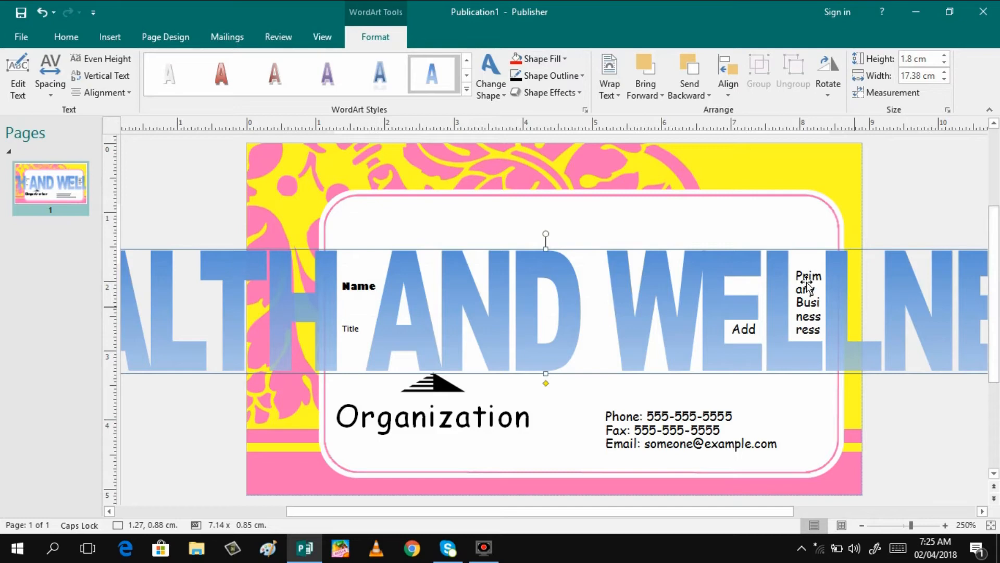
Dismiss the business information options and select the oversized WordArt heading.
left_click(807, 262)
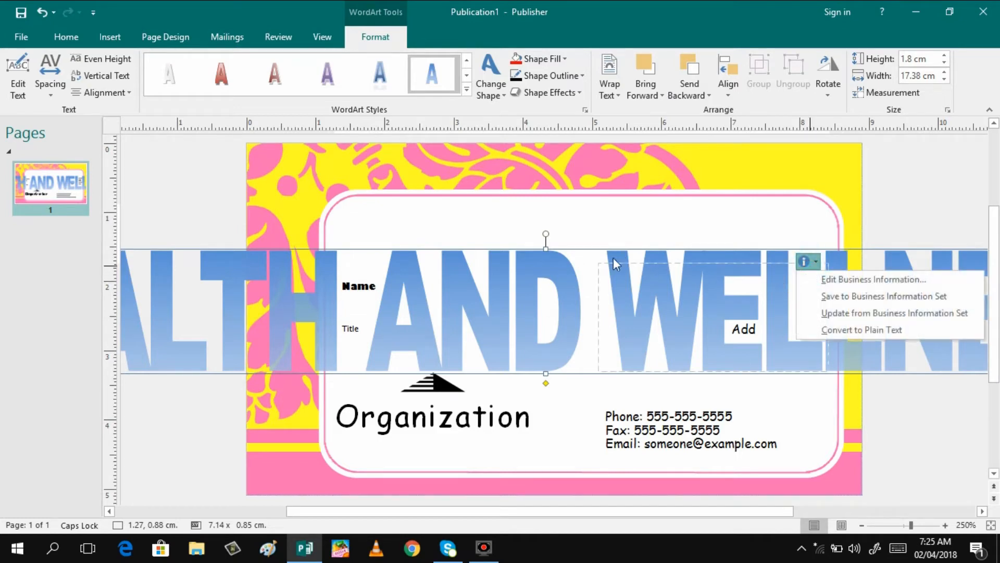
left_click(861, 329)
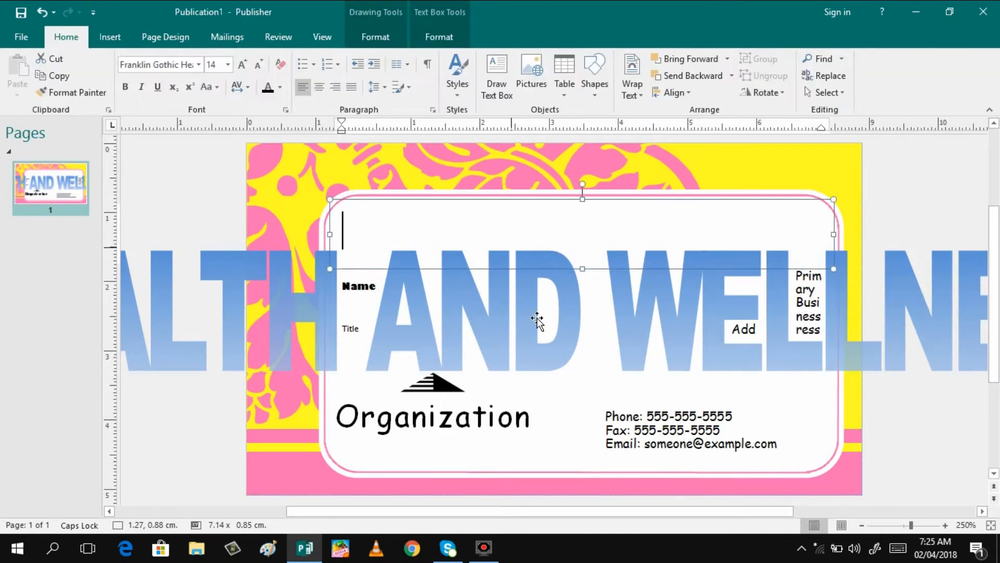
left_click(545, 313)
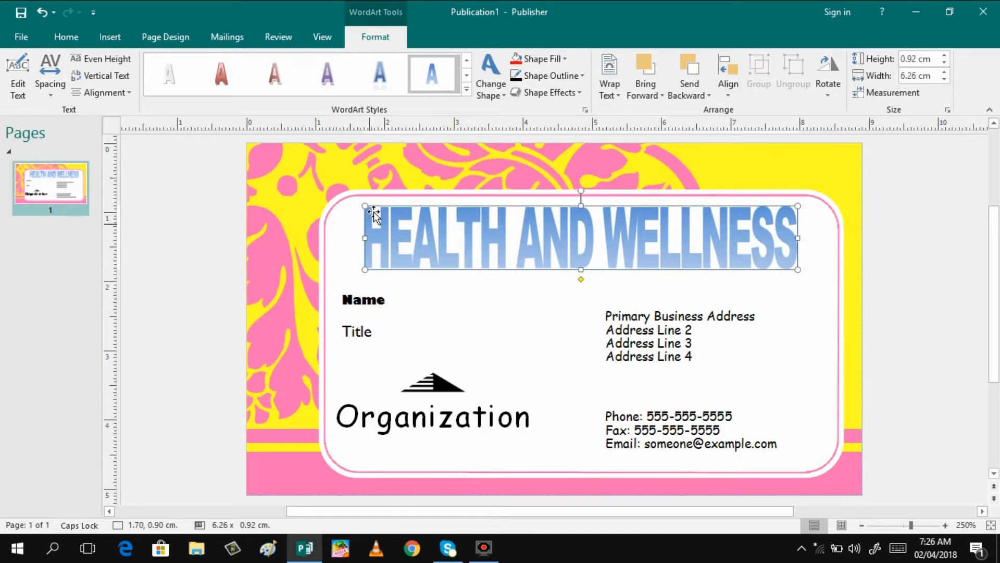
Apply the purple gradient WordArt style to the HEALTH AND WELLNESS heading and expand the style list.
left_click(328, 73)
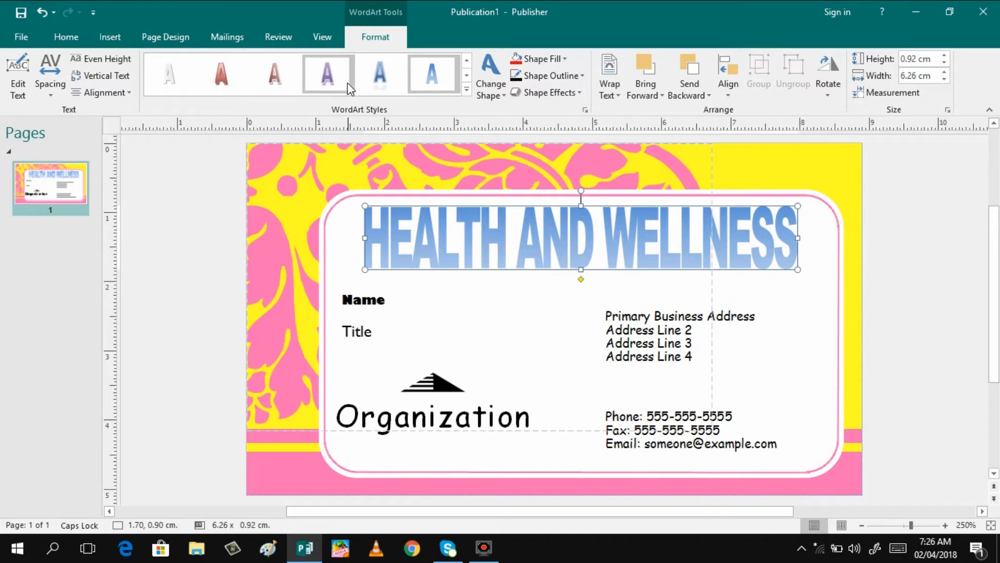
left_click(327, 74)
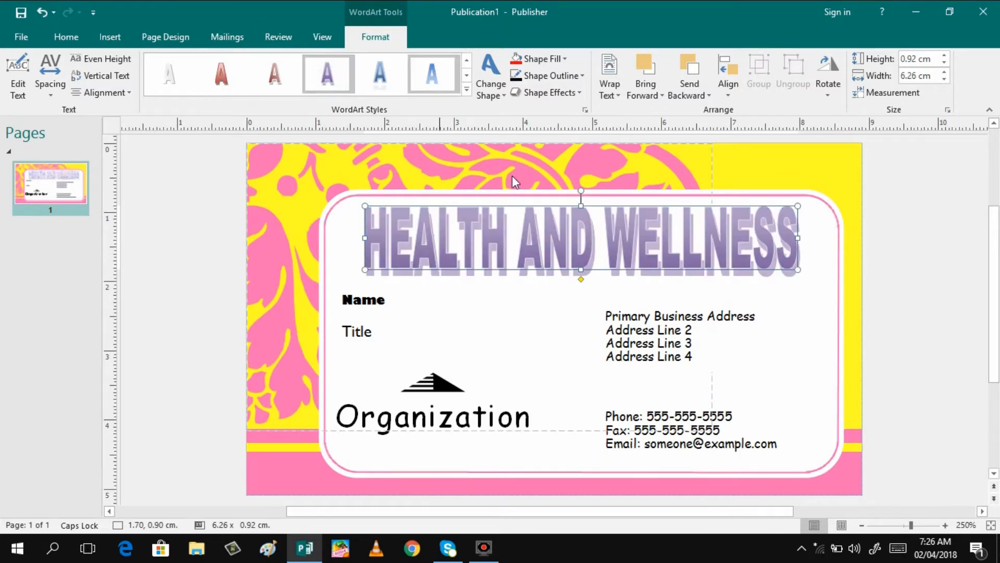
left_click(466, 88)
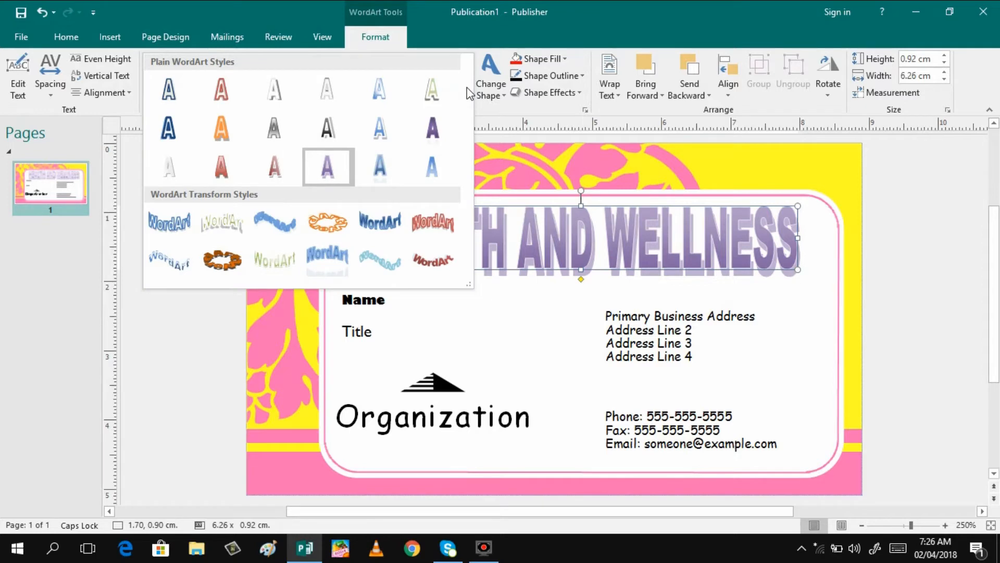
mouse_move(157, 194)
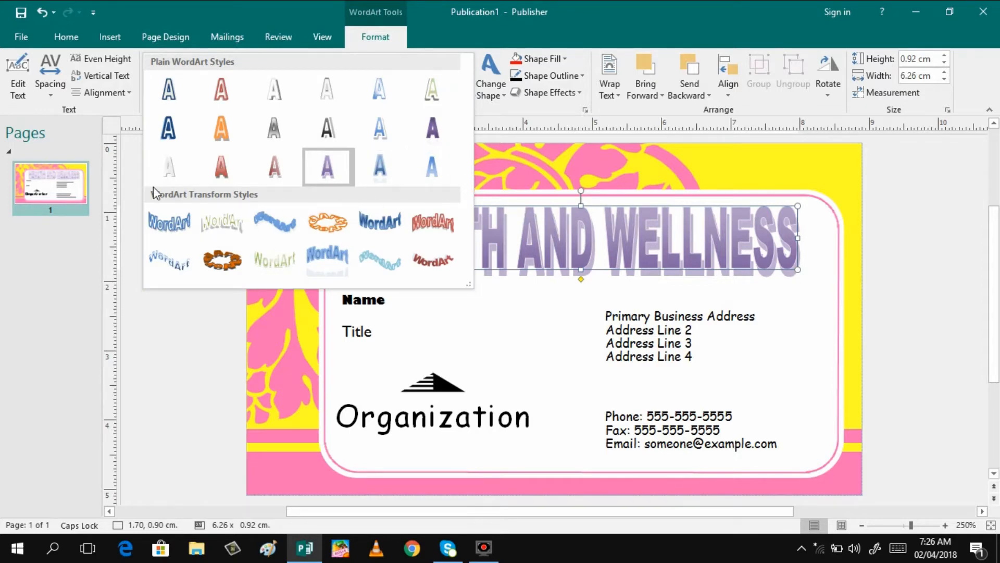
mouse_move(630, 283)
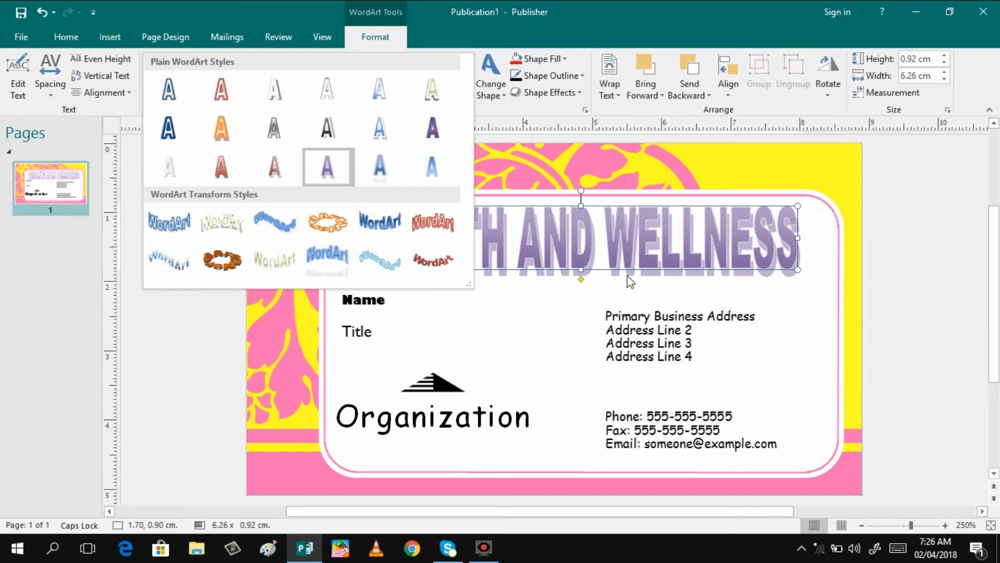
mouse_move(580, 271)
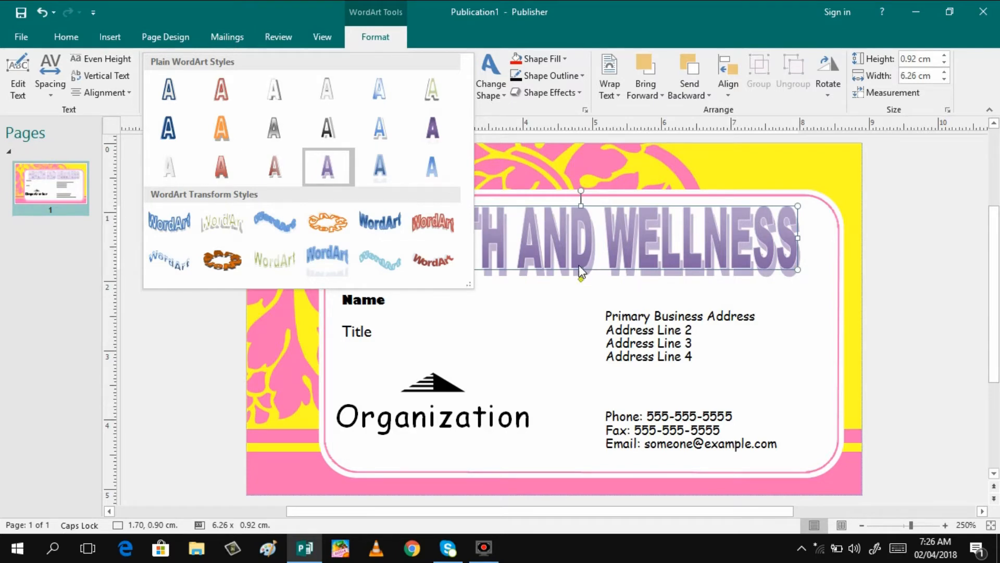
mouse_move(727, 213)
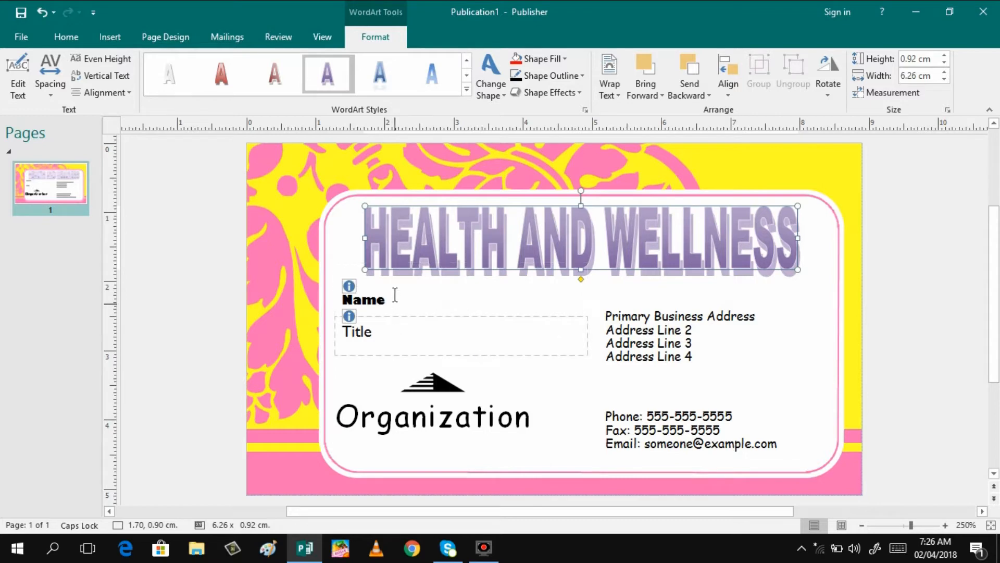
left_click(364, 299)
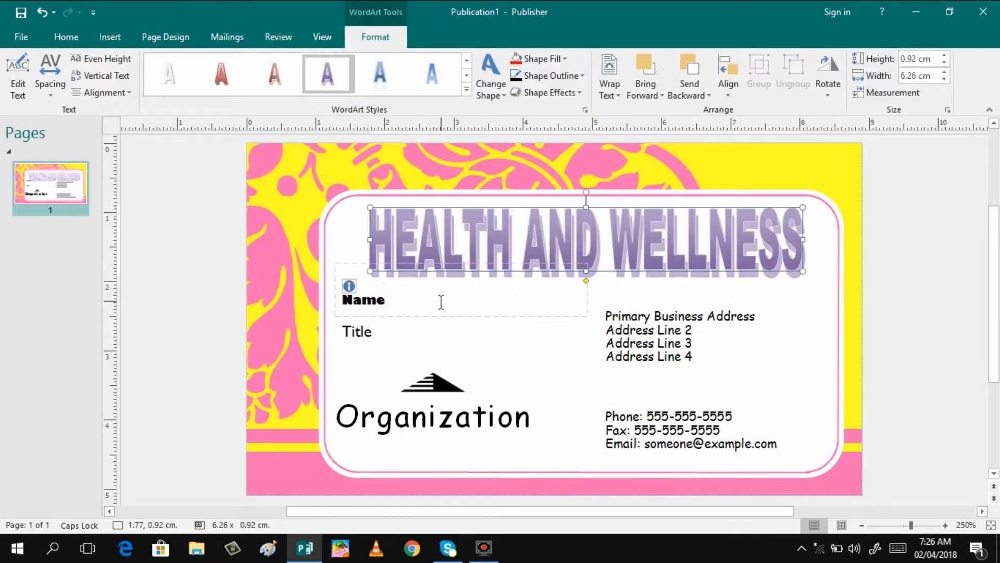
left_click(363, 300)
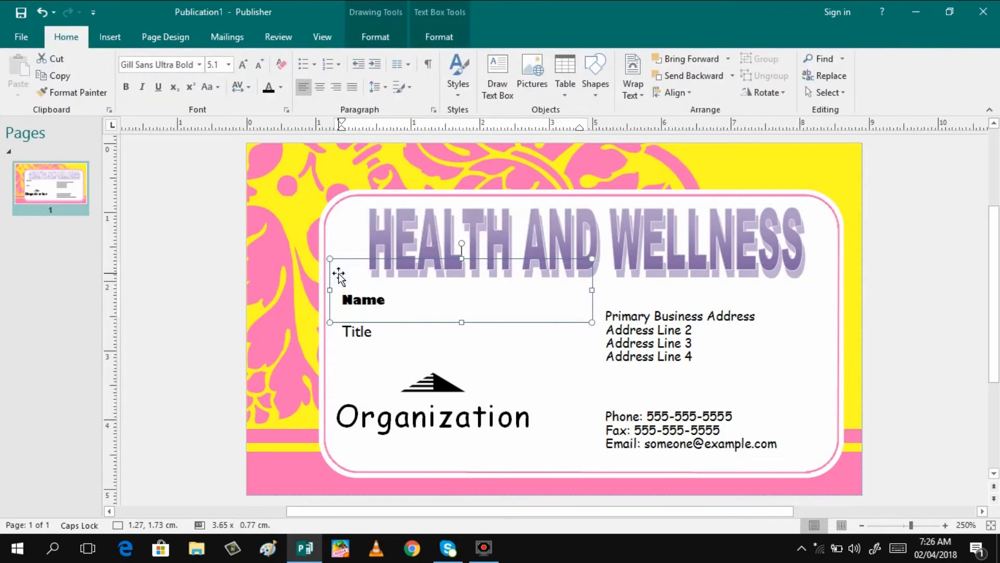
double_click(363, 299)
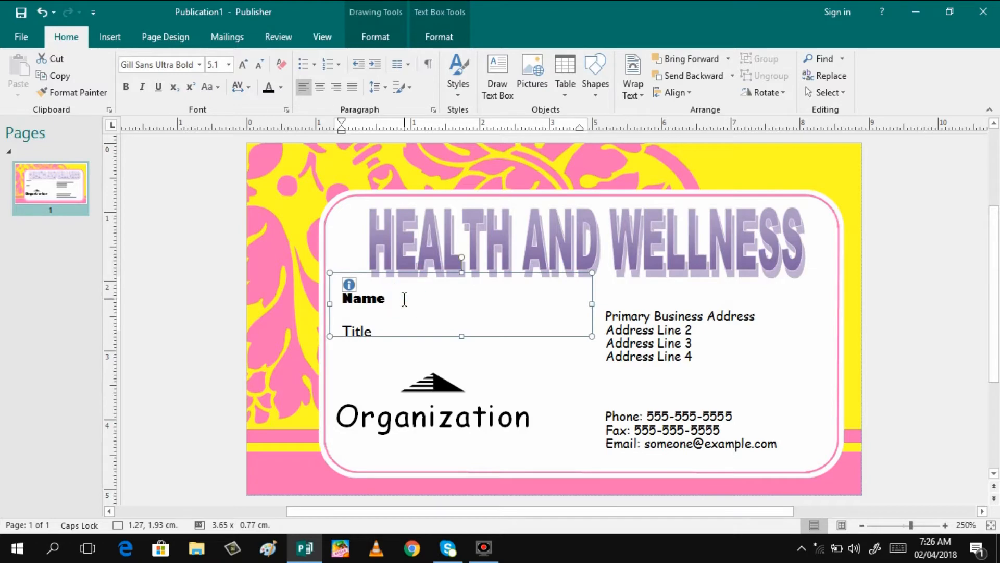
type("eve")
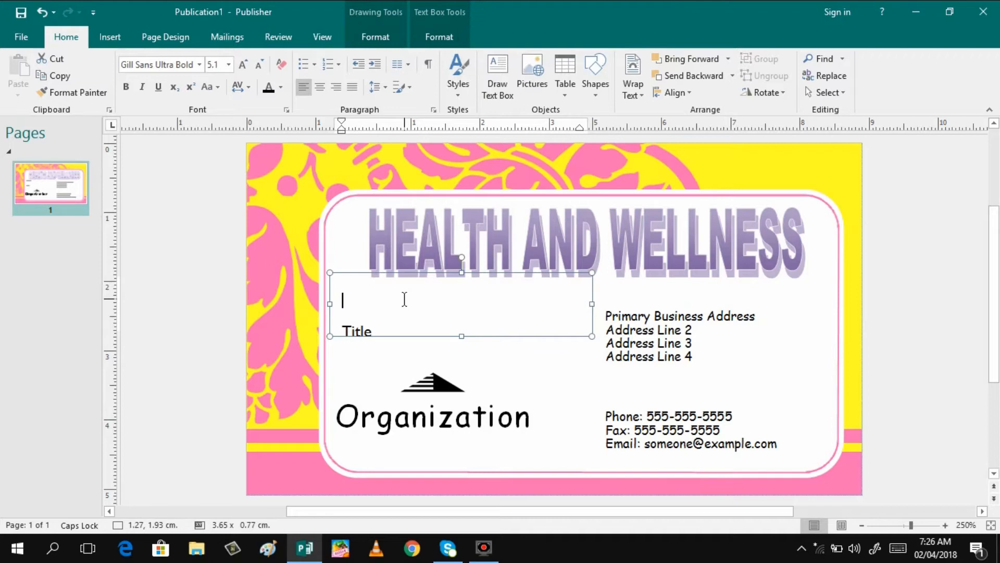
type("EV")
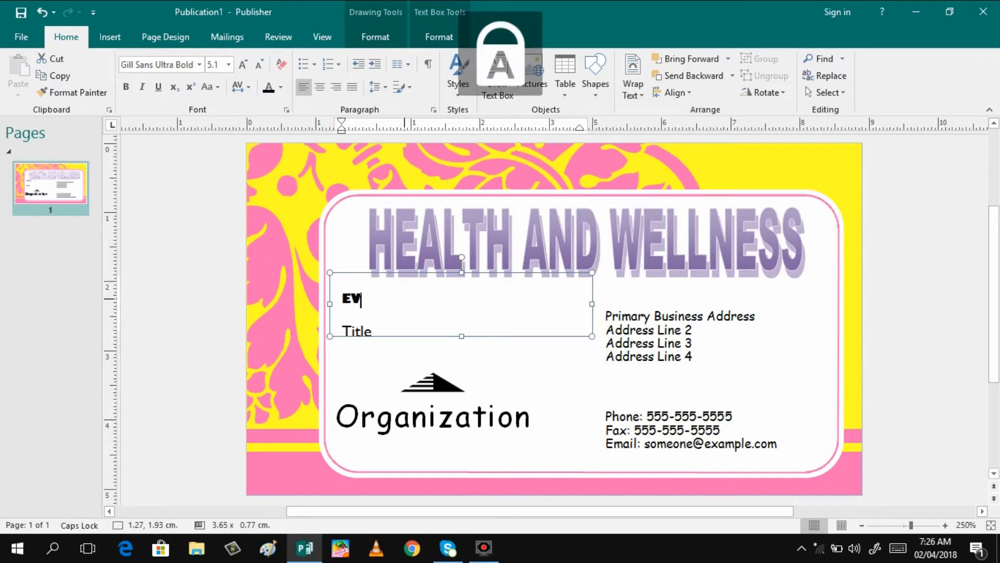
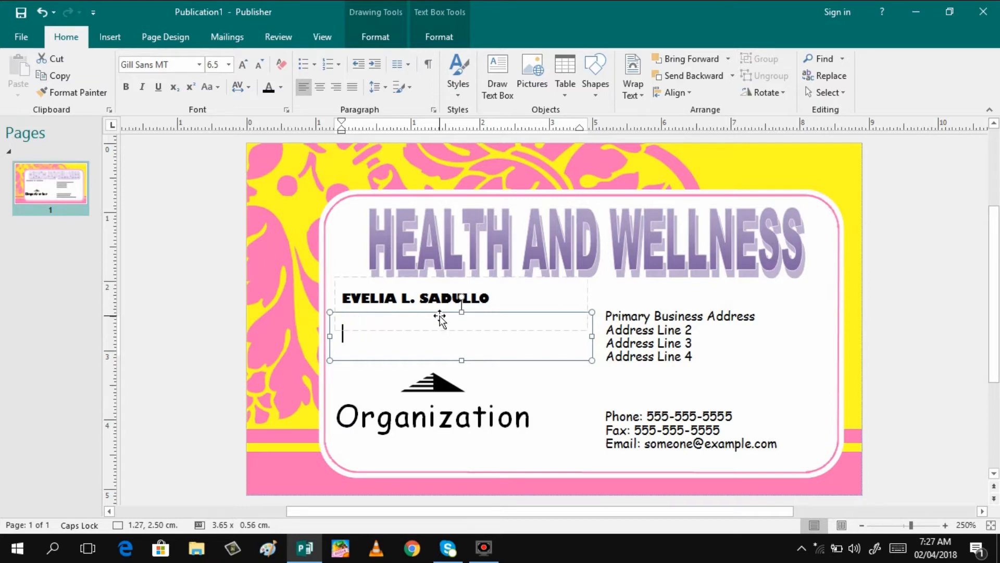
left_click(442, 312)
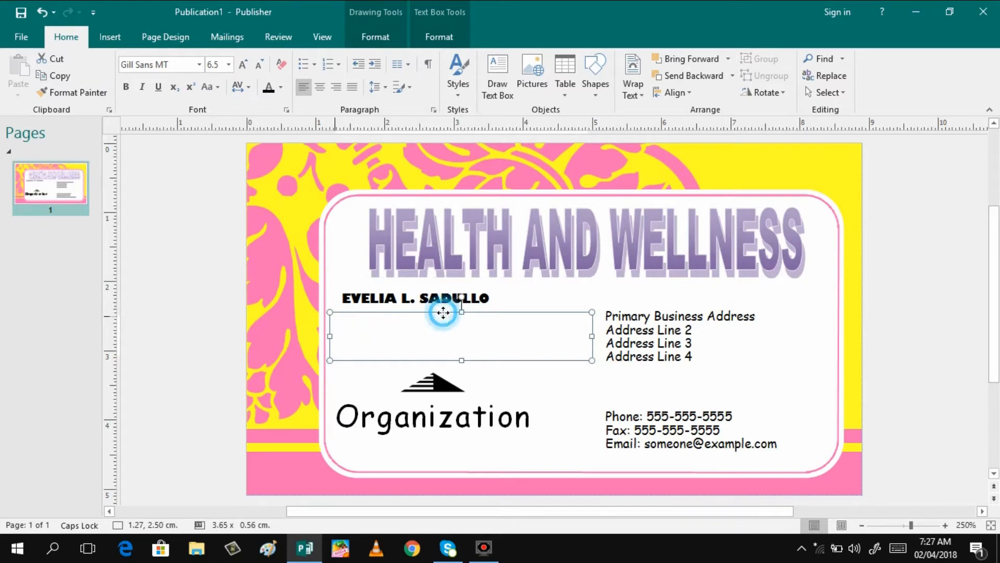
left_click(491, 332)
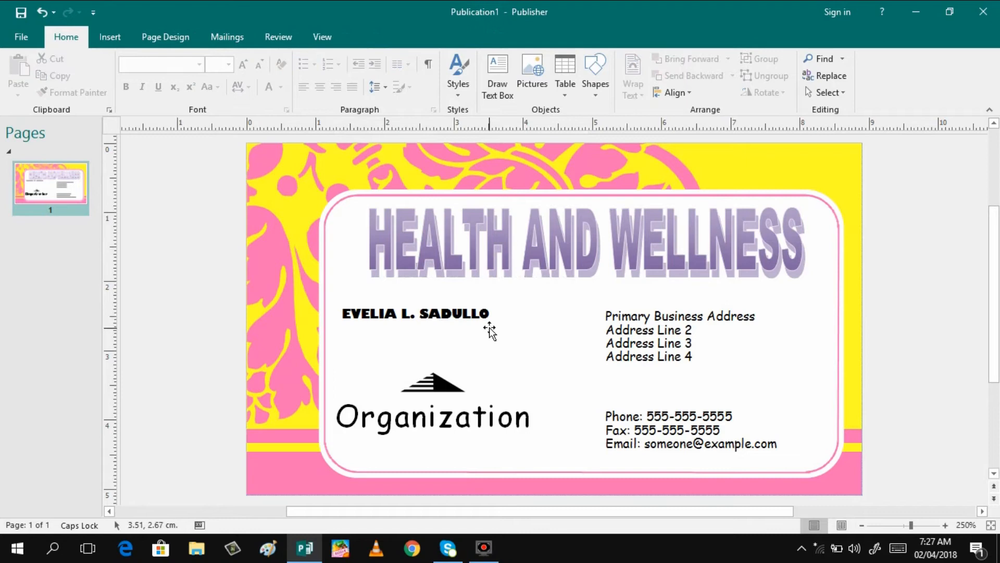
Add a Franklin Gothic 'Distributor' line below the name, then grow the name's font twice.
left_click(415, 313)
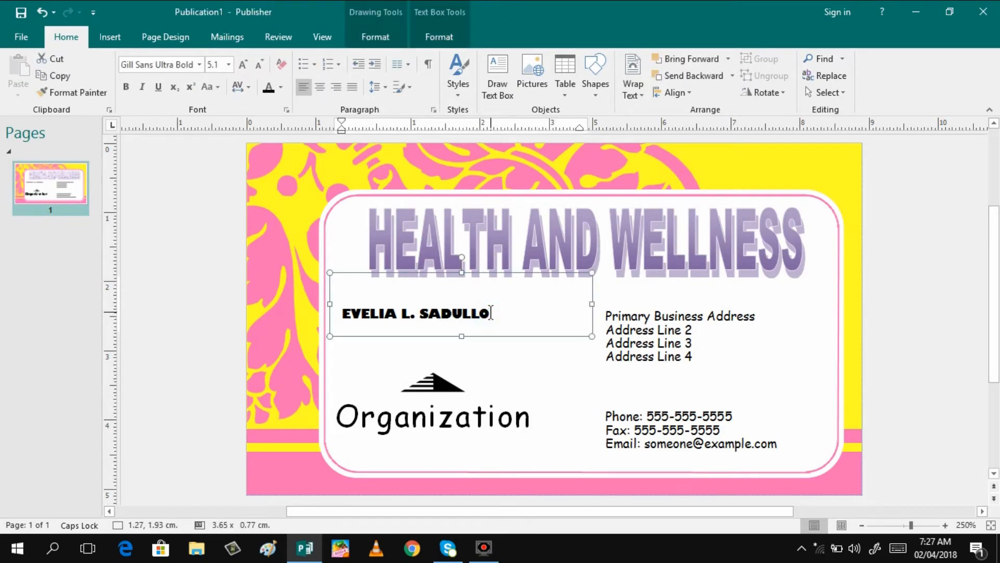
key("Return")
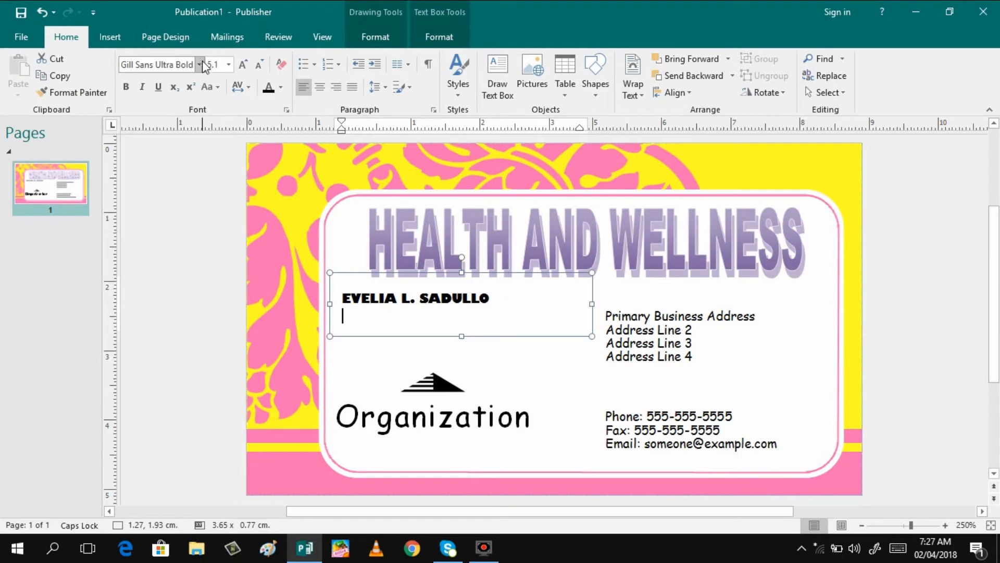
left_click(199, 65)
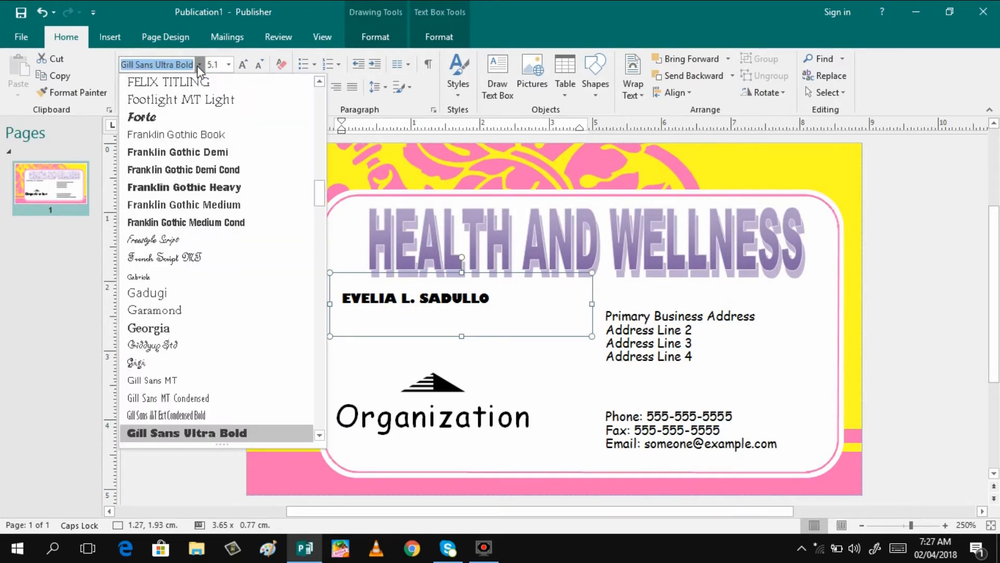
left_click(177, 152)
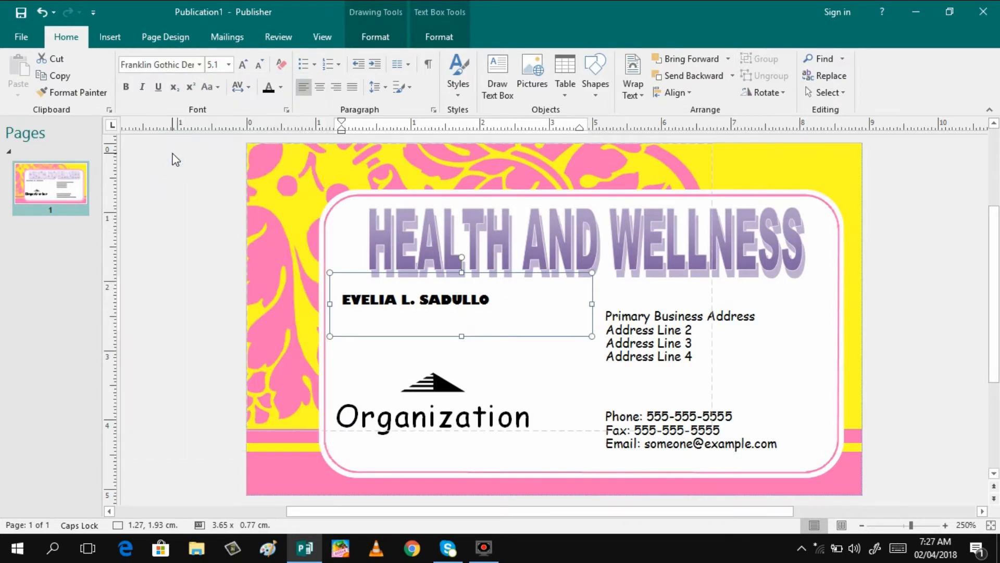
type("d")
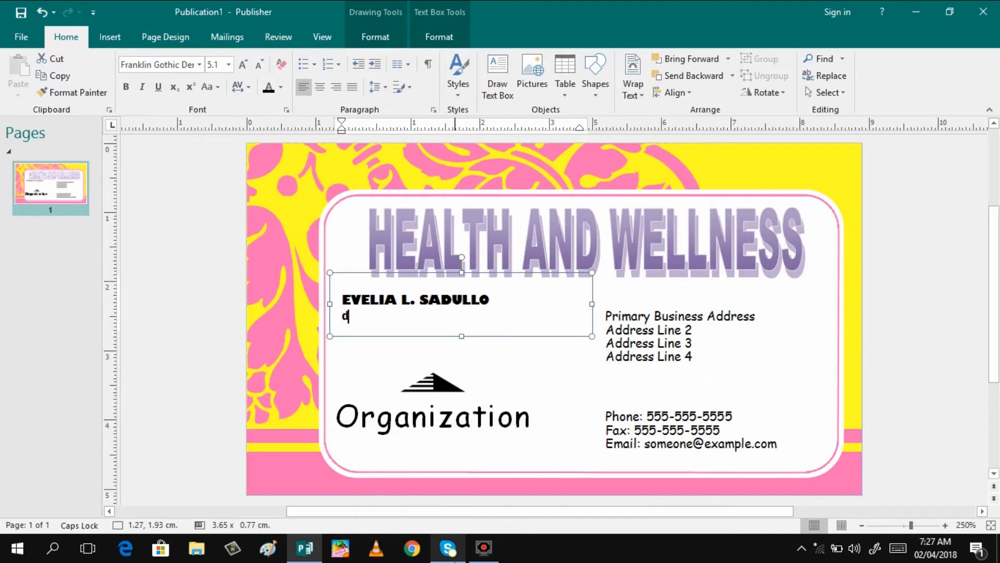
type("ISTR")
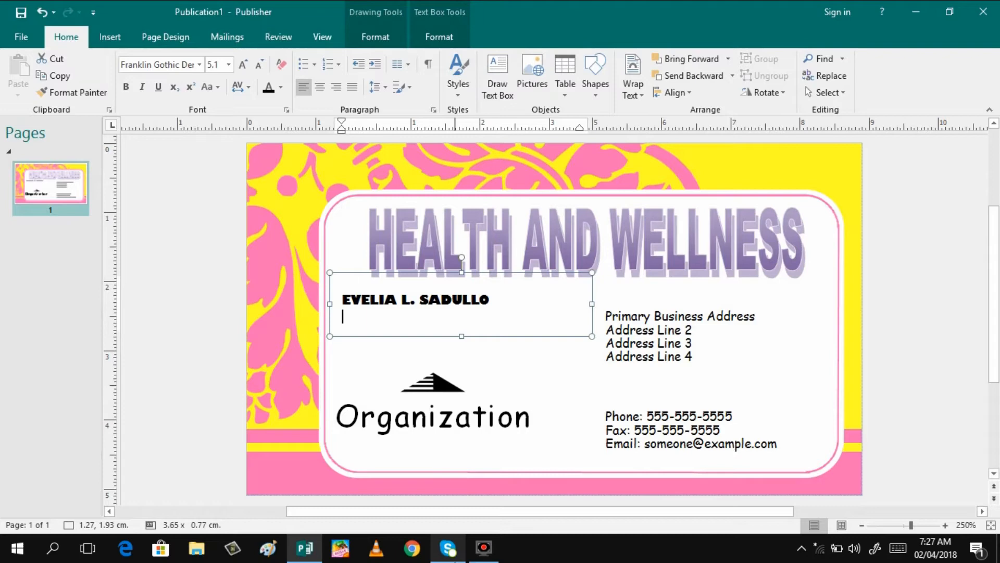
type("Distri")
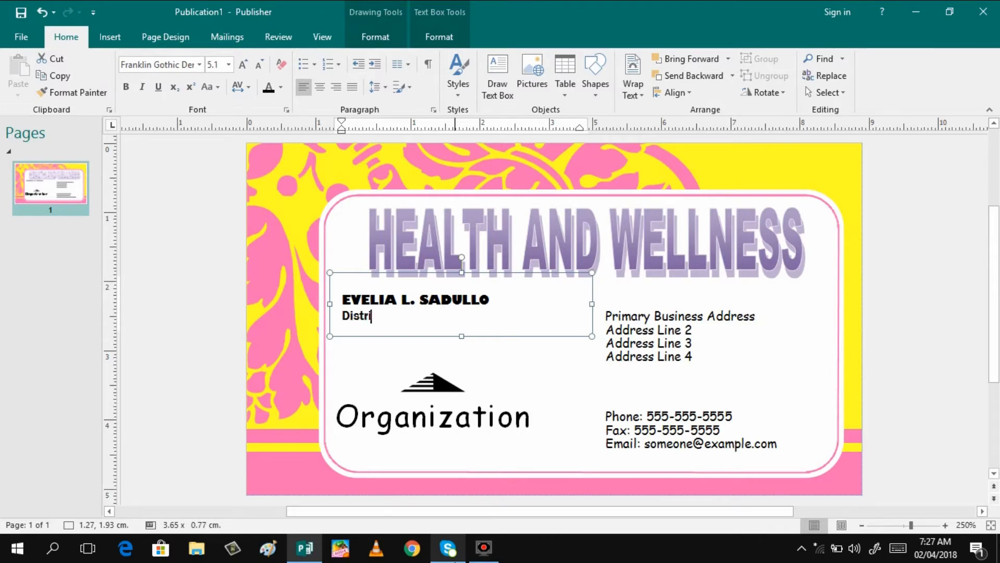
type("butor")
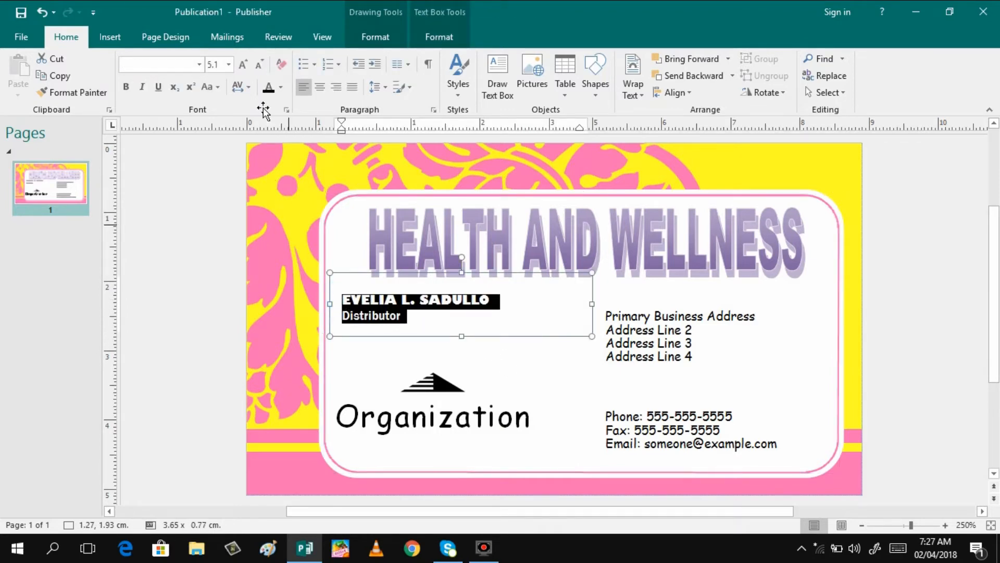
left_click(244, 64)
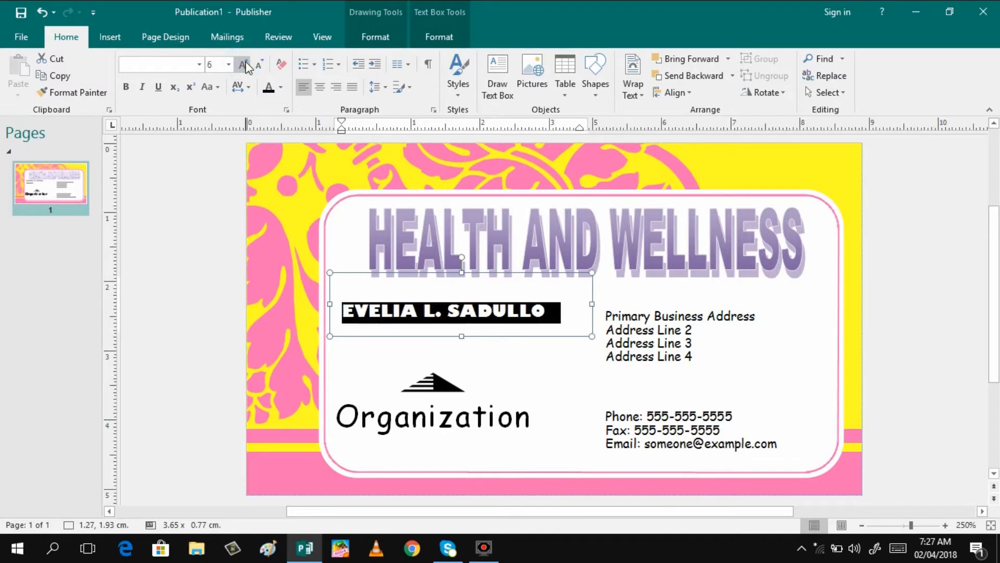
left_click(242, 64)
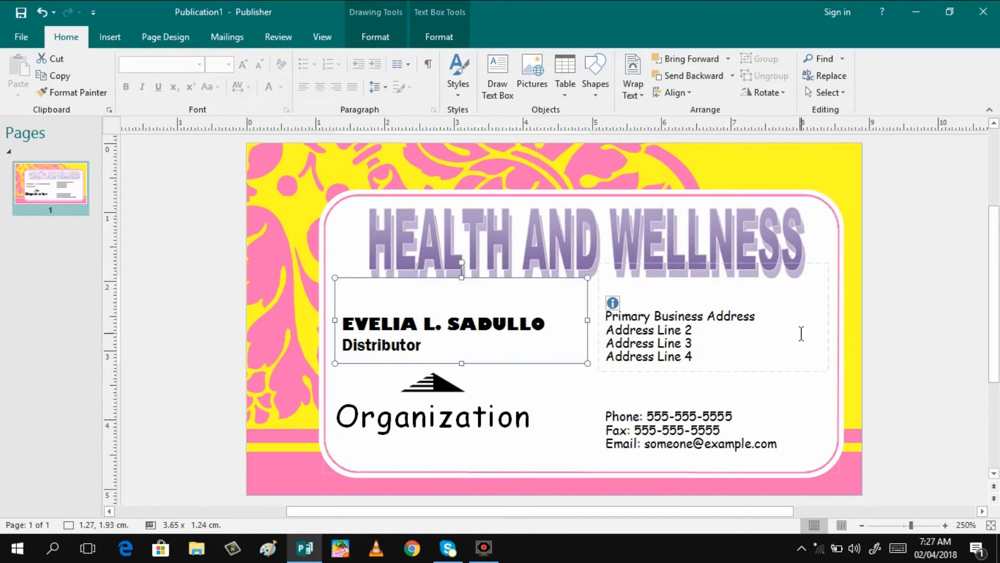
Select the Organization logo group and switch to the Insert tab.
left_click(494, 389)
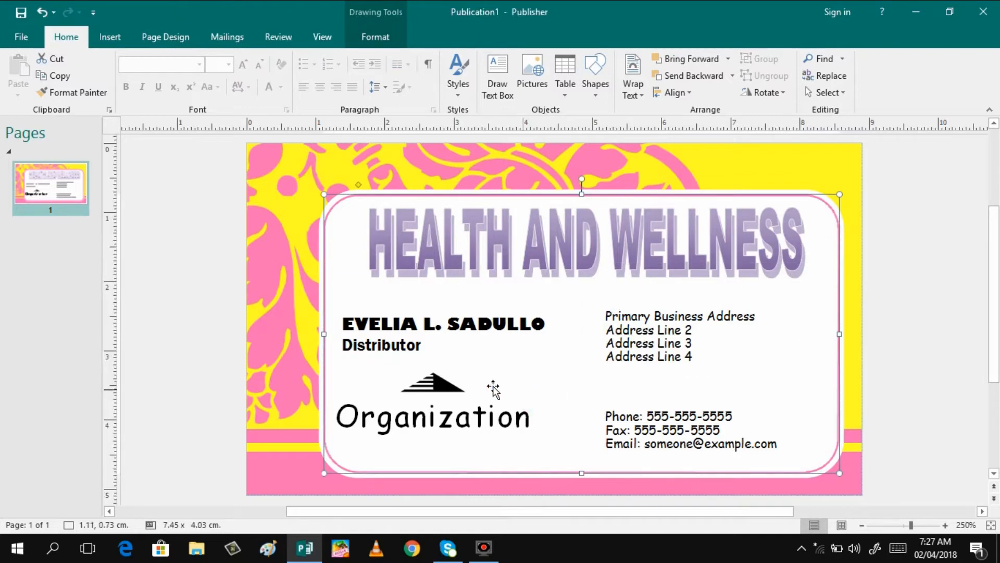
left_click(491, 389)
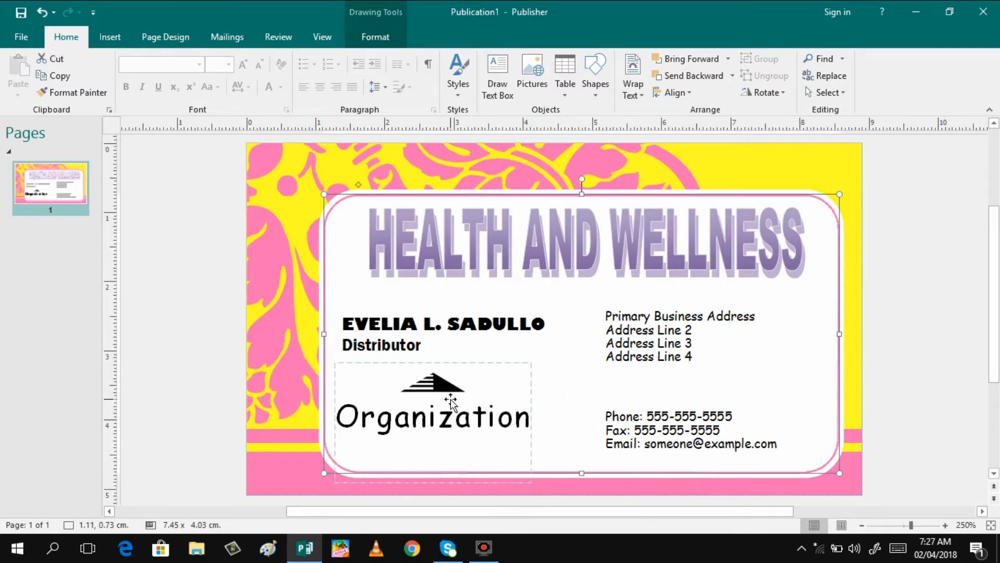
left_click(450, 398)
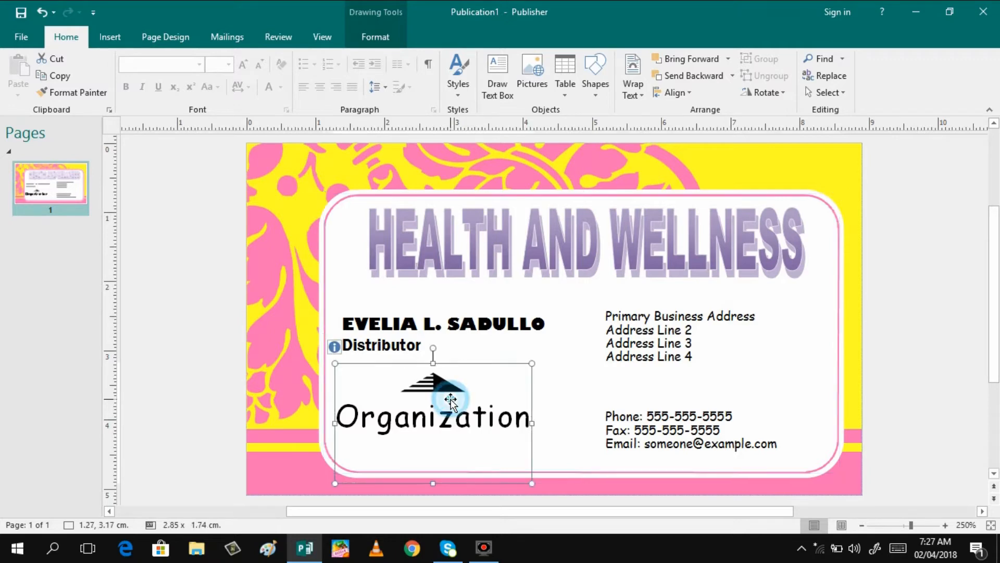
left_click(450, 400)
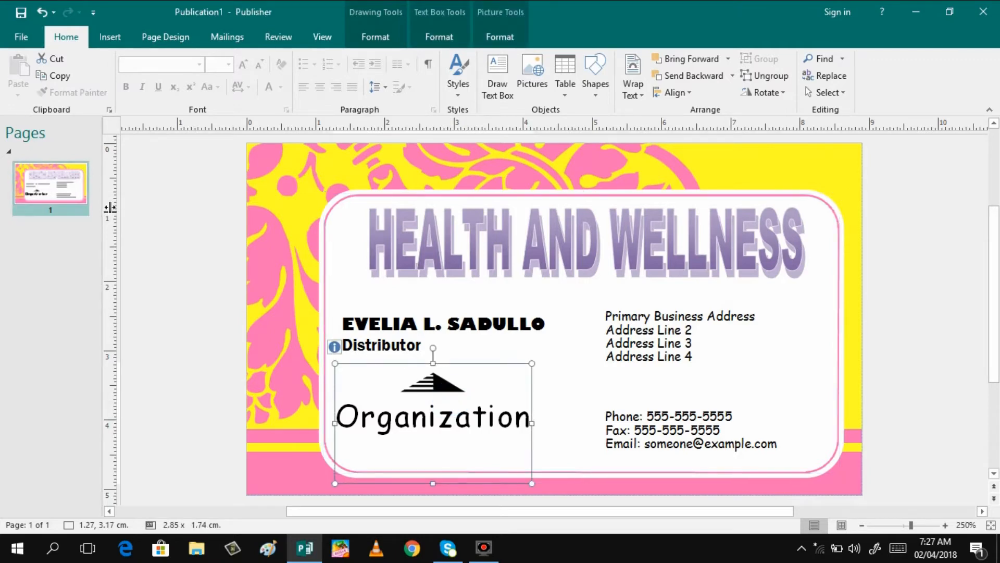
left_click(109, 37)
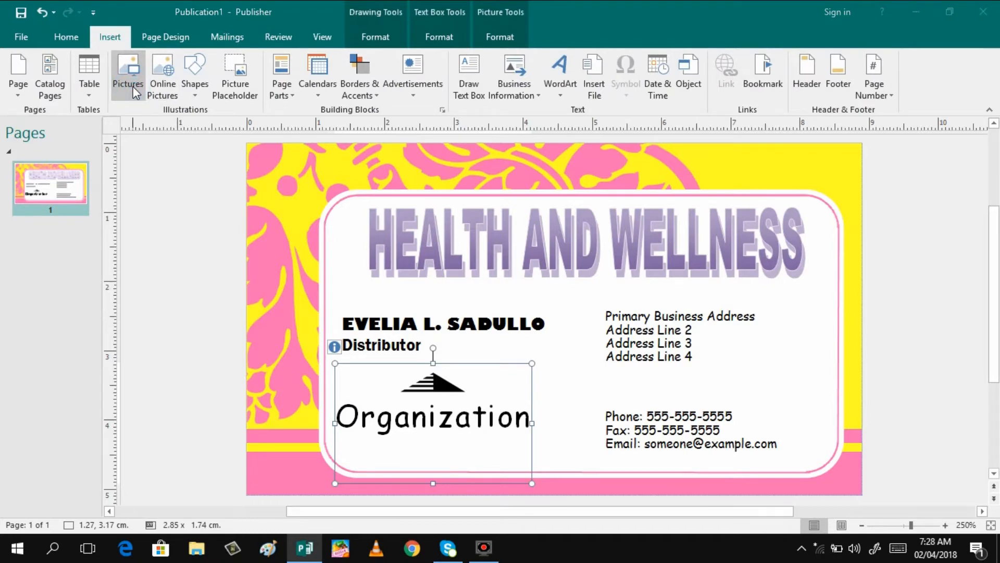
Insert the picture aim global logo.jpg from the Pictures folder.
left_click(127, 72)
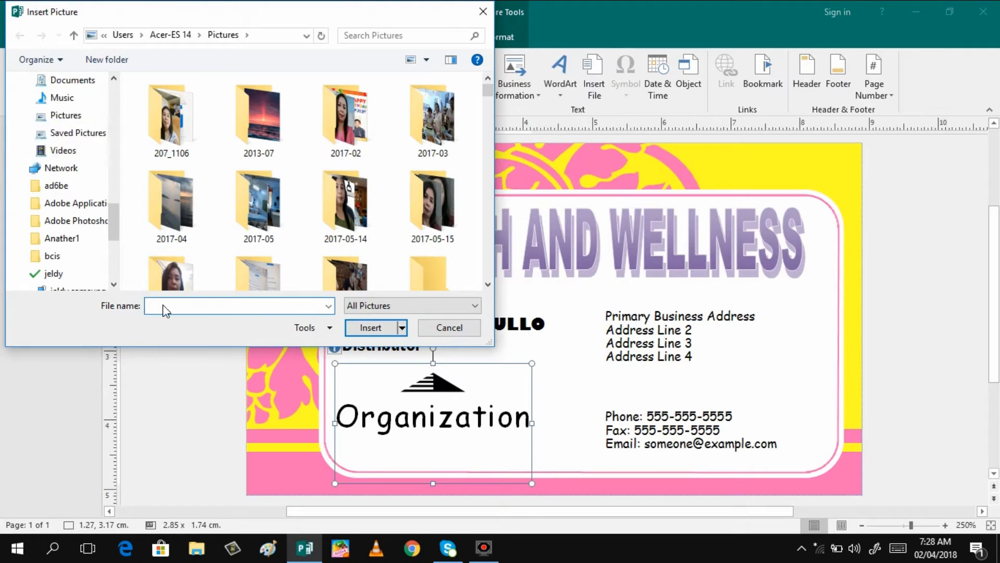
type("aim")
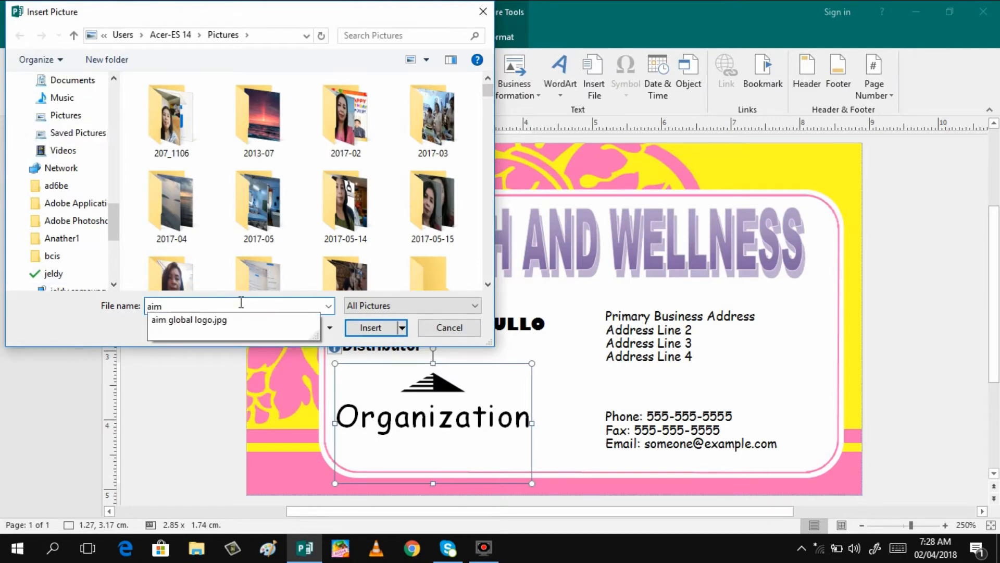
left_click(189, 319)
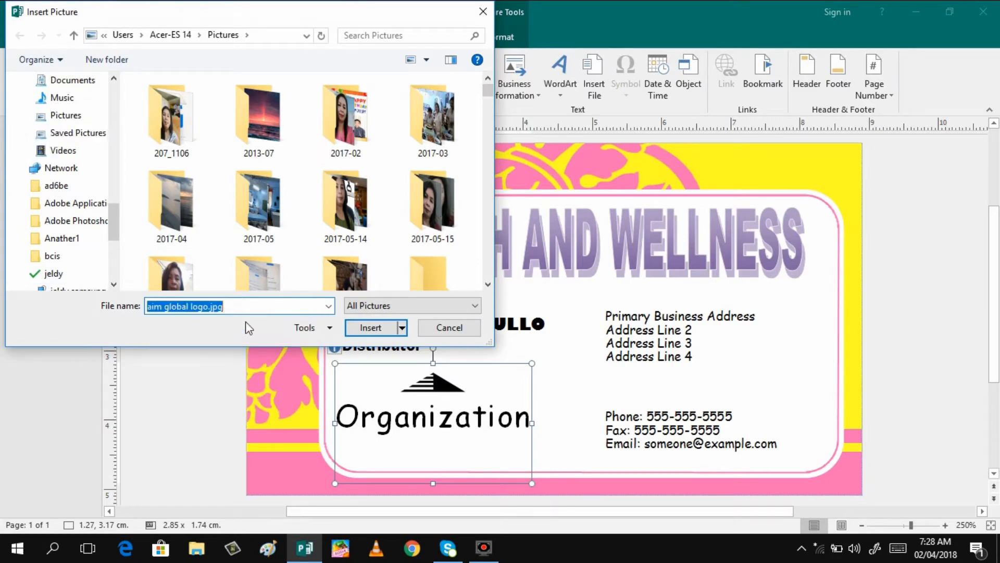
left_click(449, 327)
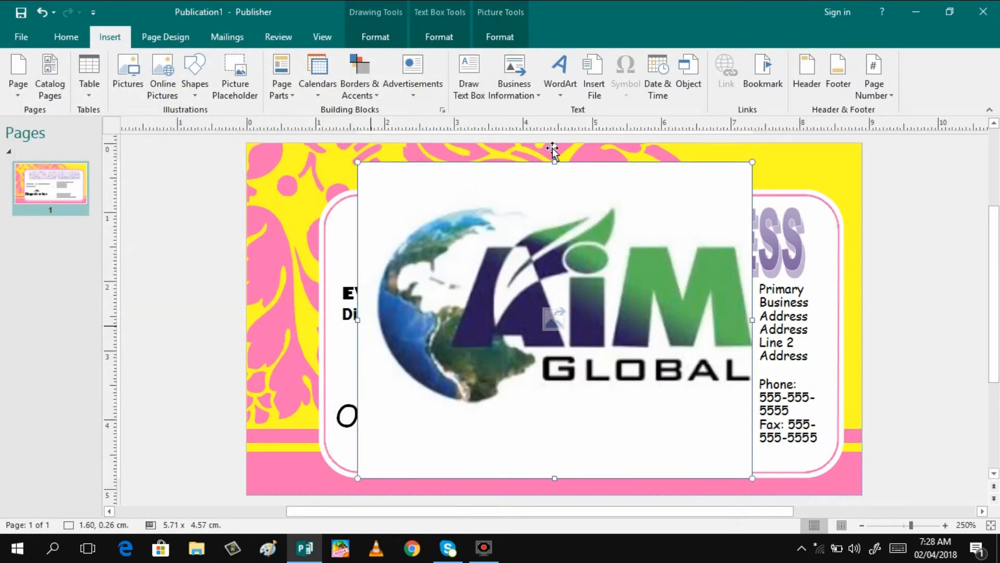
Shrink and move the AIM Global logo into the logo area below the name.
left_click(554, 306)
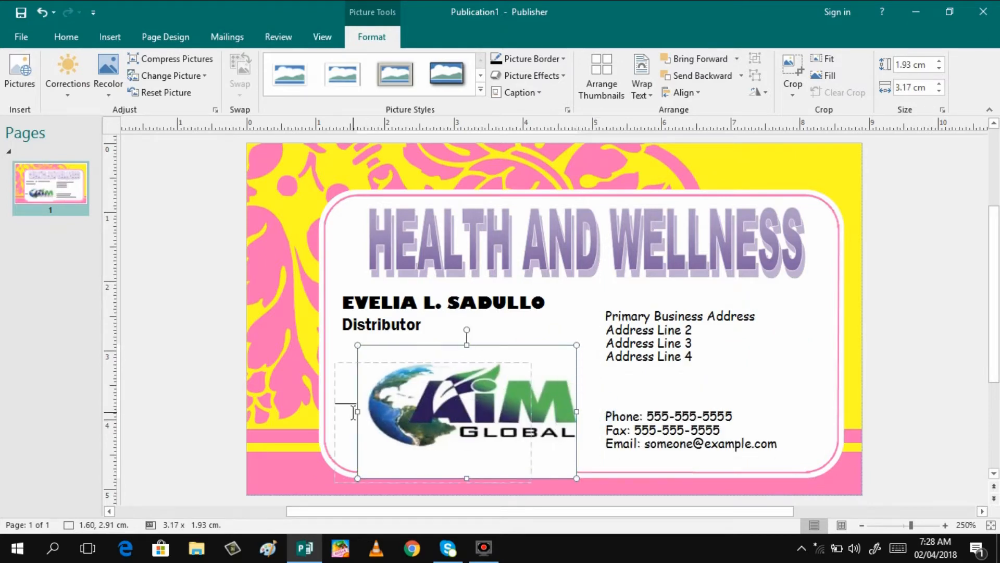
left_click(418, 481)
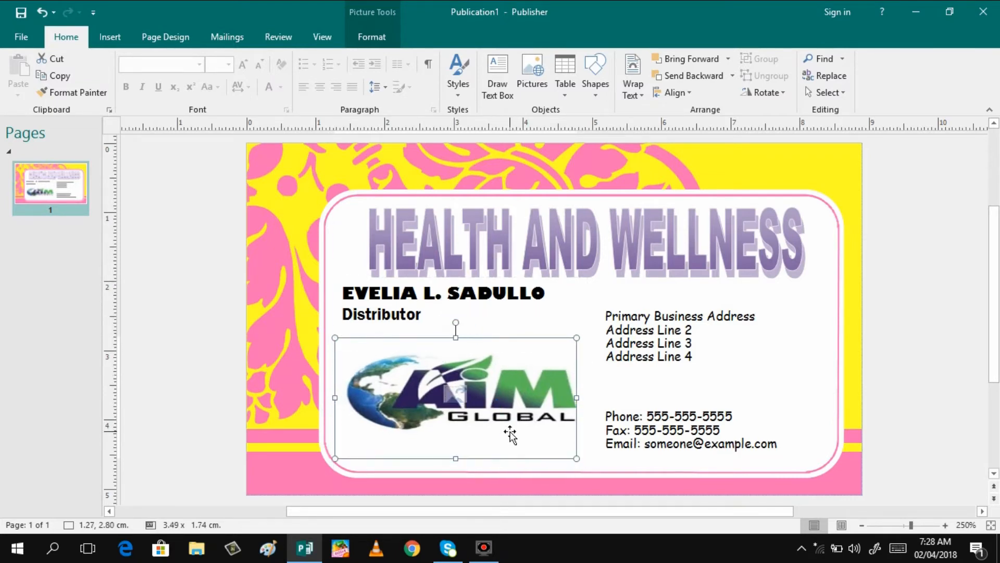
mouse_move(595, 343)
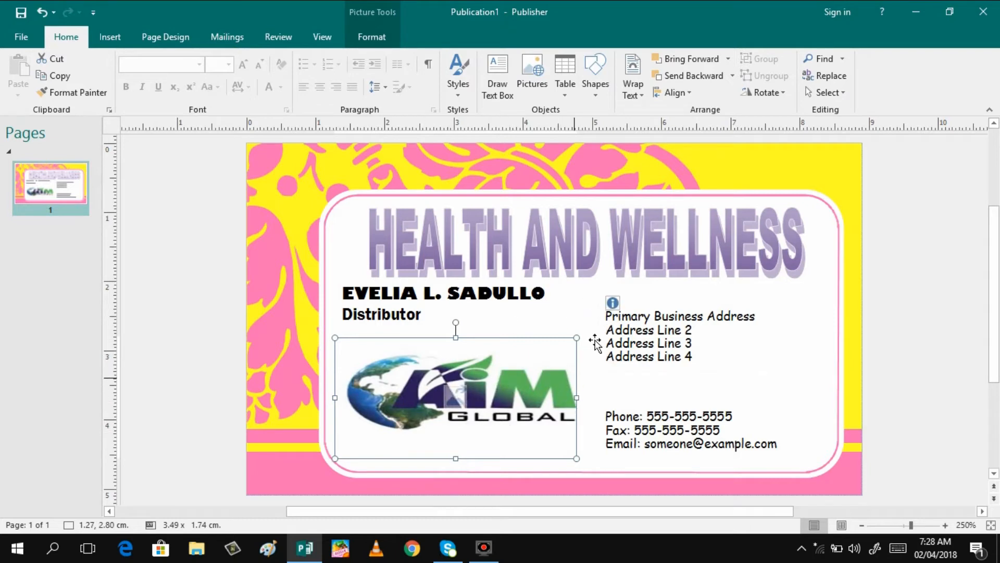
mouse_move(550, 343)
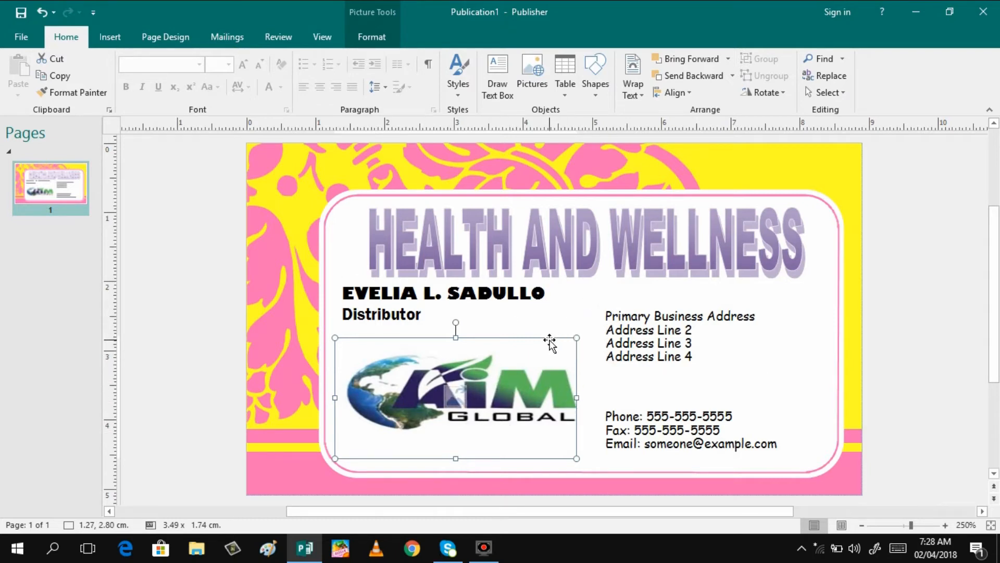
In Format Picture, give the logo a blue 2 pt outline with Round cap type.
right_click(550, 343)
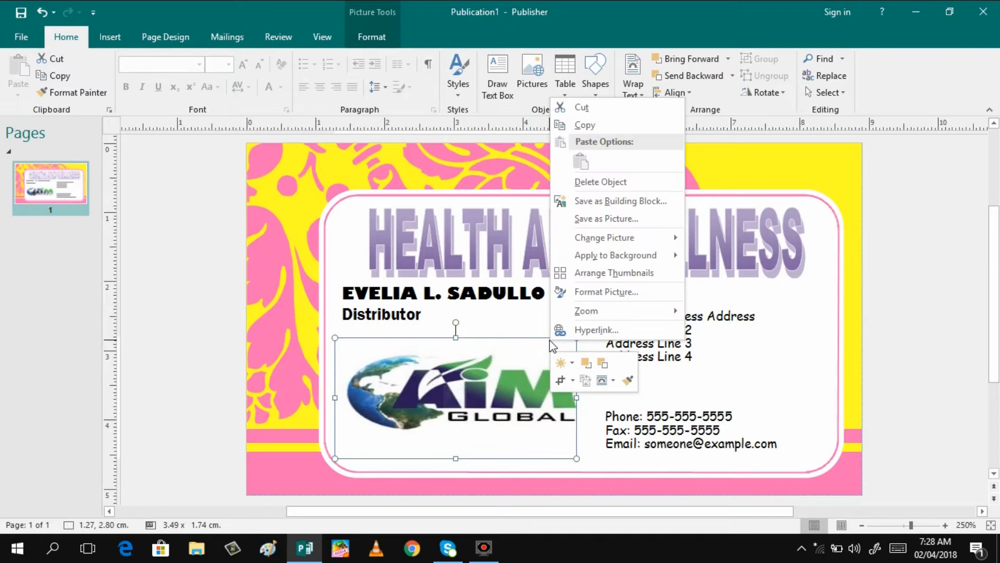
mouse_move(599, 292)
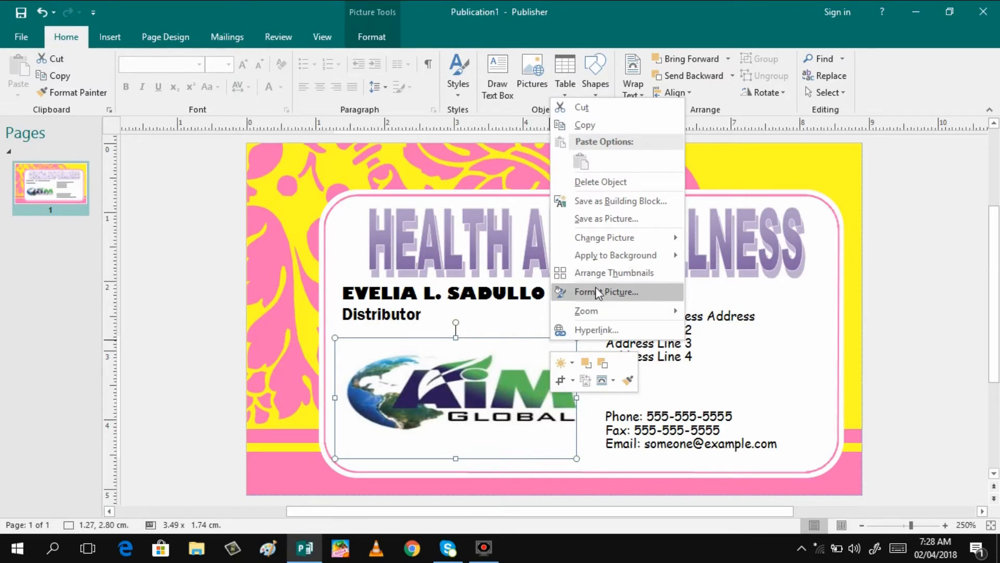
left_click(605, 292)
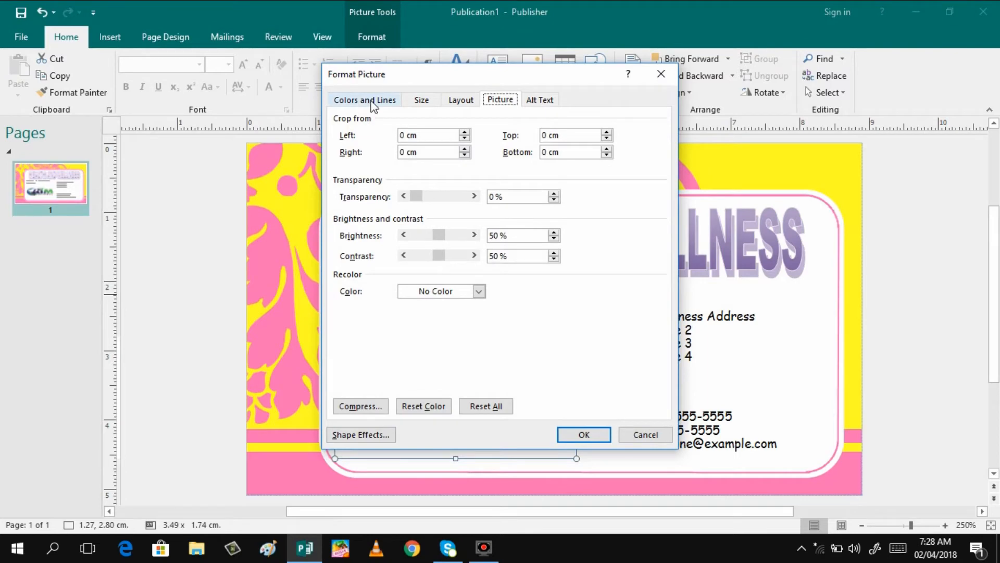
left_click(363, 99)
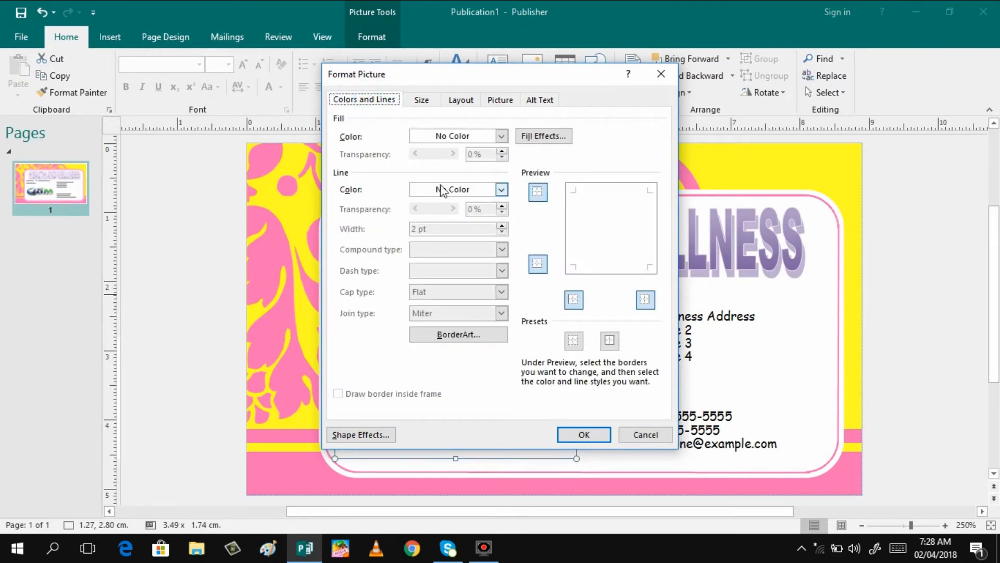
left_click(503, 189)
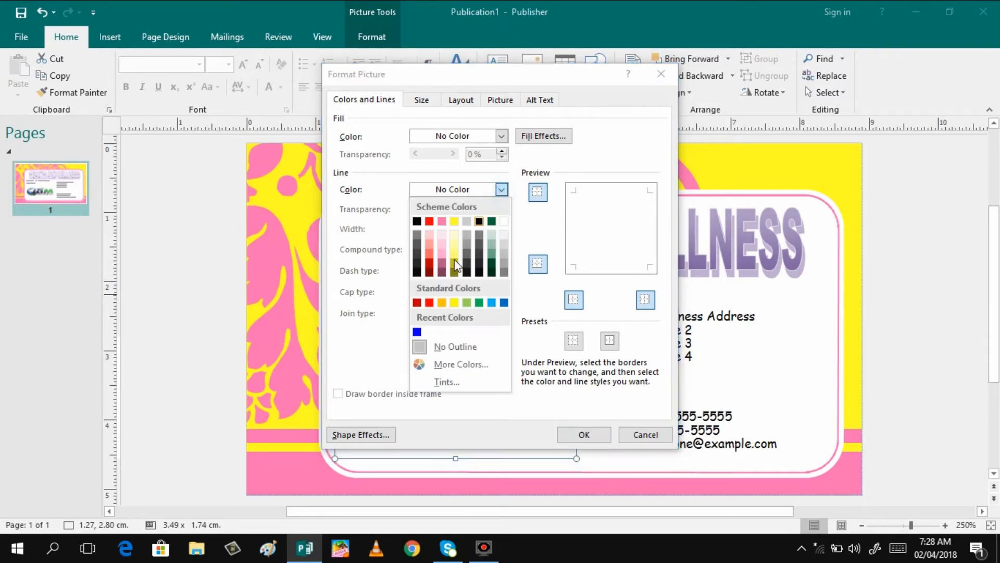
left_click(417, 331)
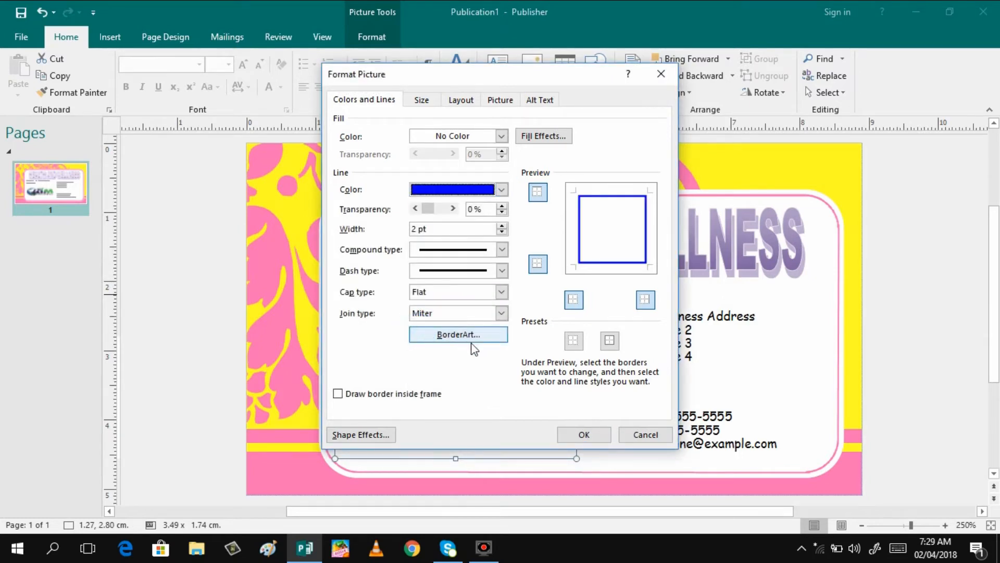
mouse_move(487, 359)
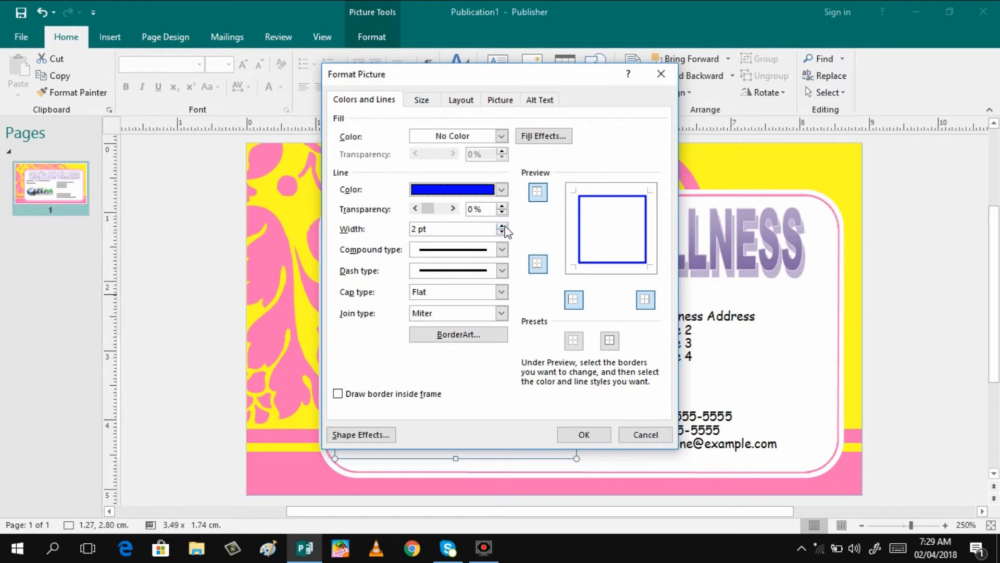
left_click(502, 225)
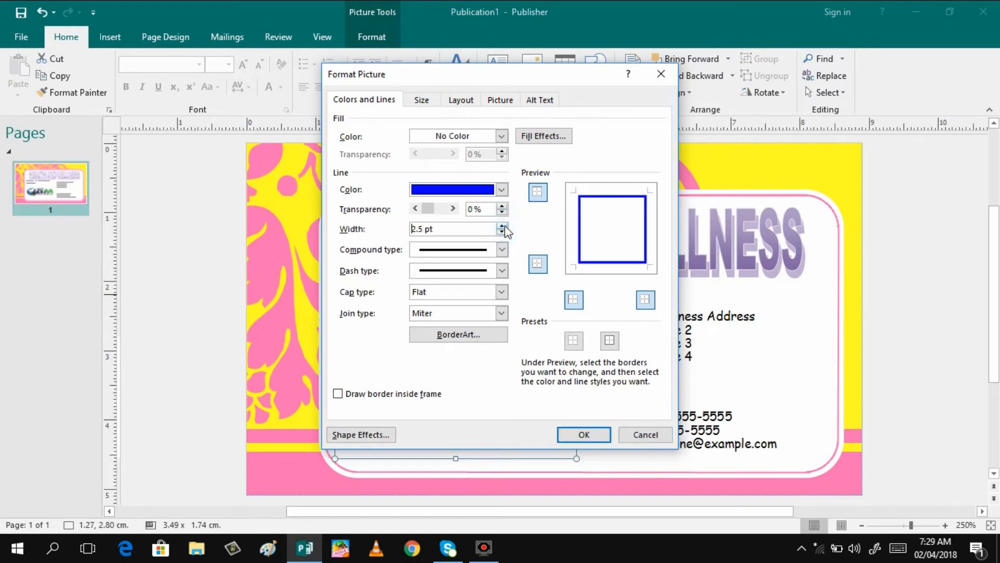
left_click(502, 226)
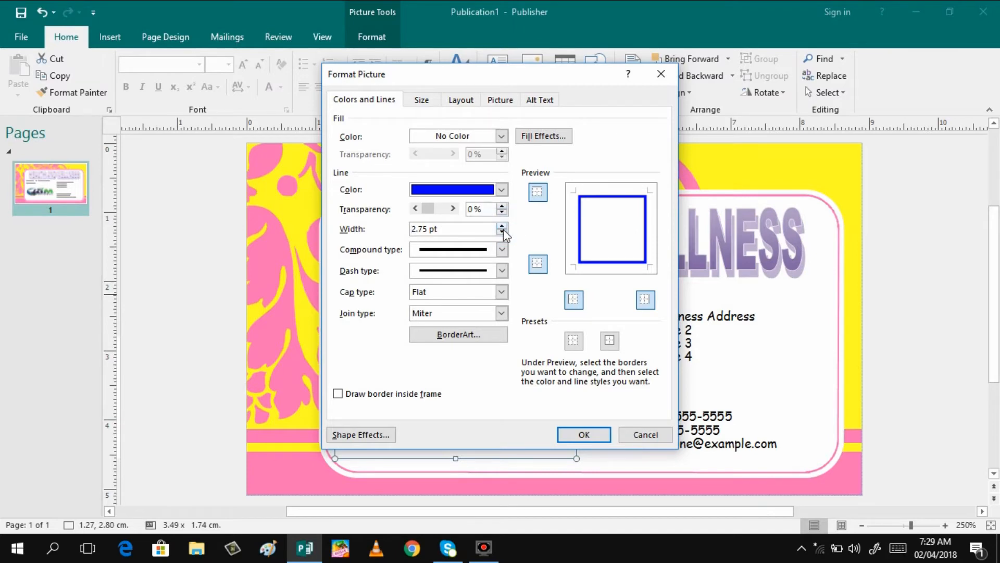
left_click(502, 232)
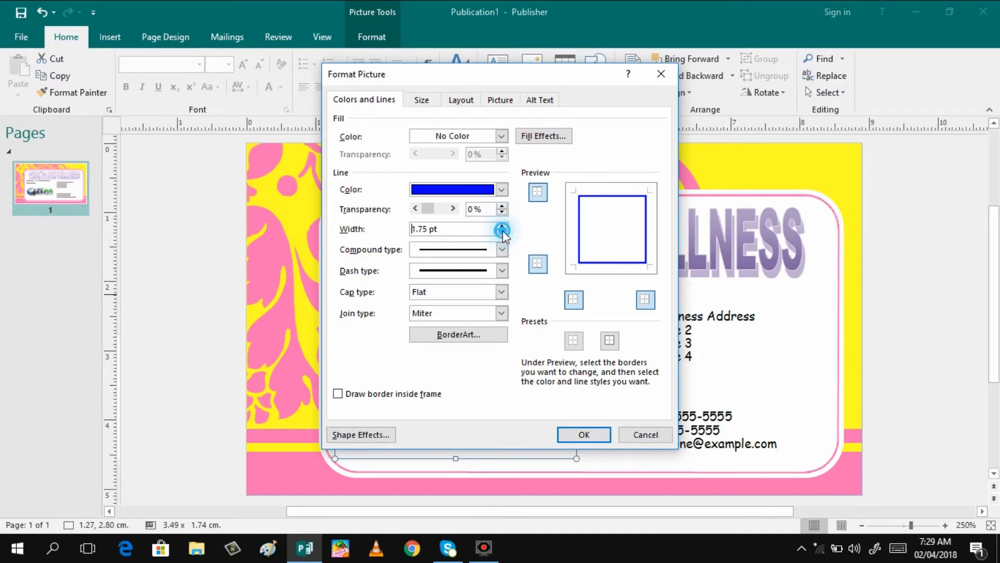
left_click(503, 225)
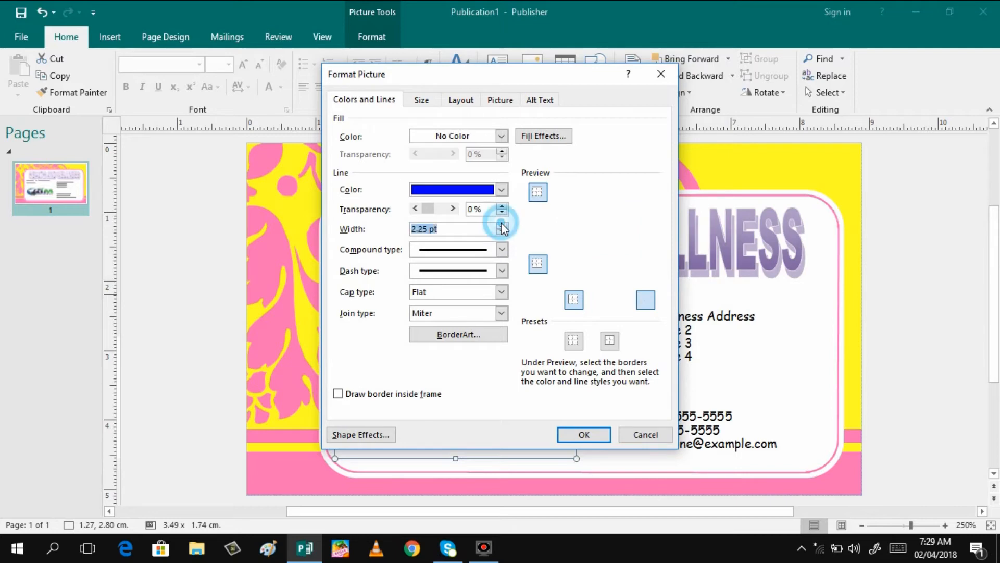
left_click(501, 232)
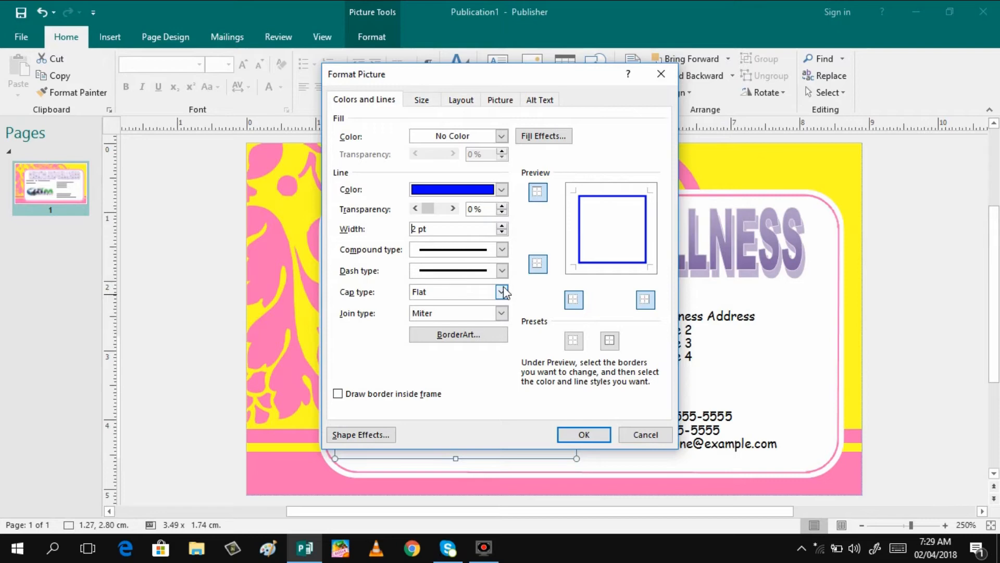
left_click(502, 291)
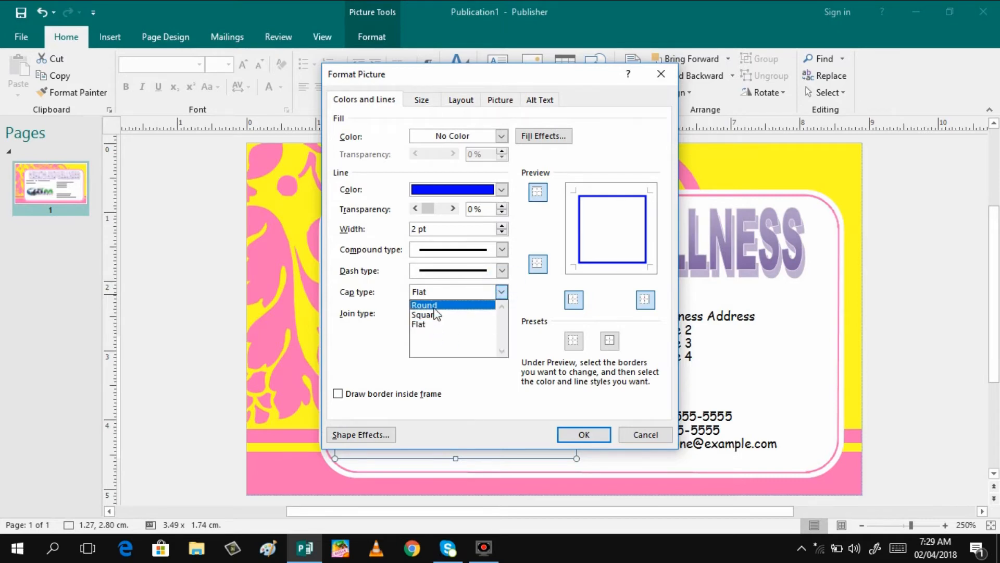
left_click(424, 304)
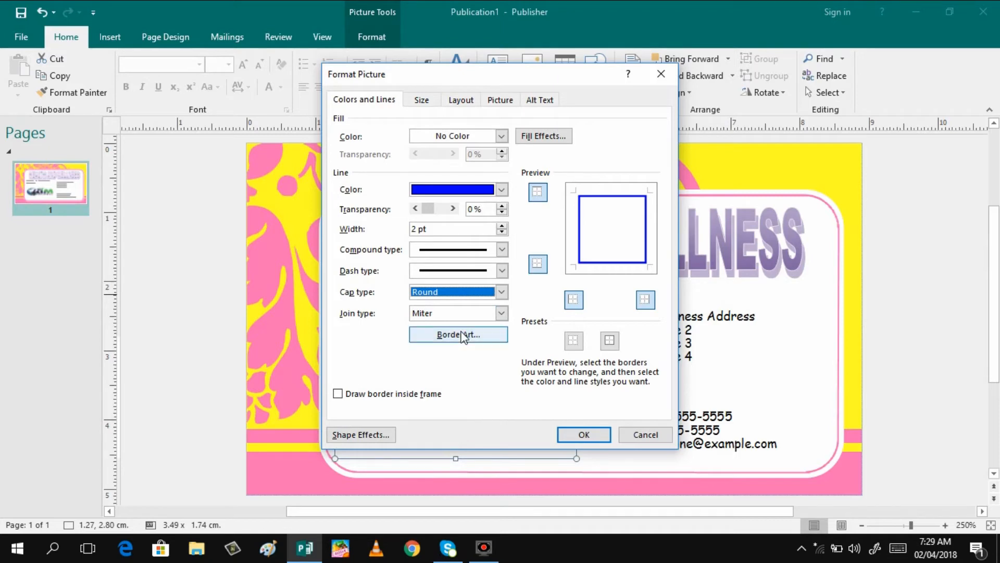
mouse_move(464, 336)
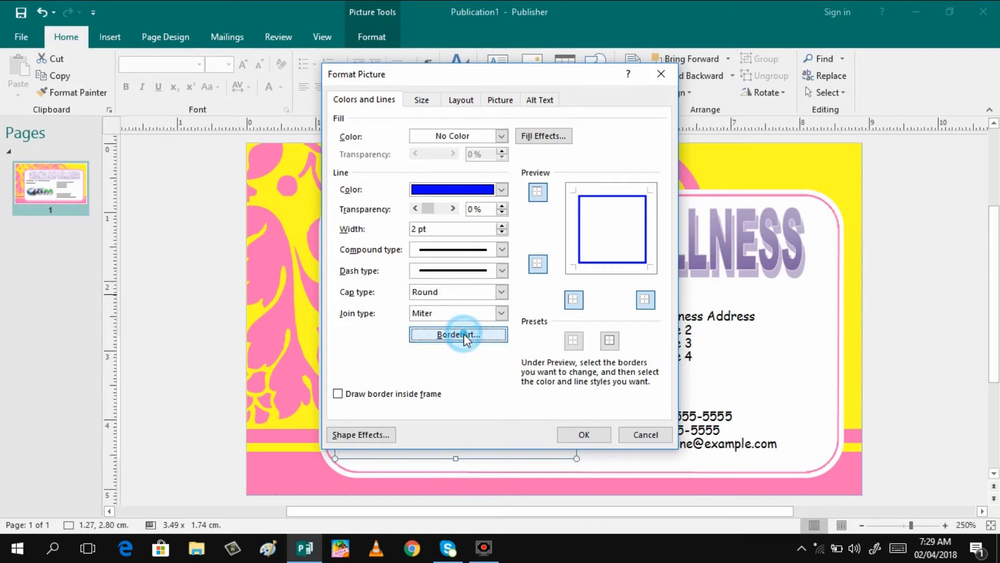
Apply the Checked Bar…Color BorderArt frame to the logo and confirm both dialogs.
left_click(457, 334)
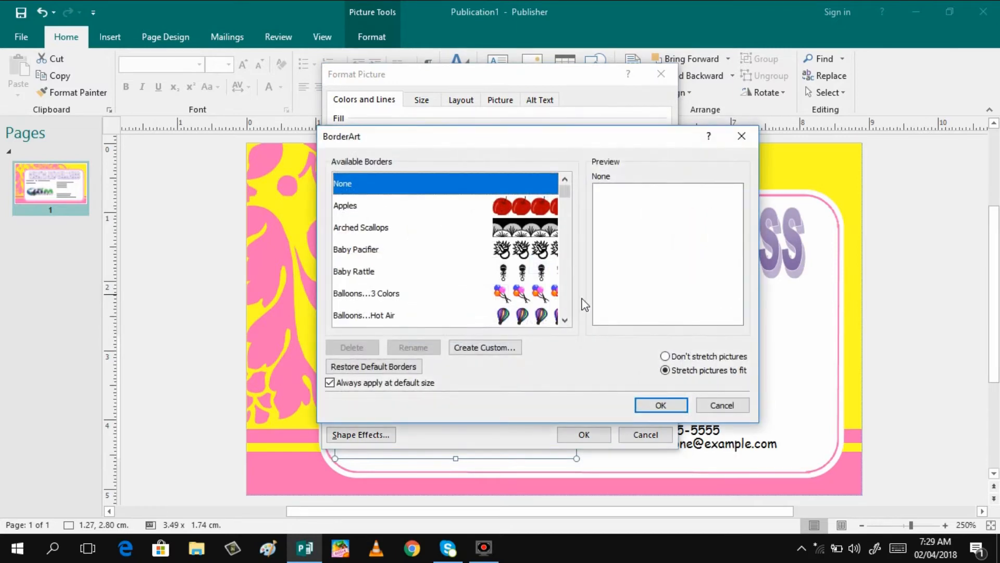
left_click(563, 321)
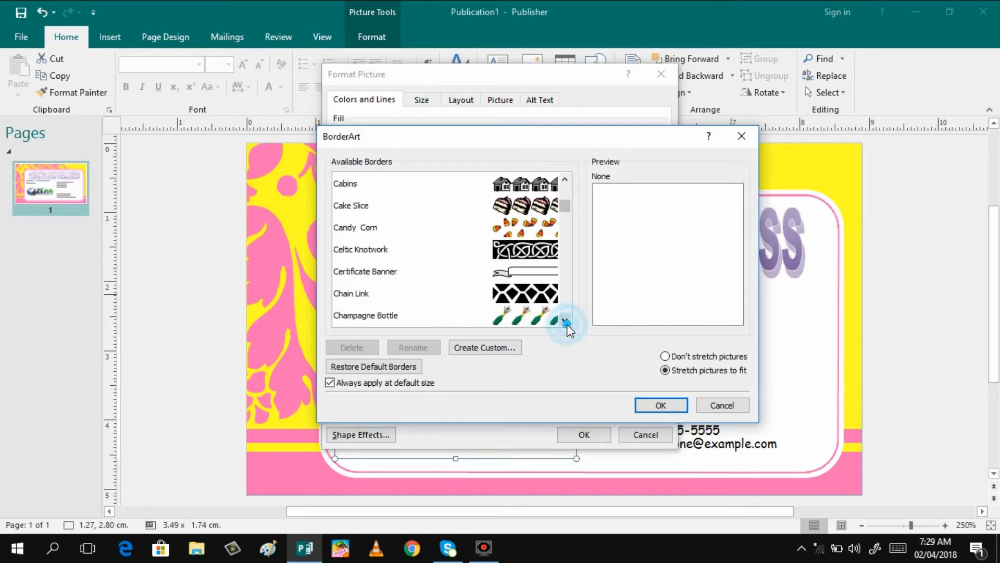
left_click(564, 321)
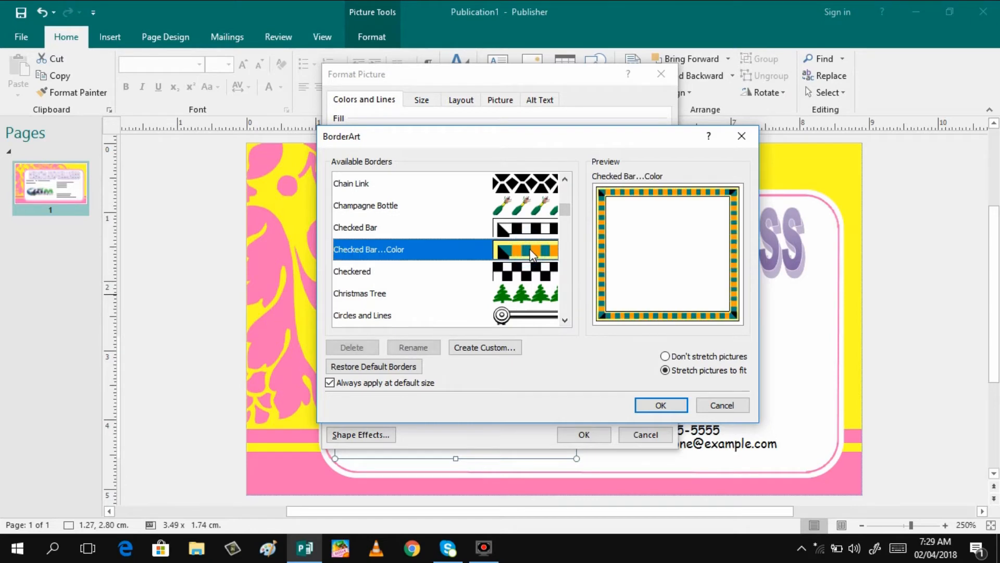
left_click(660, 406)
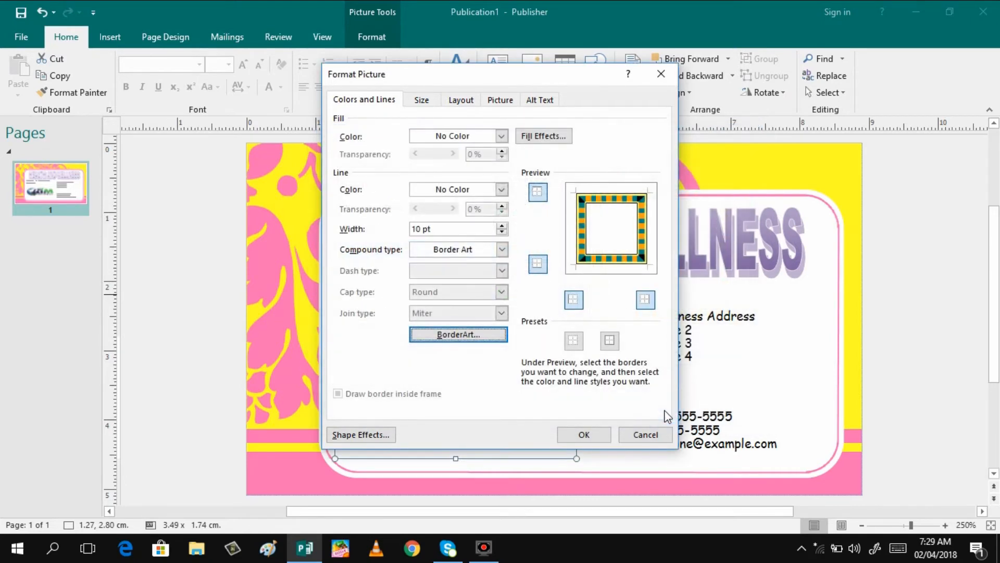
left_click(583, 435)
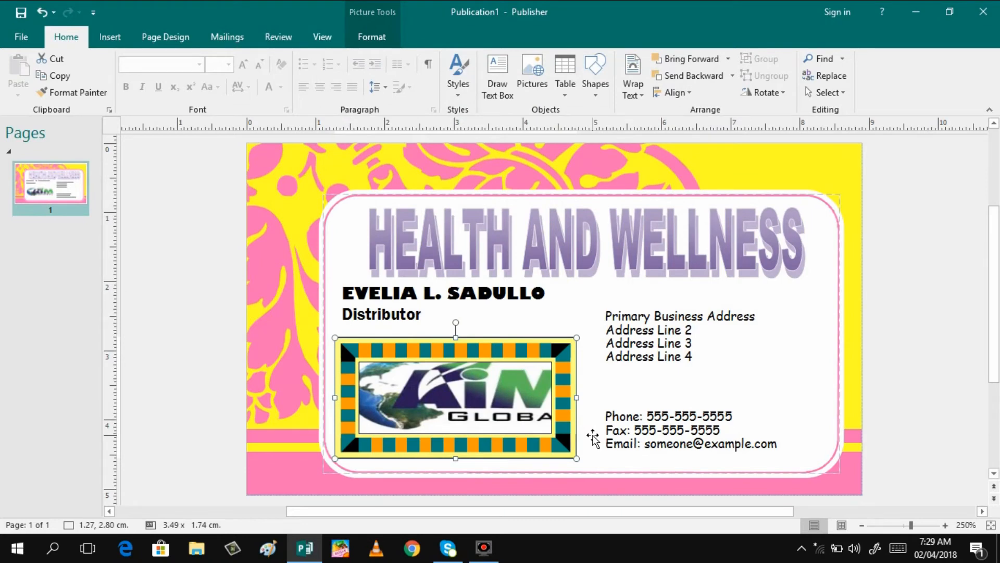
mouse_move(536, 354)
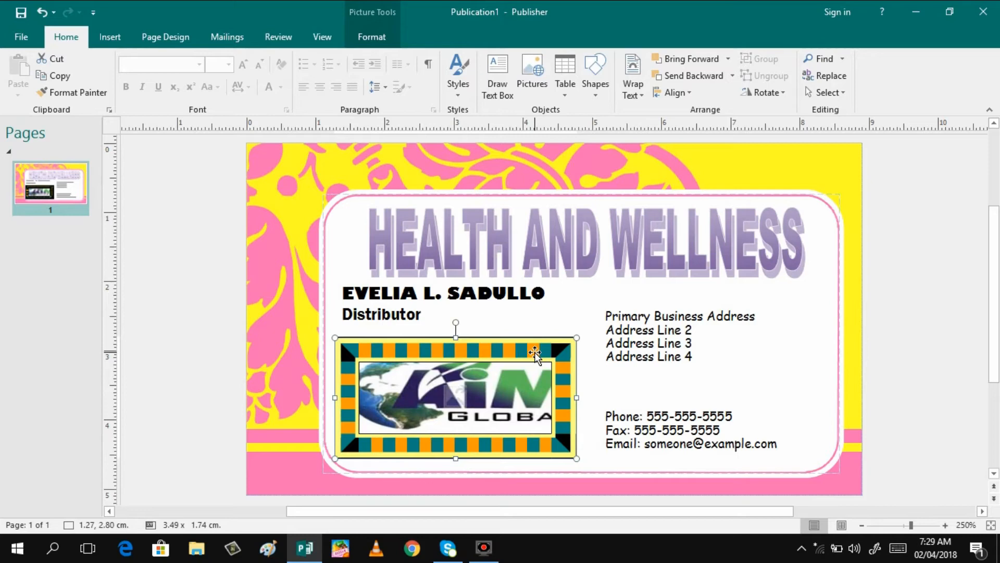
right_click(535, 351)
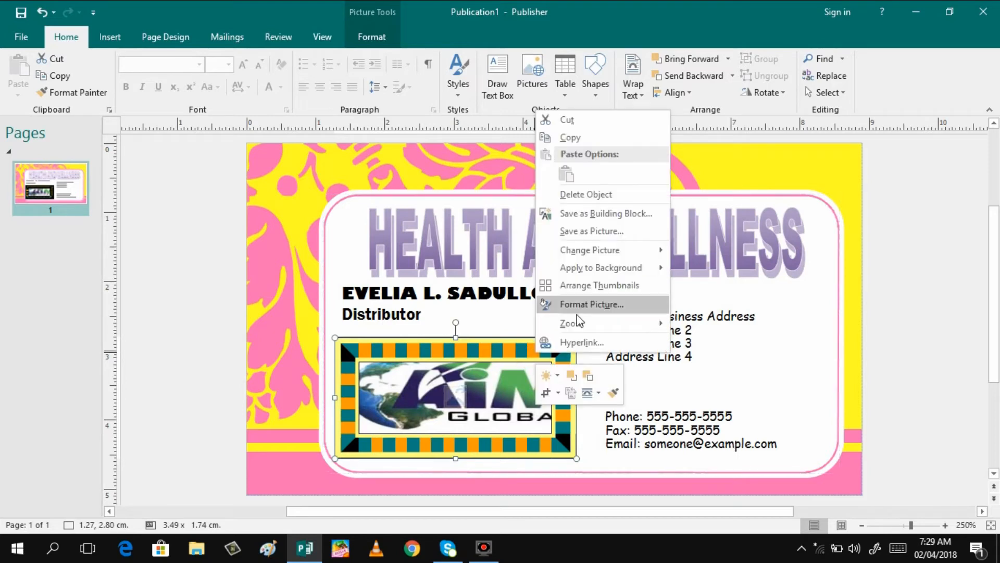
Keep the Checked Bar…Color border art and reduce the logo border width to 4 pt.
left_click(579, 307)
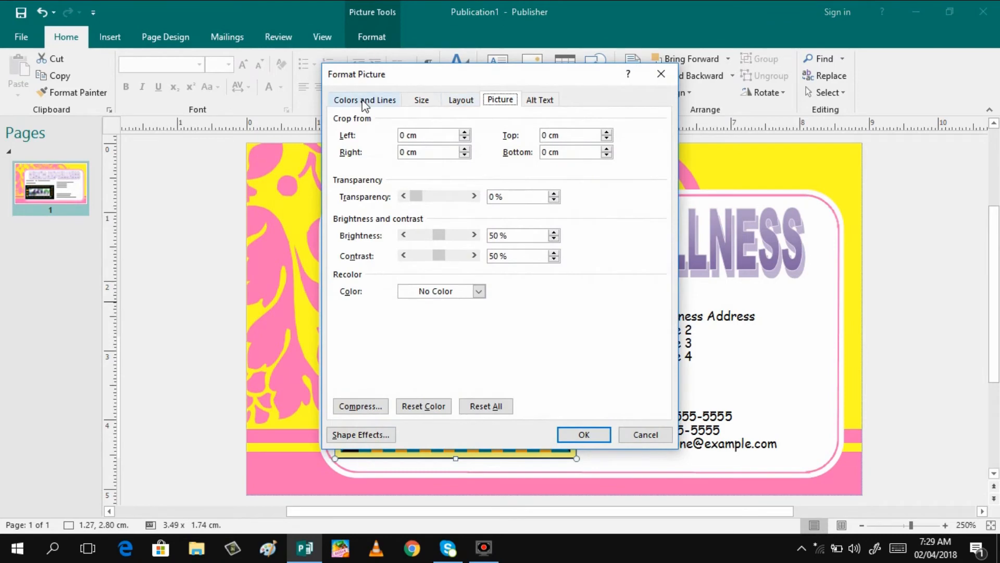
left_click(364, 99)
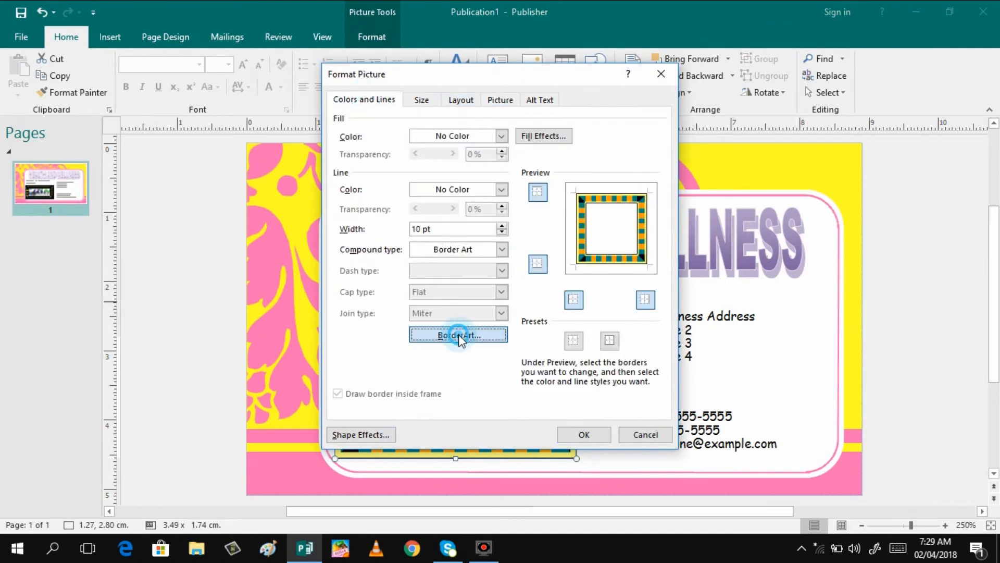
left_click(458, 335)
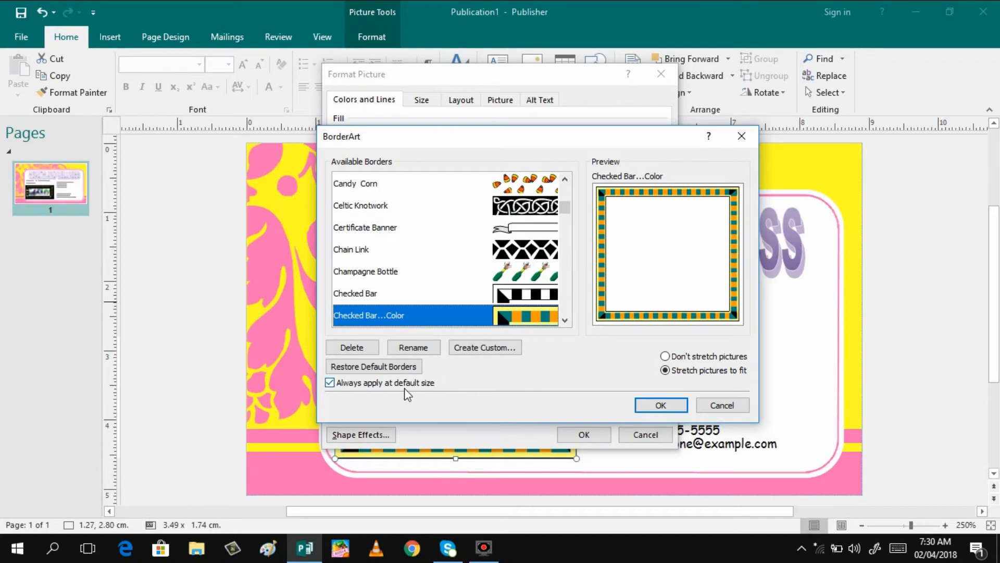
mouse_move(485, 347)
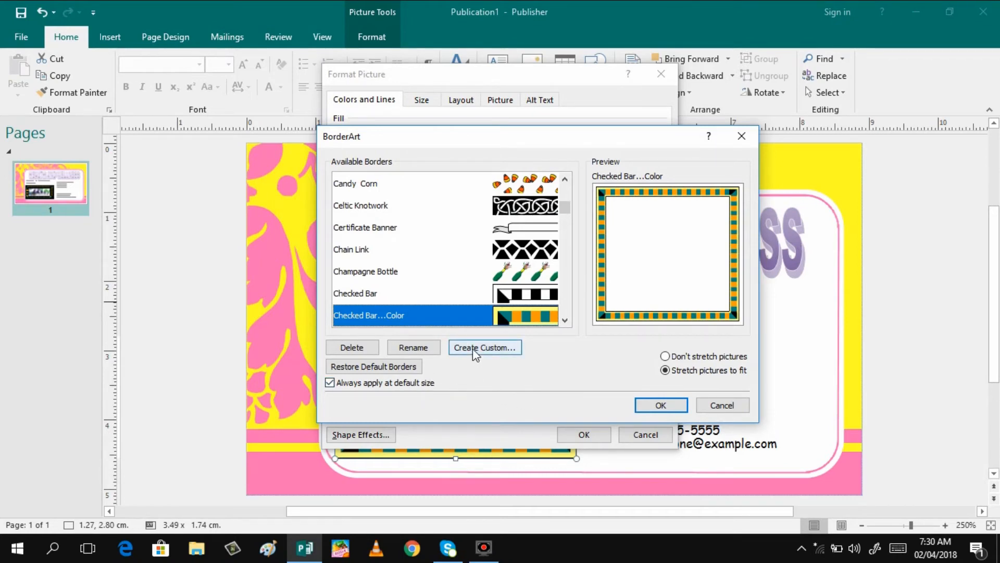
left_click(484, 347)
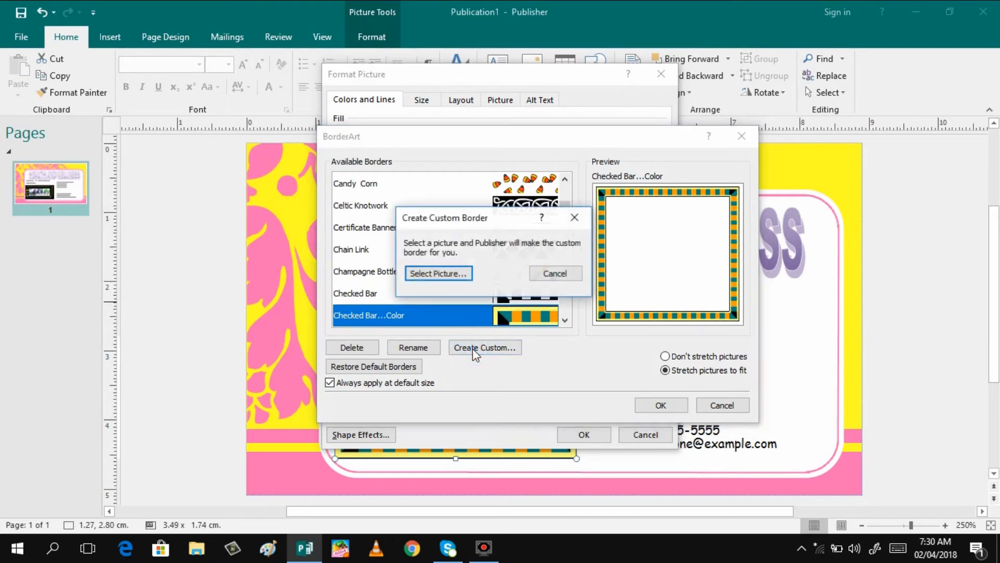
mouse_move(554, 273)
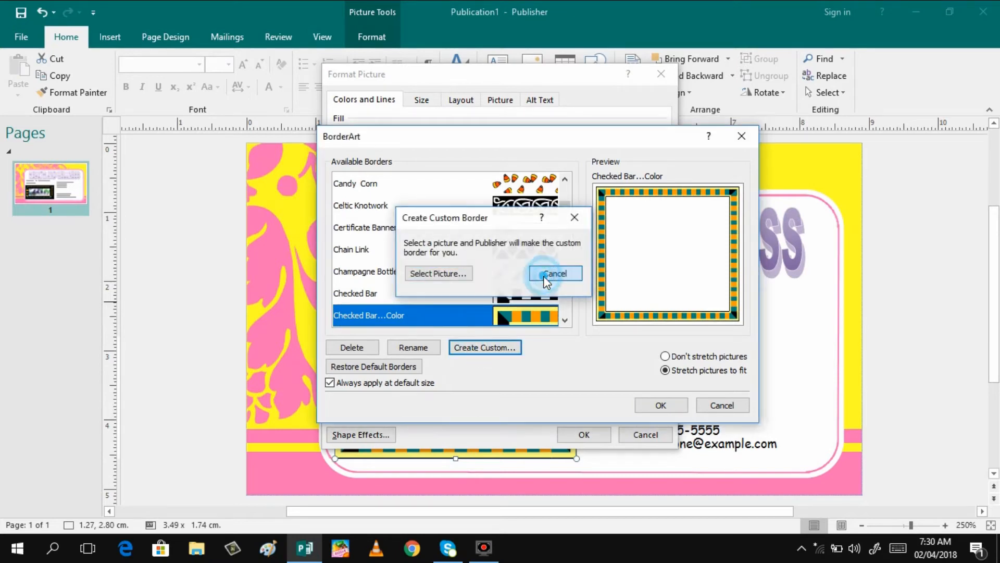
left_click(554, 273)
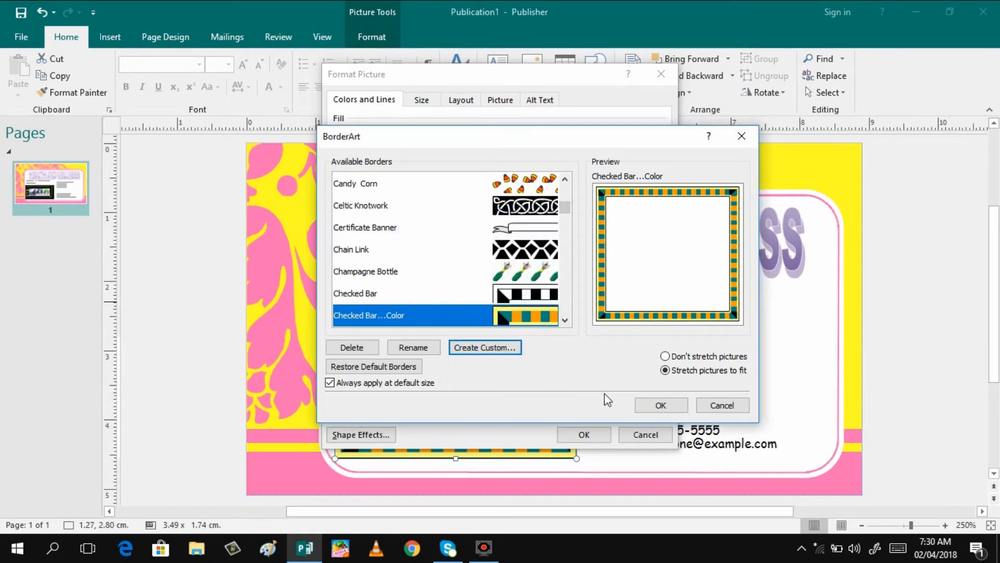
mouse_move(711, 401)
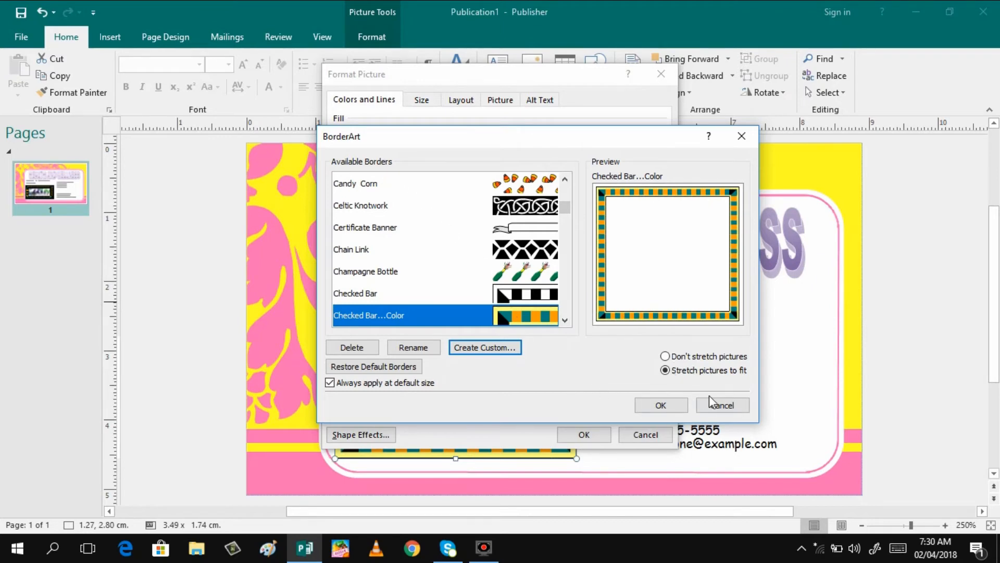
left_click(661, 405)
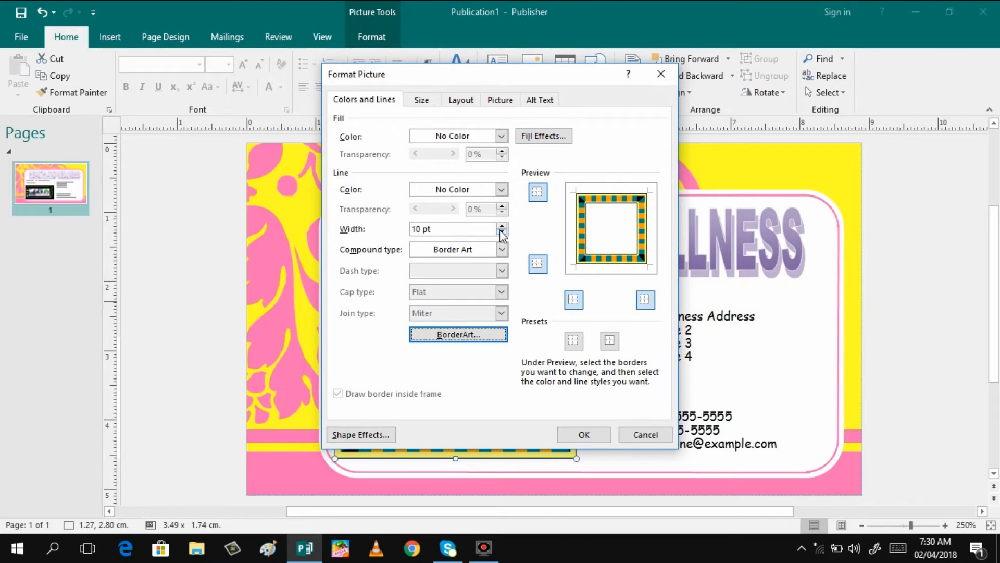
left_click(501, 233)
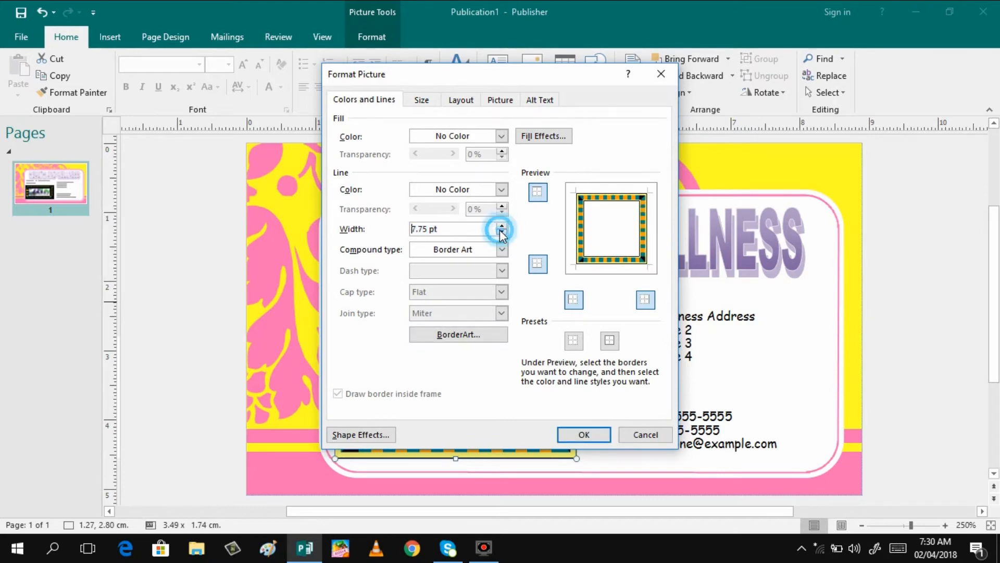
left_click(502, 233)
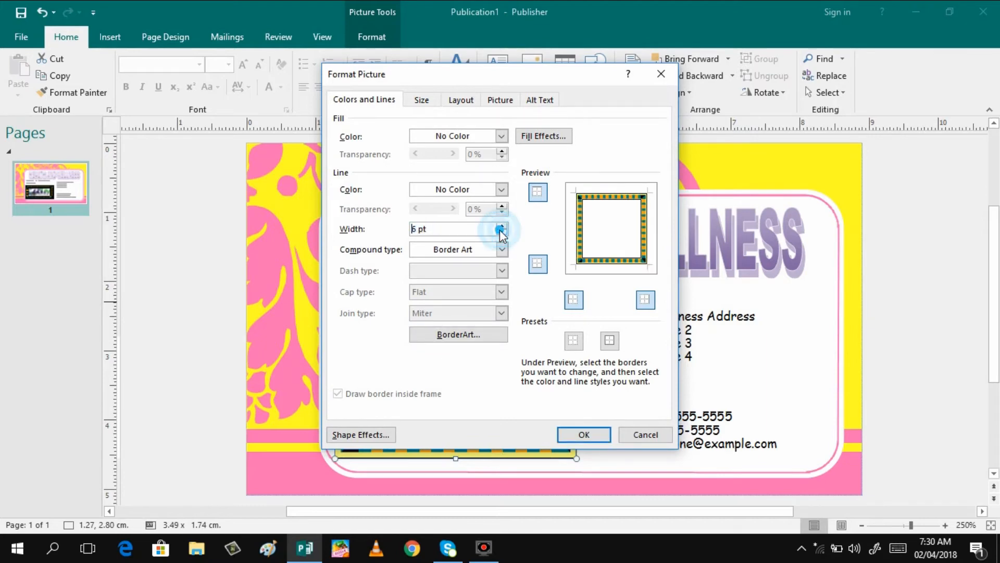
left_click(501, 233)
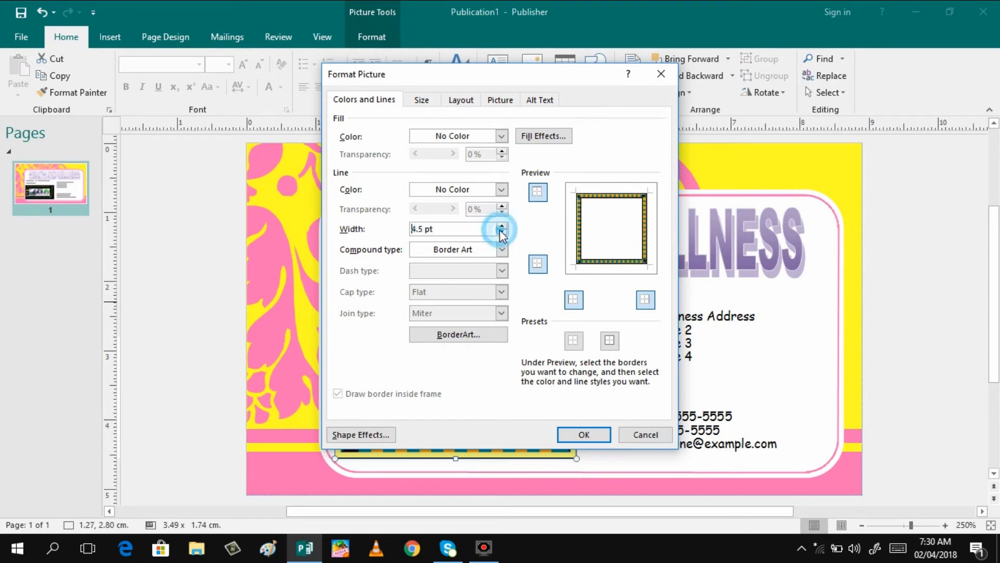
left_click(502, 232)
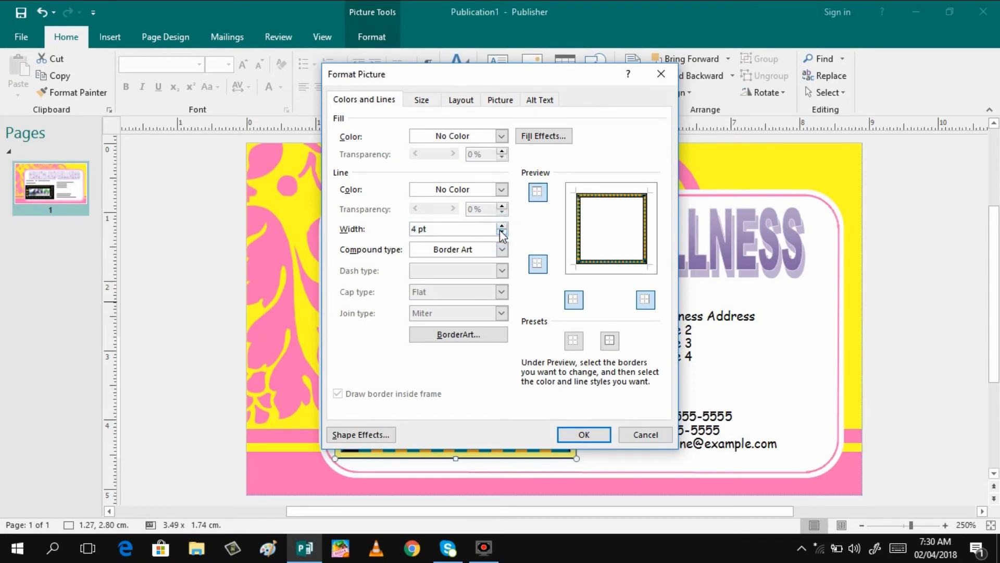
mouse_move(582, 435)
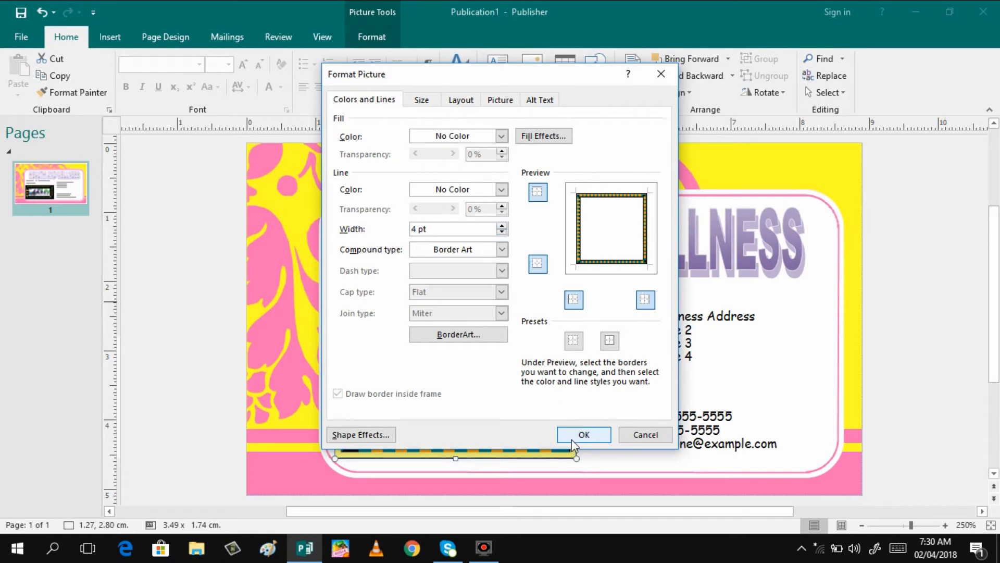
left_click(583, 434)
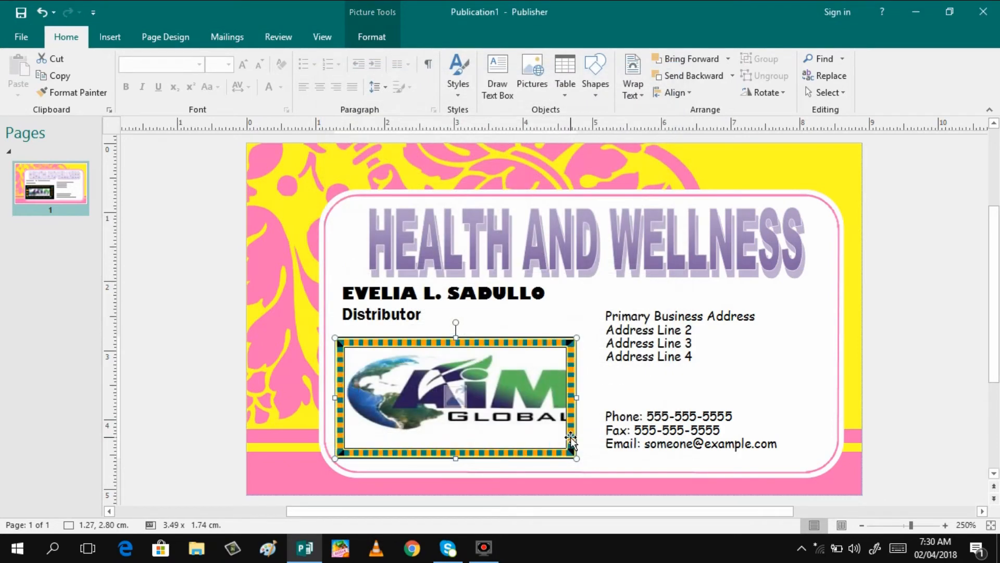
Select the address text box and type 'San Francisco St.'.
left_click(381, 314)
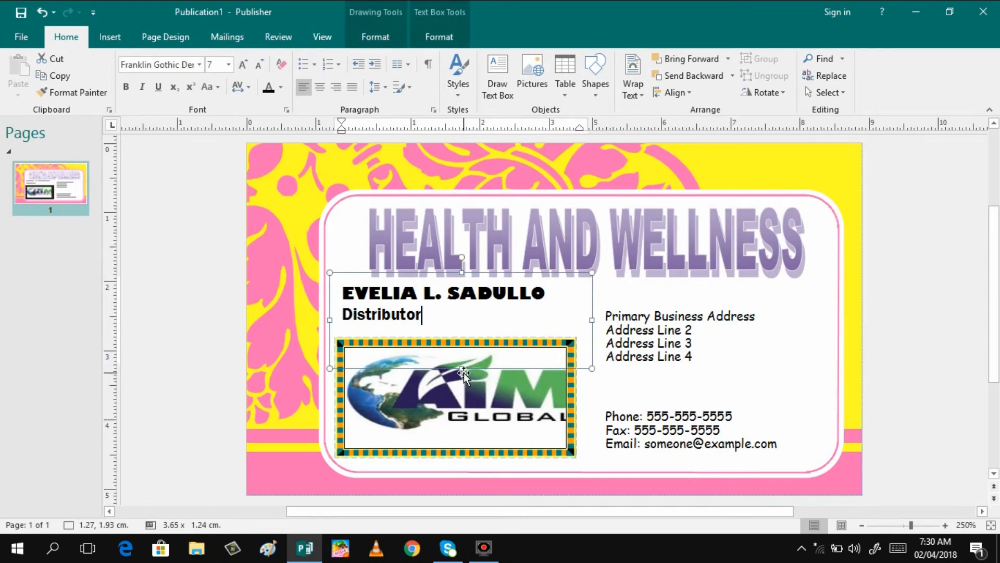
left_click(455, 396)
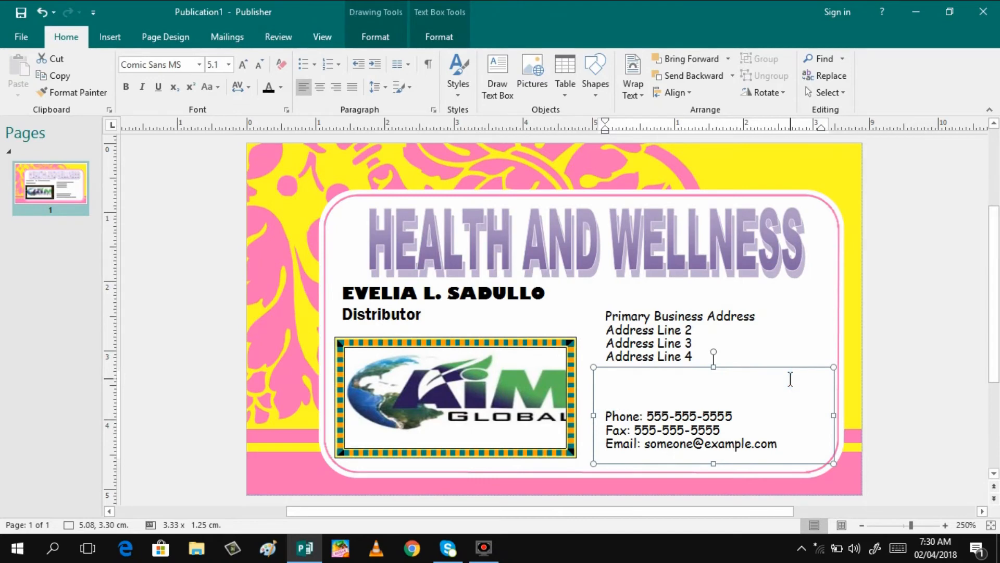
left_click(485, 344)
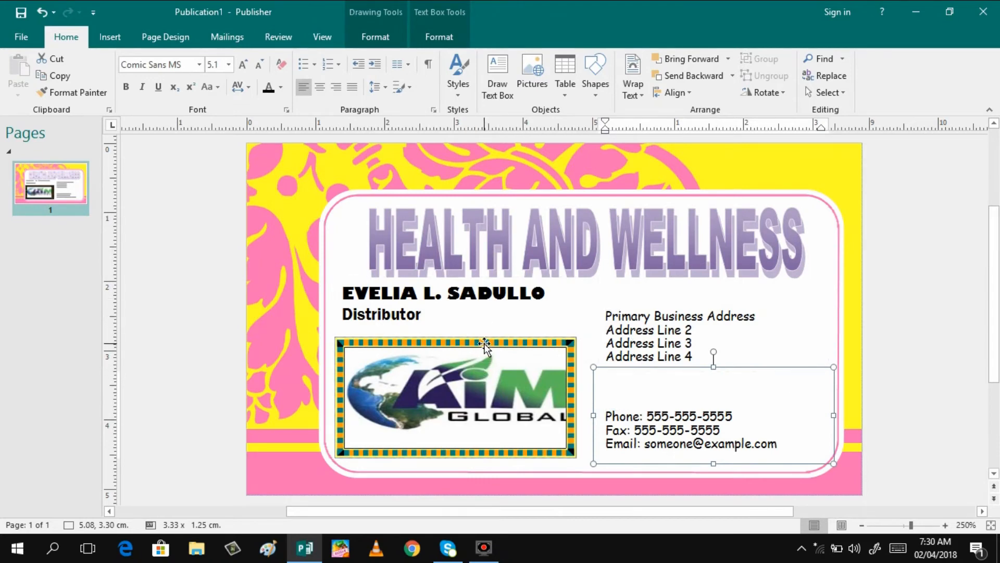
left_click(455, 395)
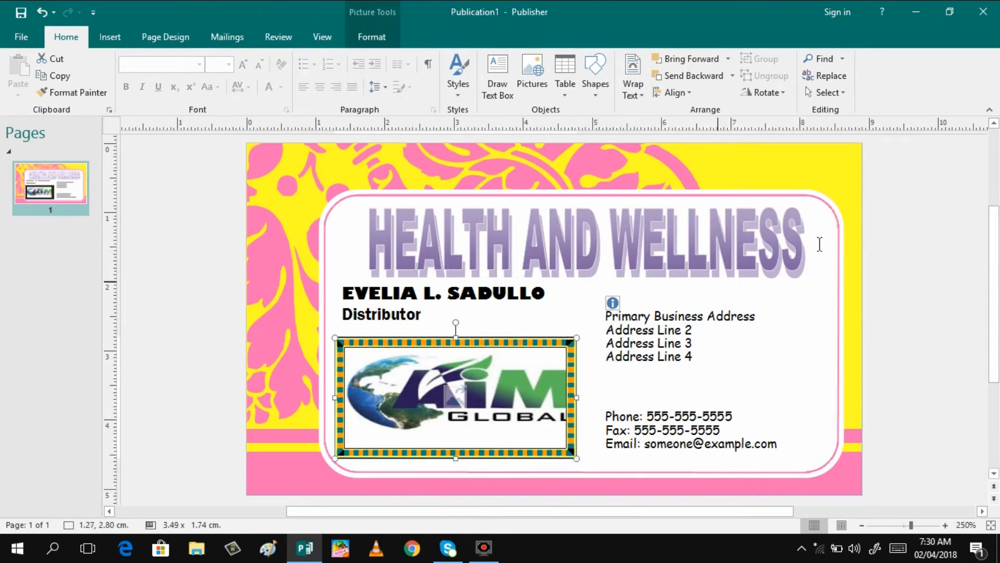
mouse_move(480, 338)
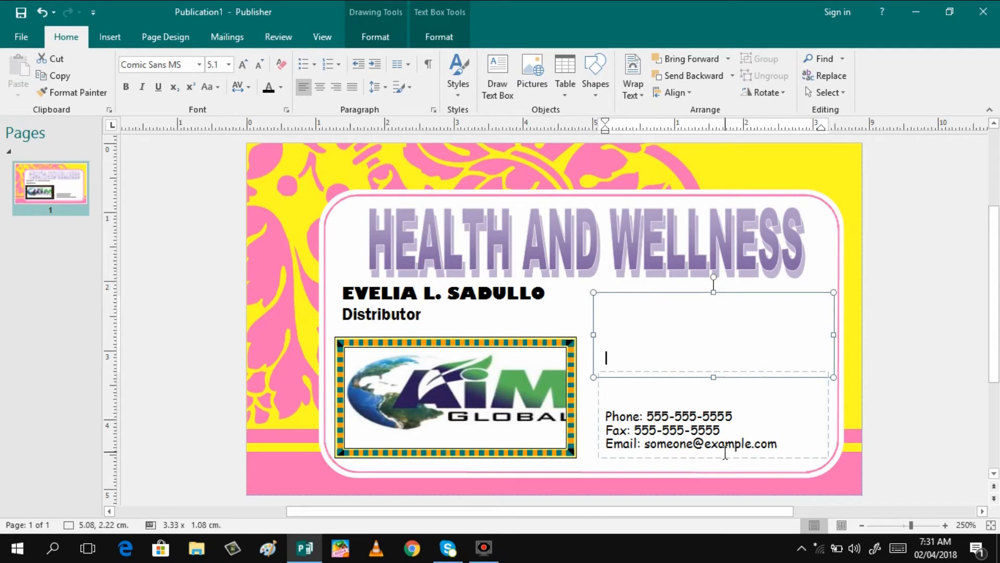
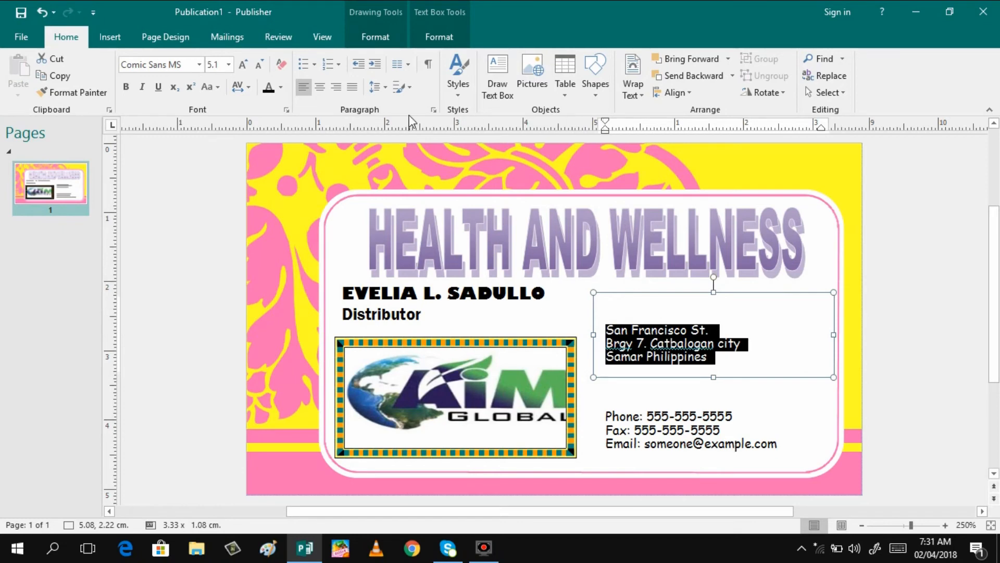
left_click(242, 66)
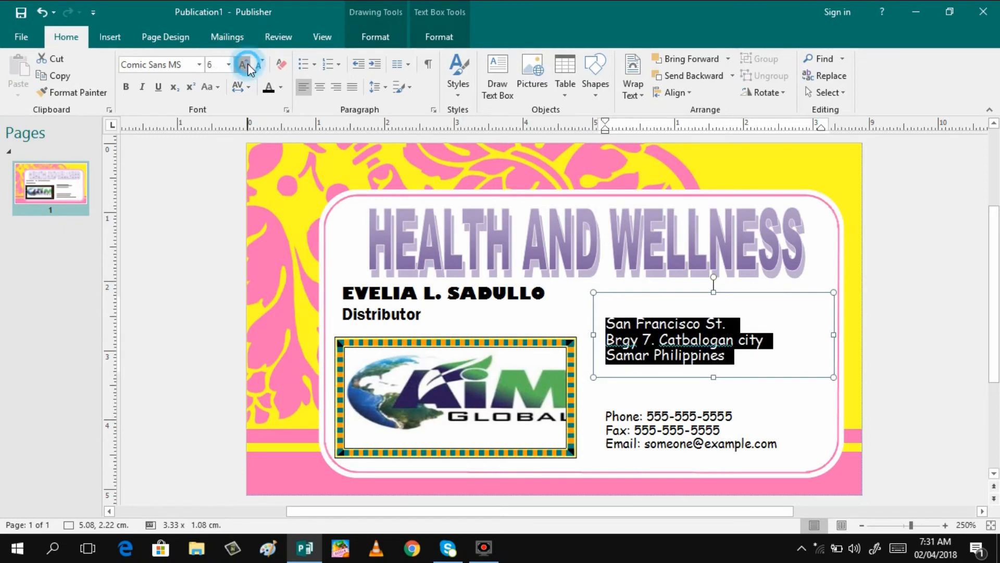
left_click(242, 65)
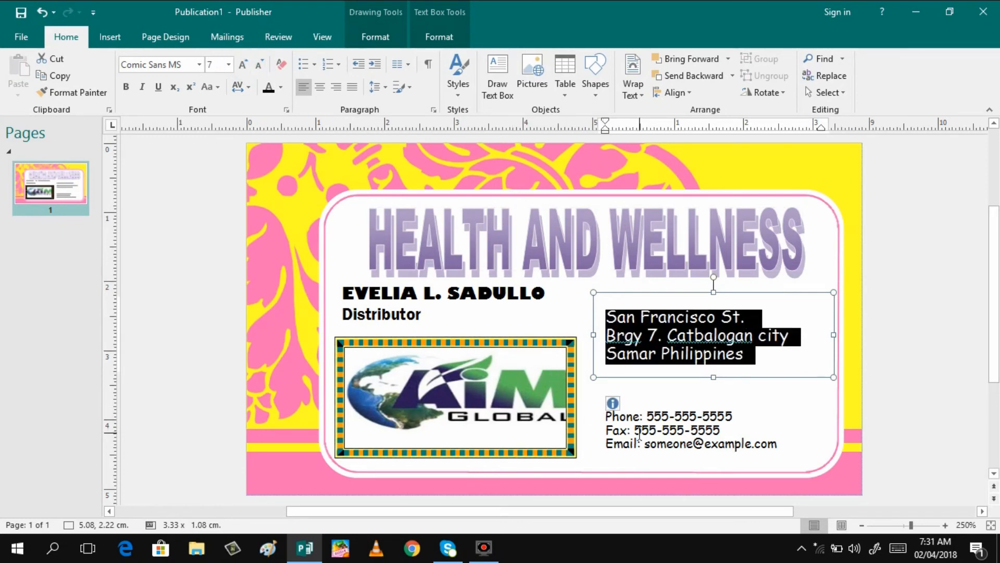
left_click(688, 414)
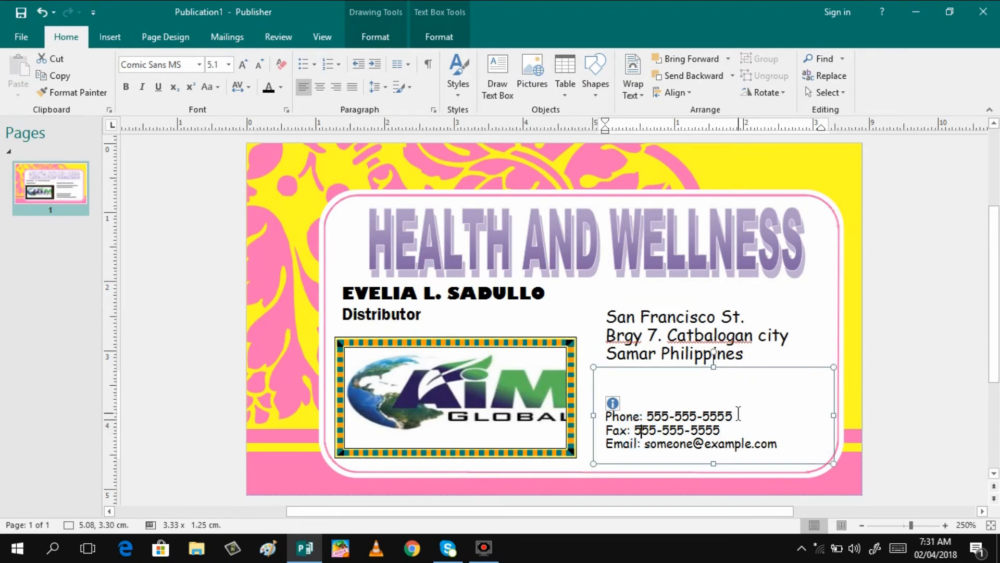
Replace the placeholder phone number with the distributor's real phone number.
key("Backspace")
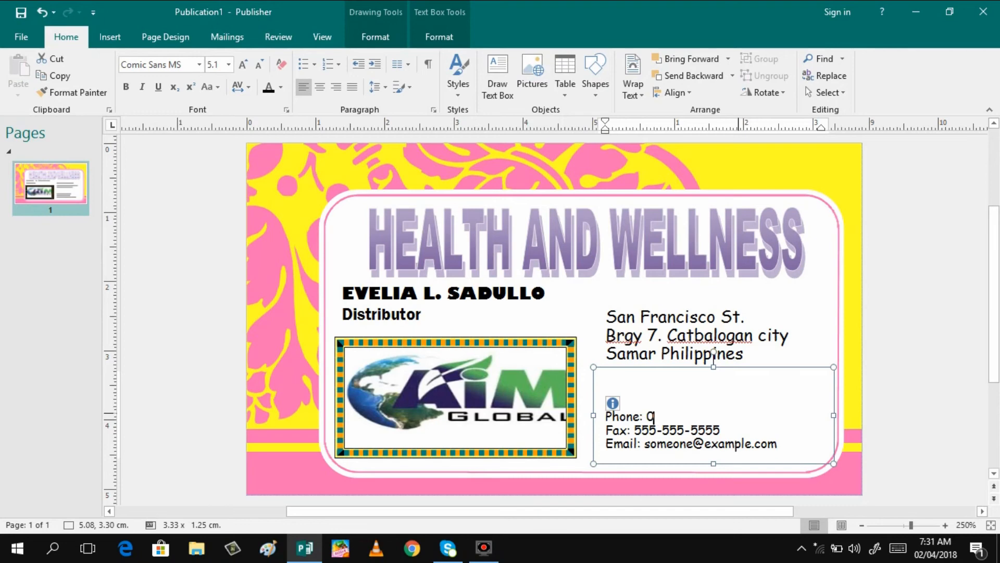
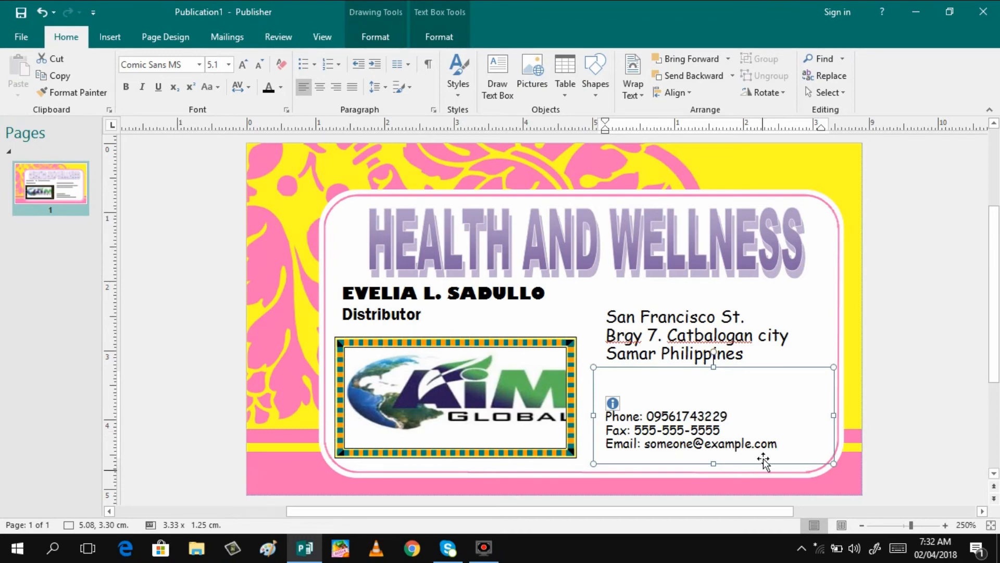
left_click(777, 443)
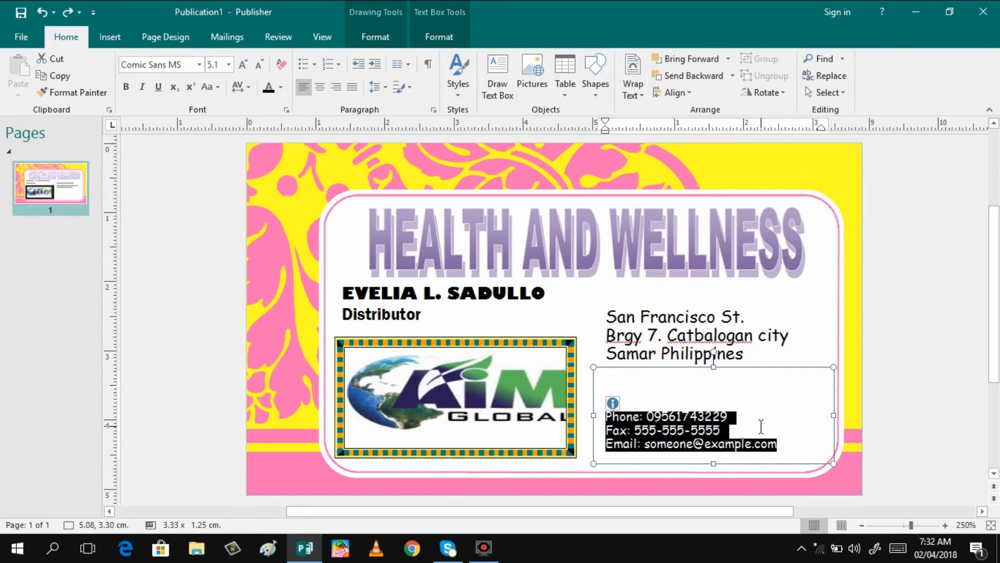
key("delete")
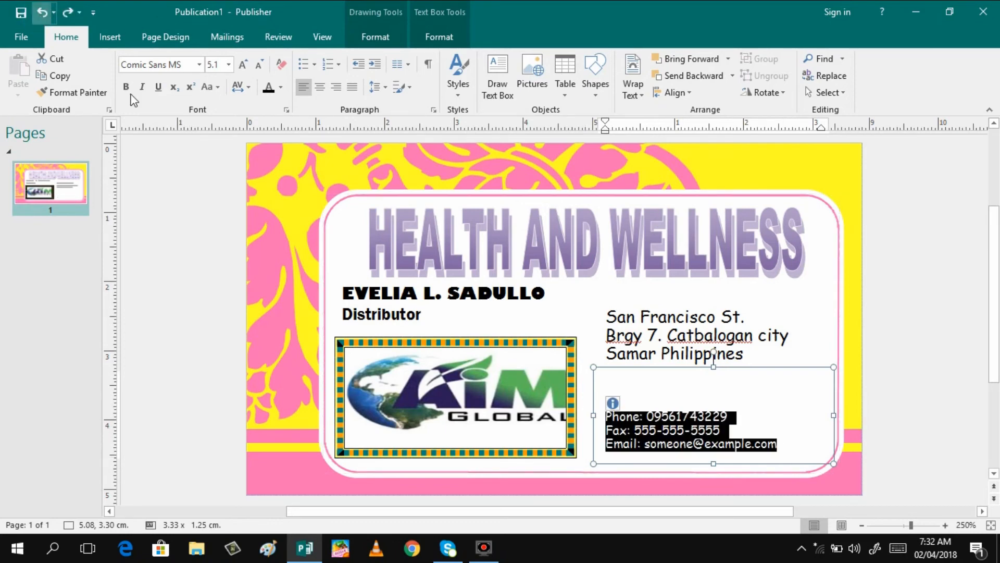
left_click(661, 430)
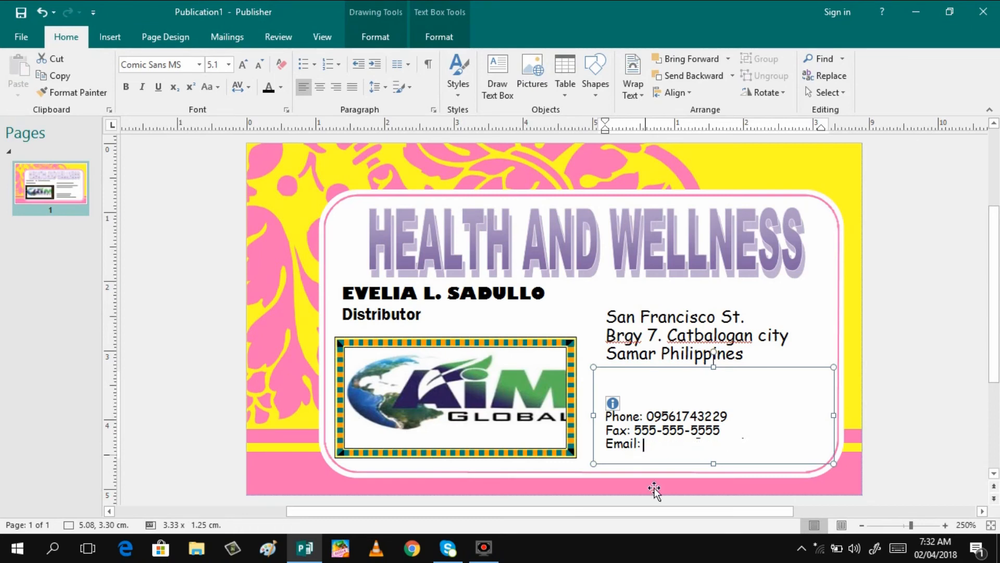
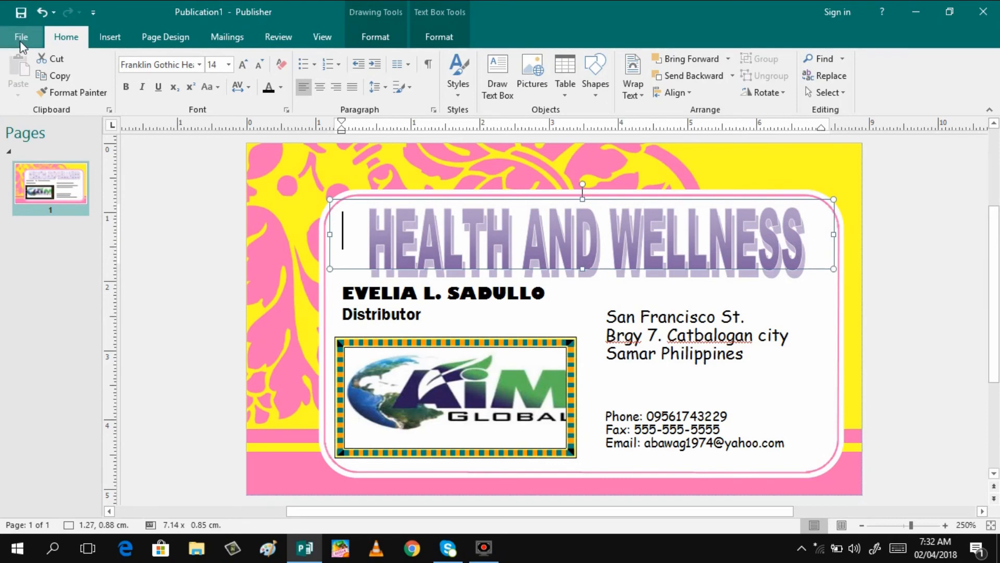
Save the publication to Documents as 'My business card.pub' using Save As.
left_click(21, 37)
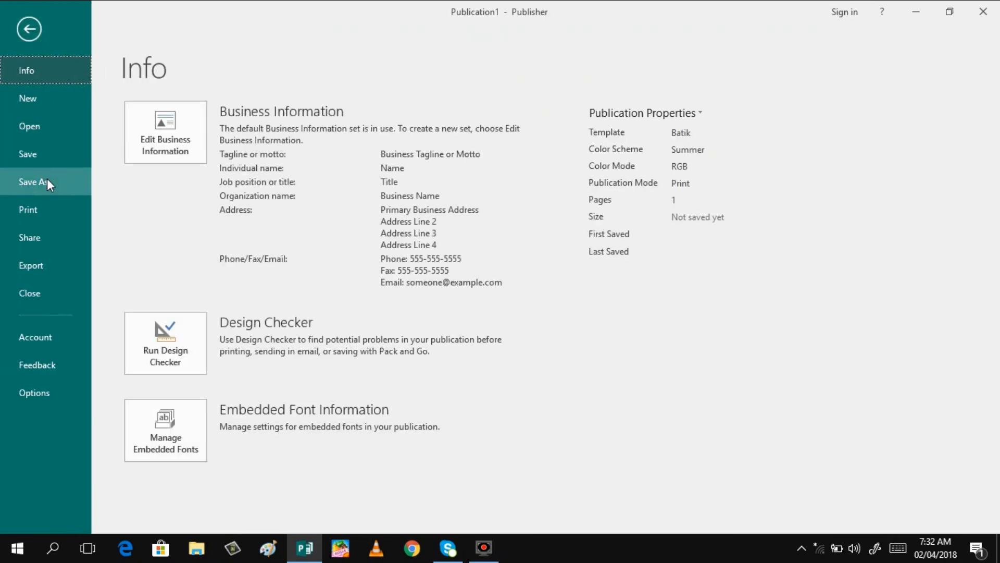
left_click(33, 181)
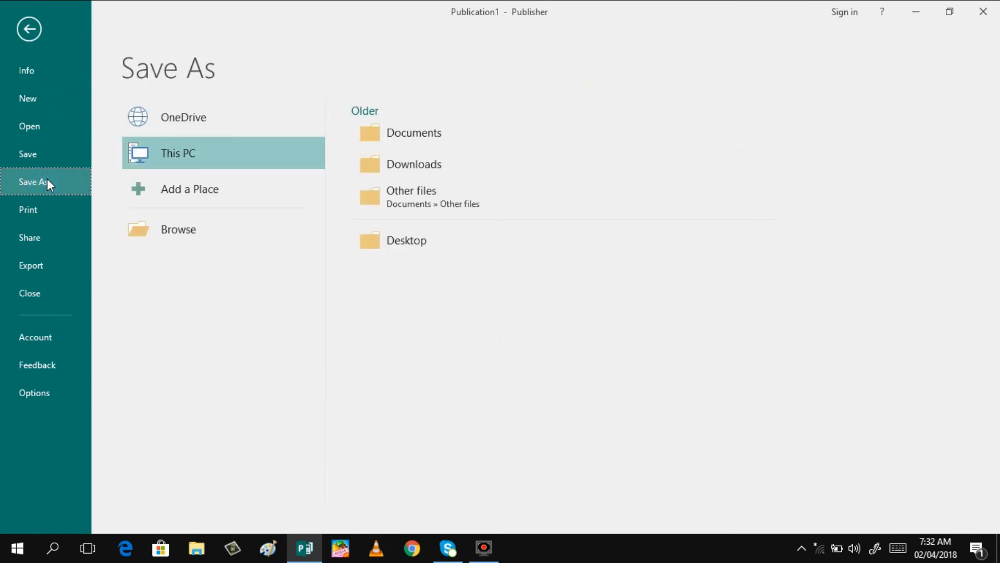
mouse_move(179, 229)
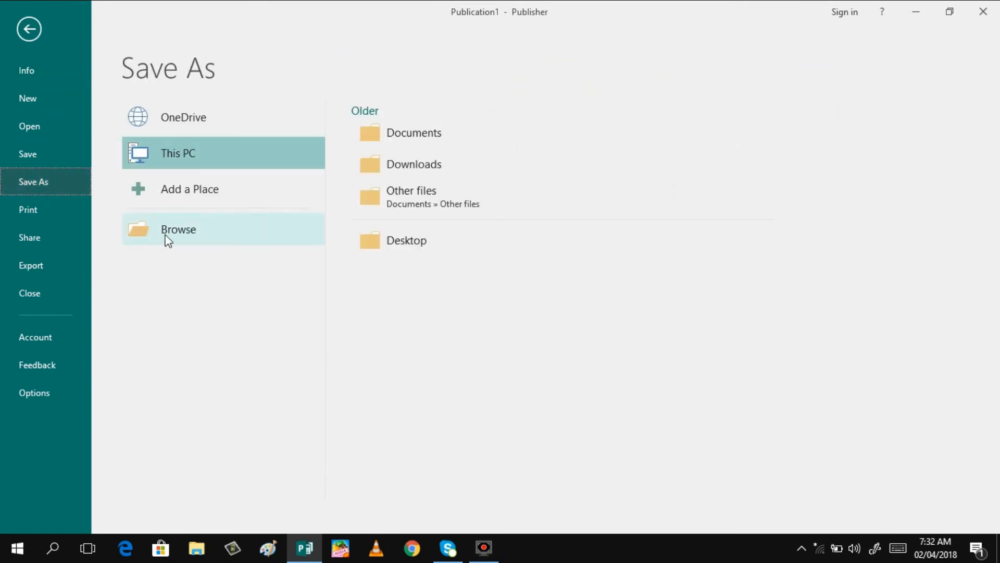
left_click(178, 230)
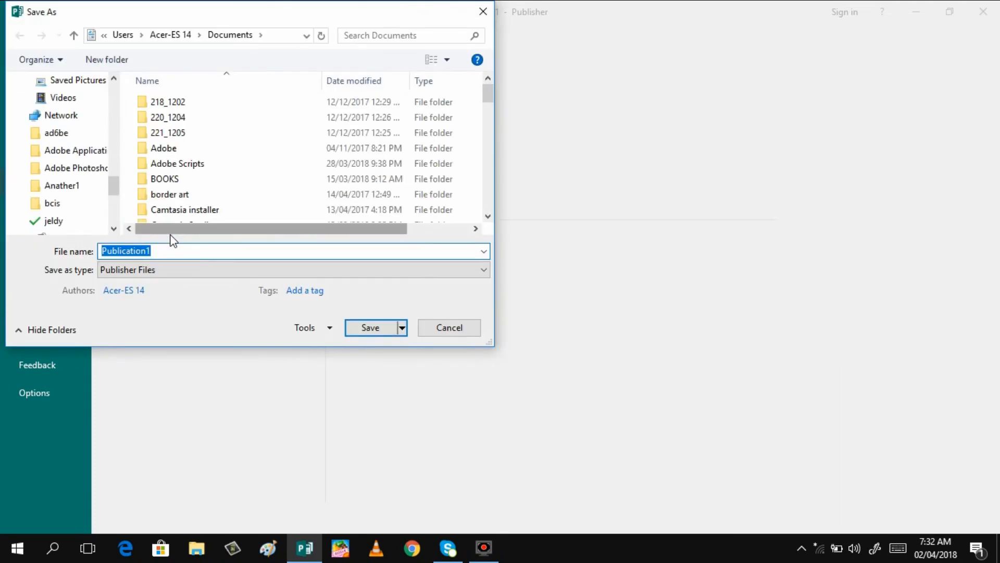
left_click(163, 250)
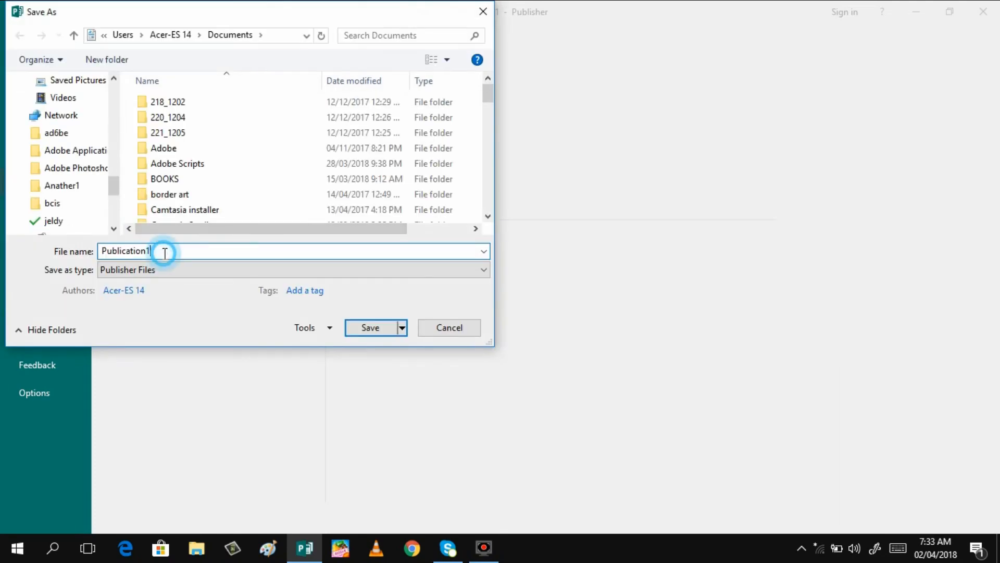
key("BackSpace")
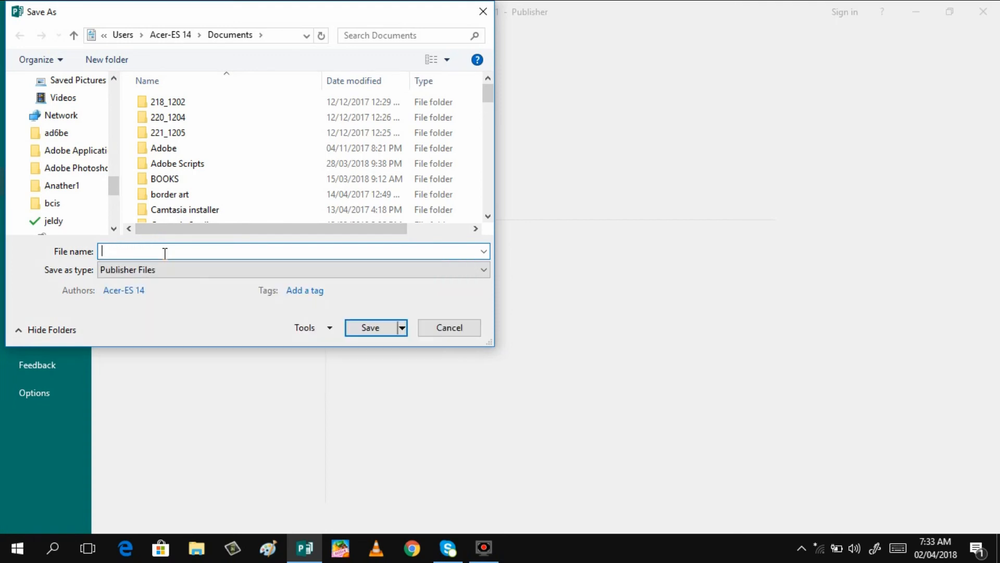
type("b")
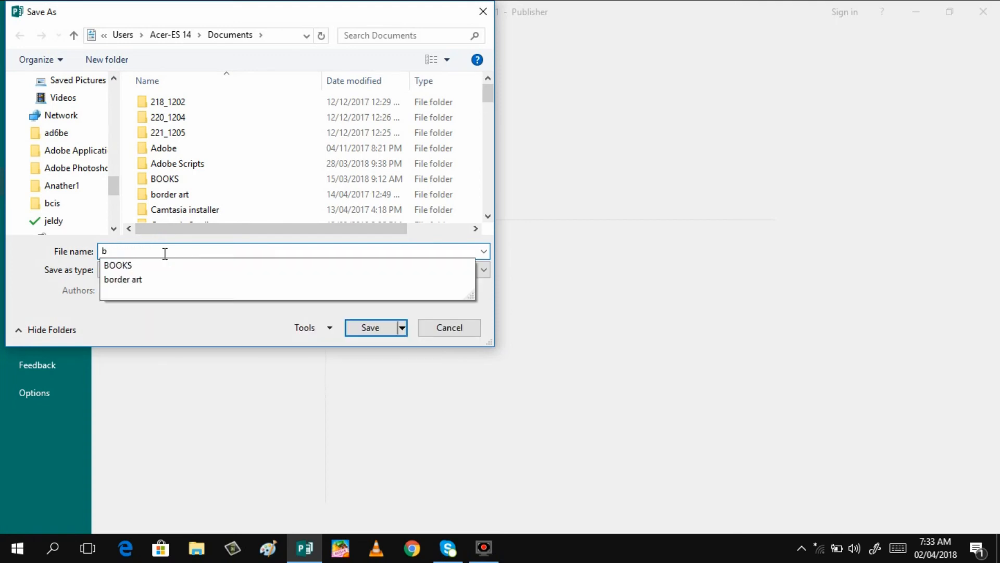
type("My business")
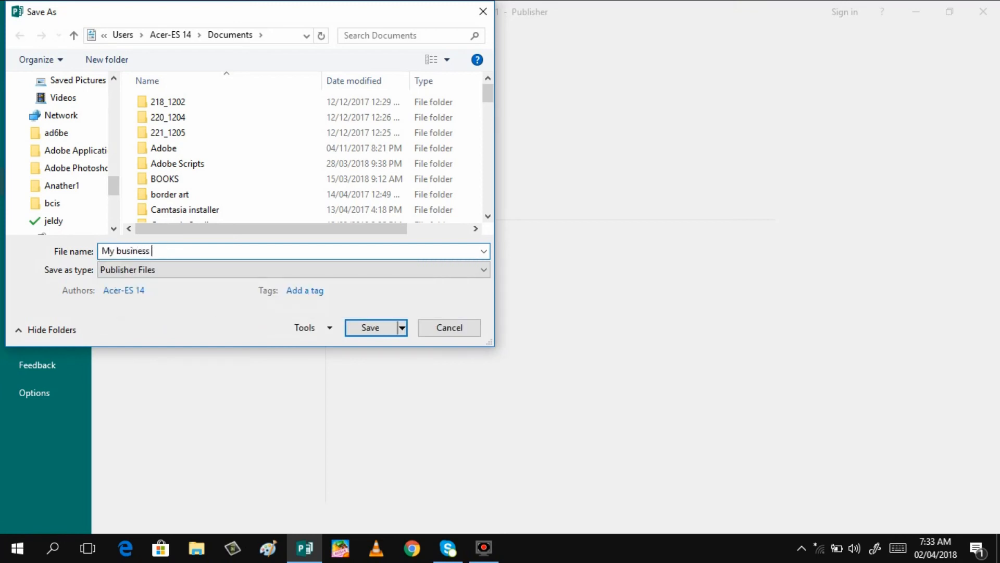
type("card")
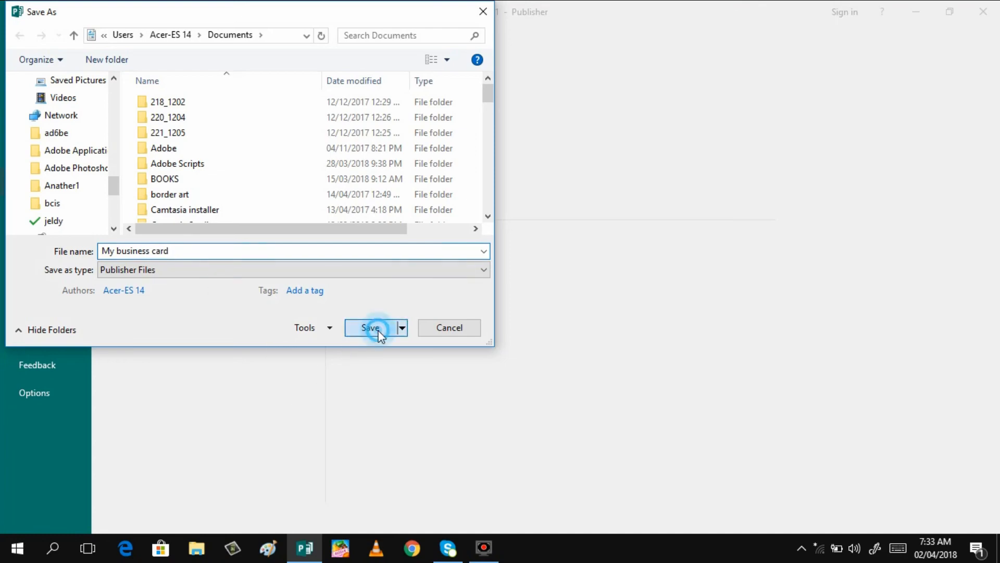
left_click(370, 327)
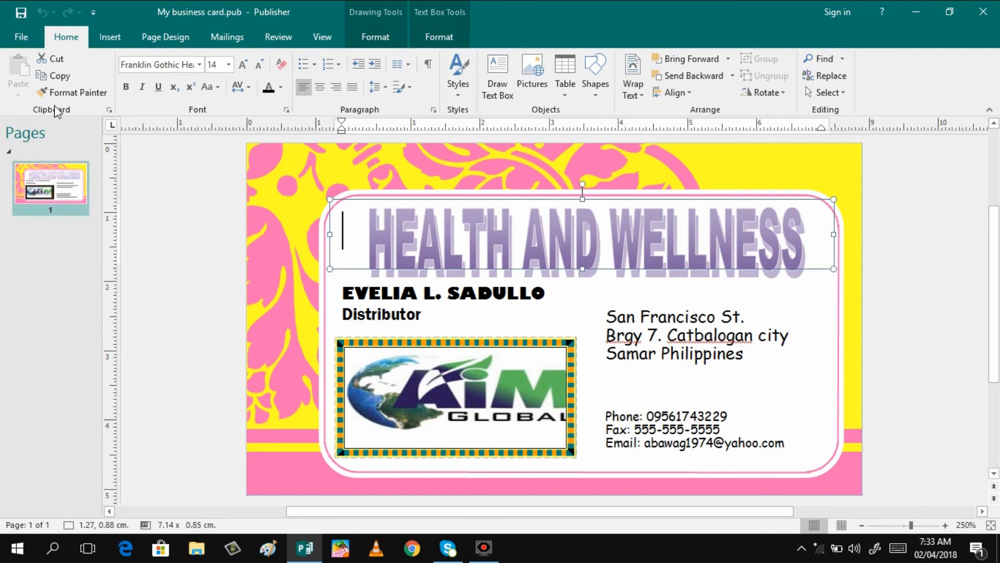
Show the print preview with ten copies of the card on one letter-size sheet.
left_click(20, 36)
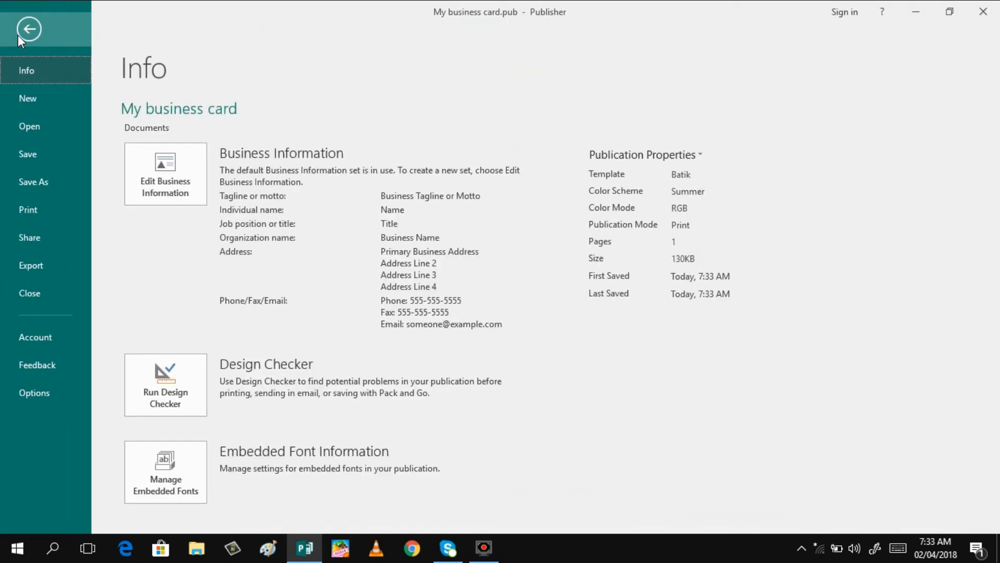
mouse_move(29, 209)
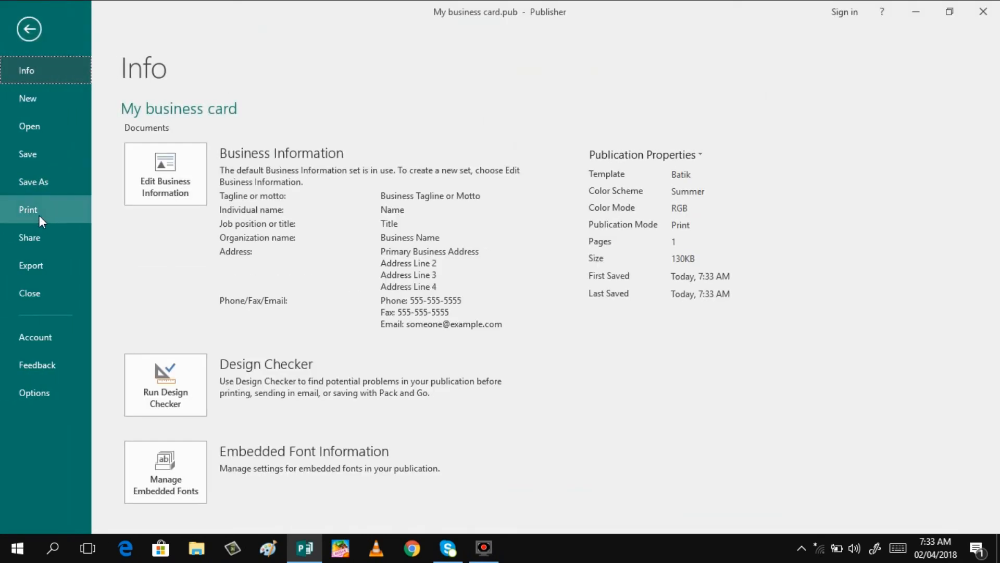
left_click(28, 210)
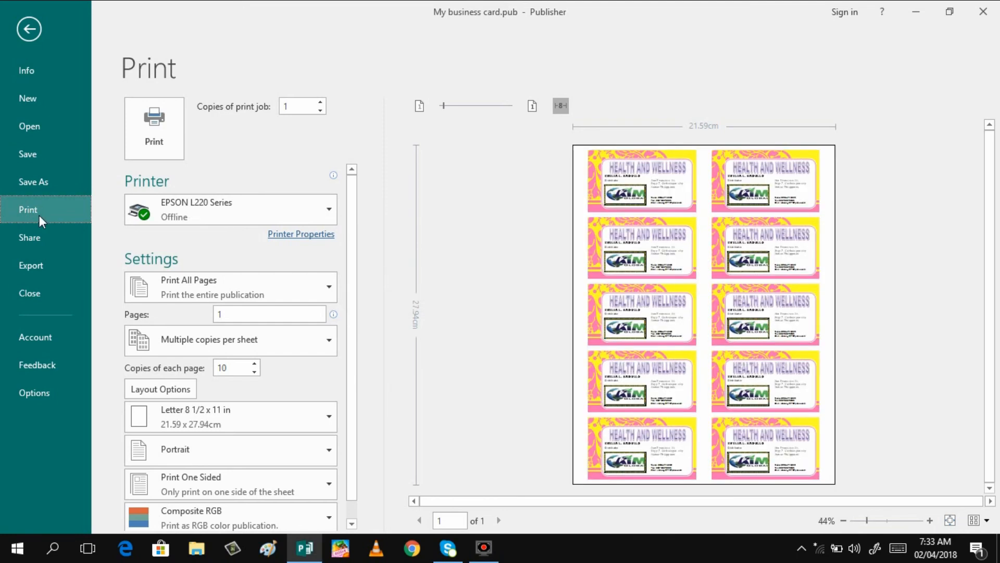
mouse_move(3, 268)
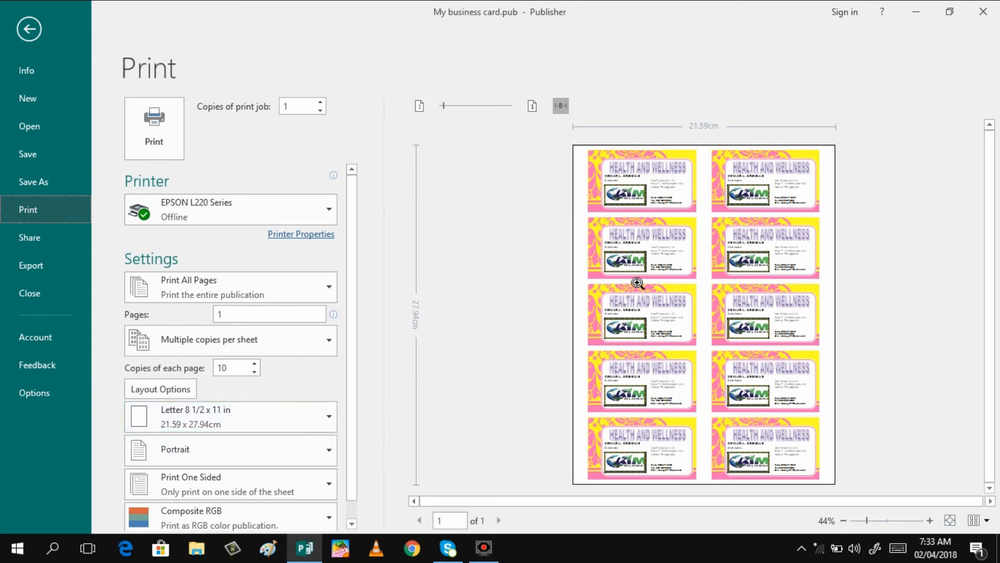
mouse_move(670, 196)
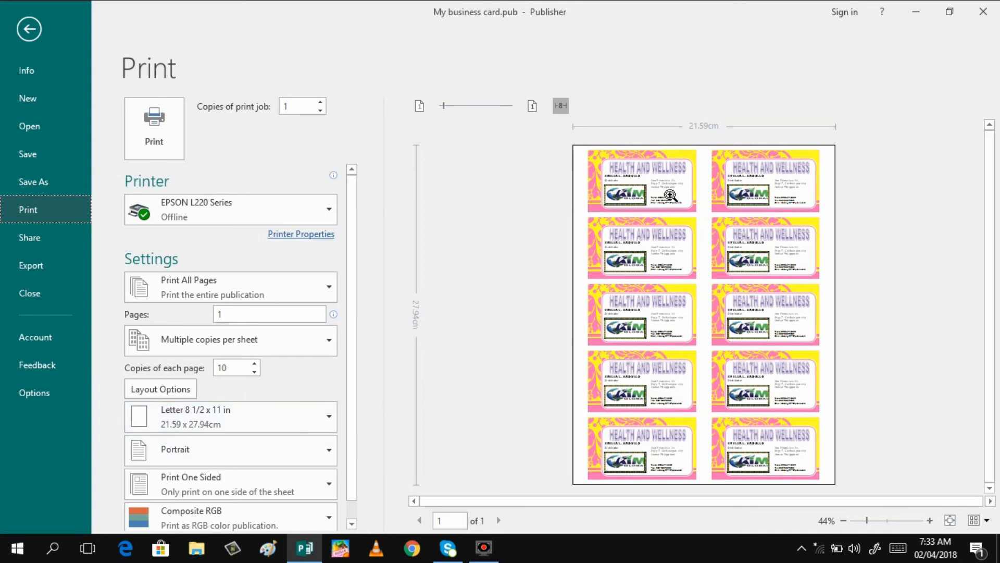
mouse_move(670, 372)
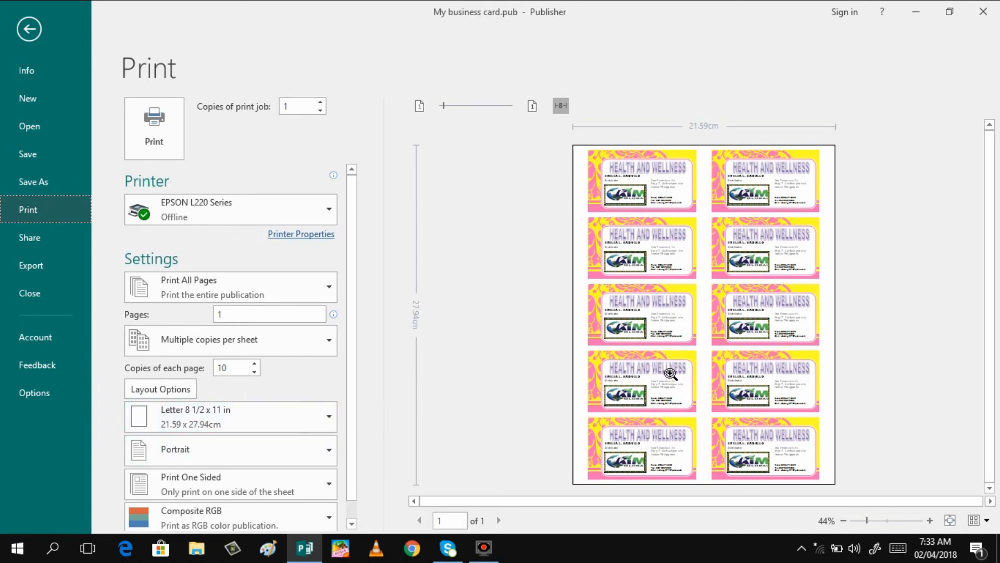
mouse_move(645, 325)
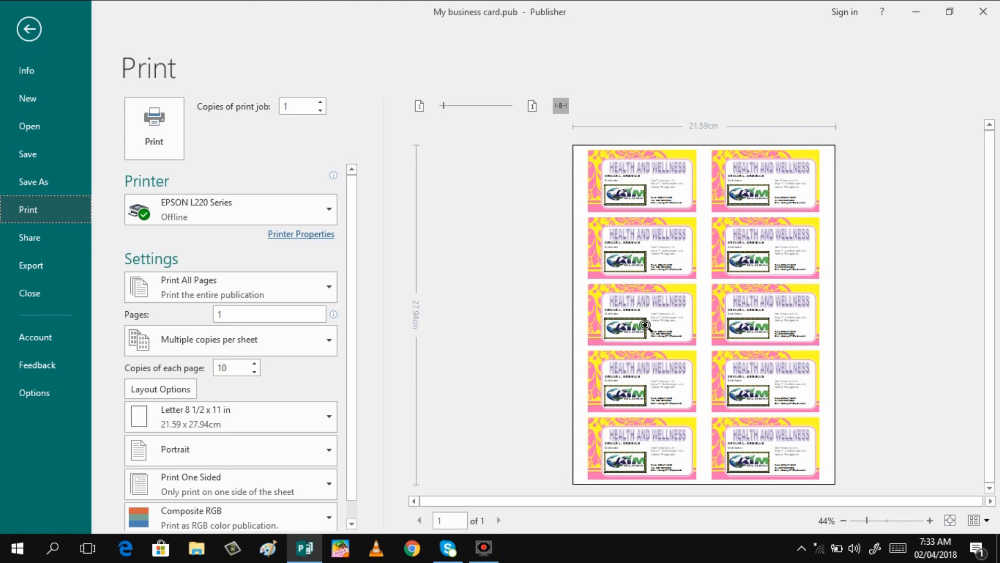
mouse_move(747, 351)
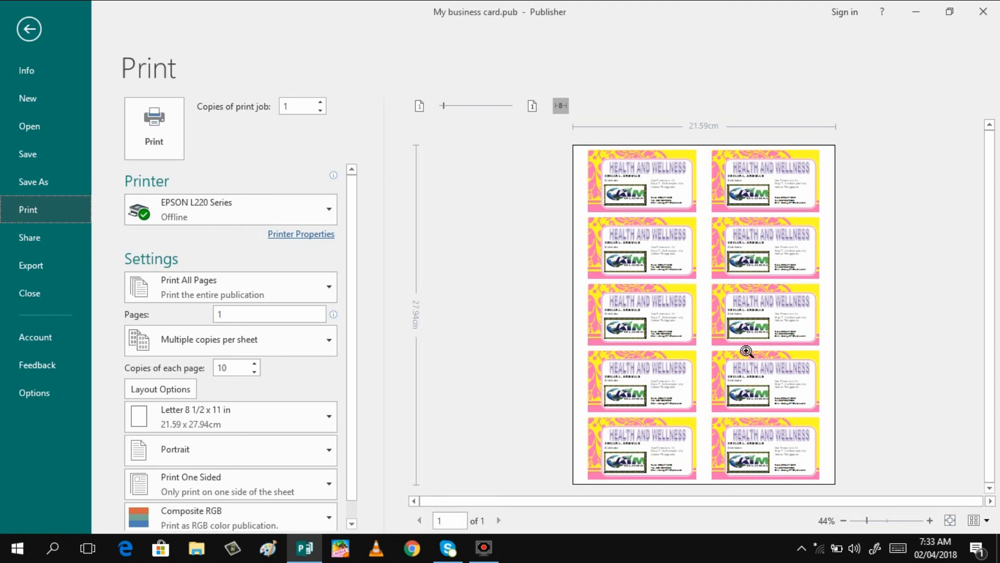
mouse_move(726, 376)
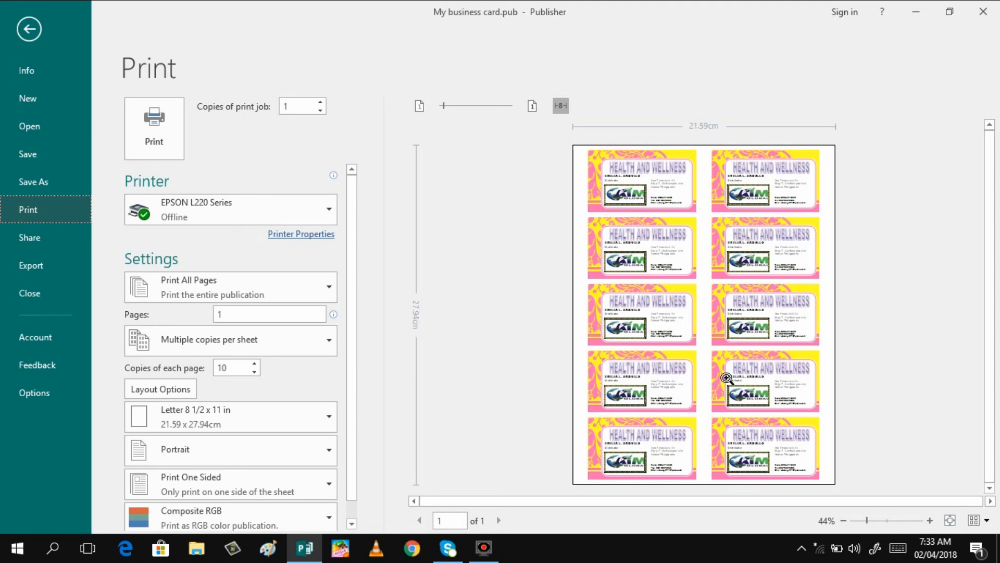
mouse_move(567, 363)
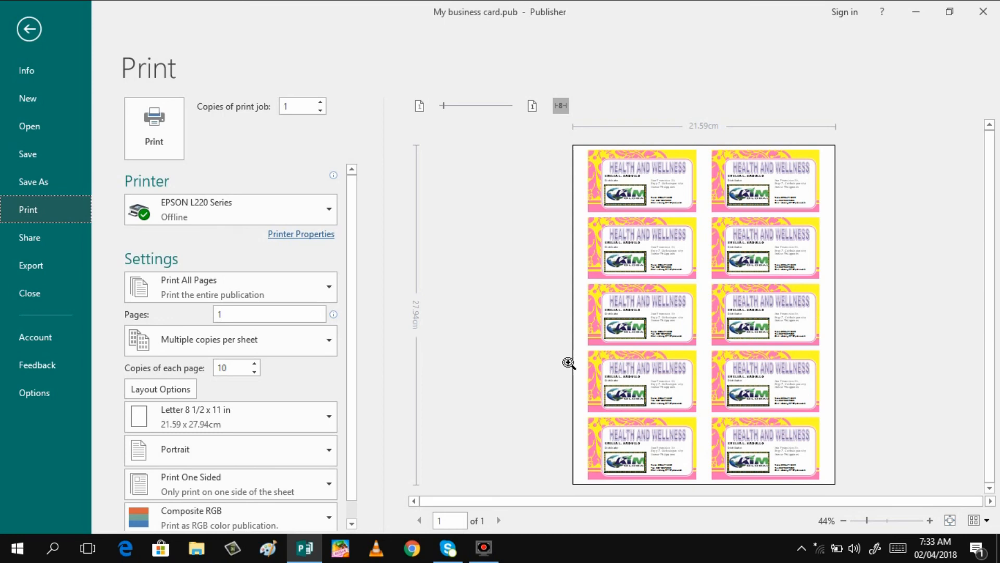